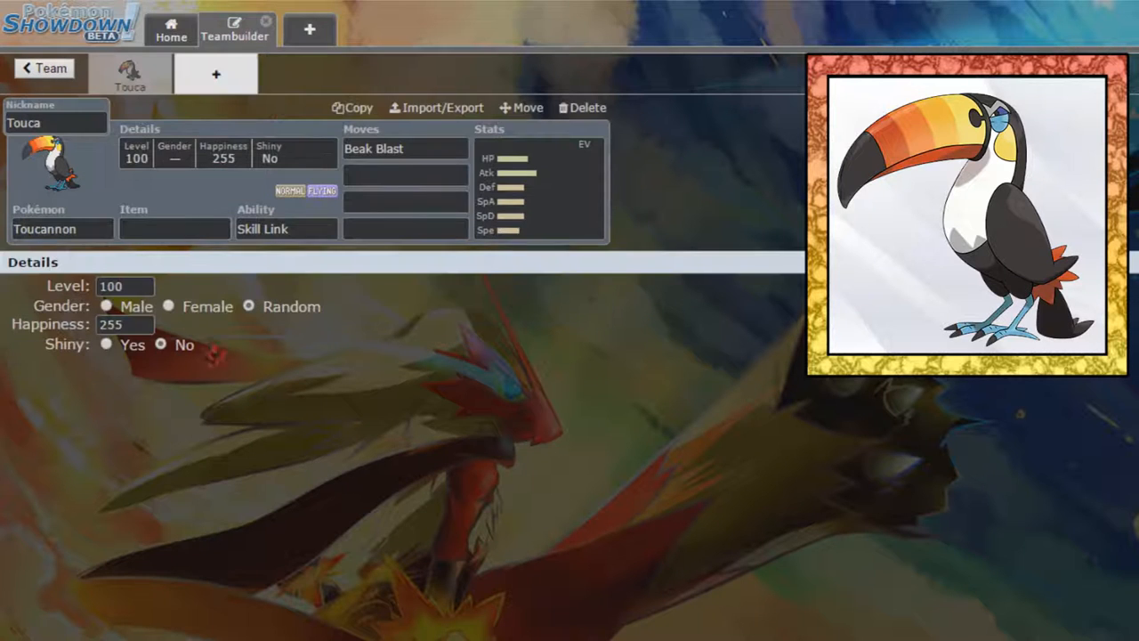
Set Toucannon's Shiny to Yes, confirm Beak Blast stays as move one, and move to its Item field.
click(107, 345)
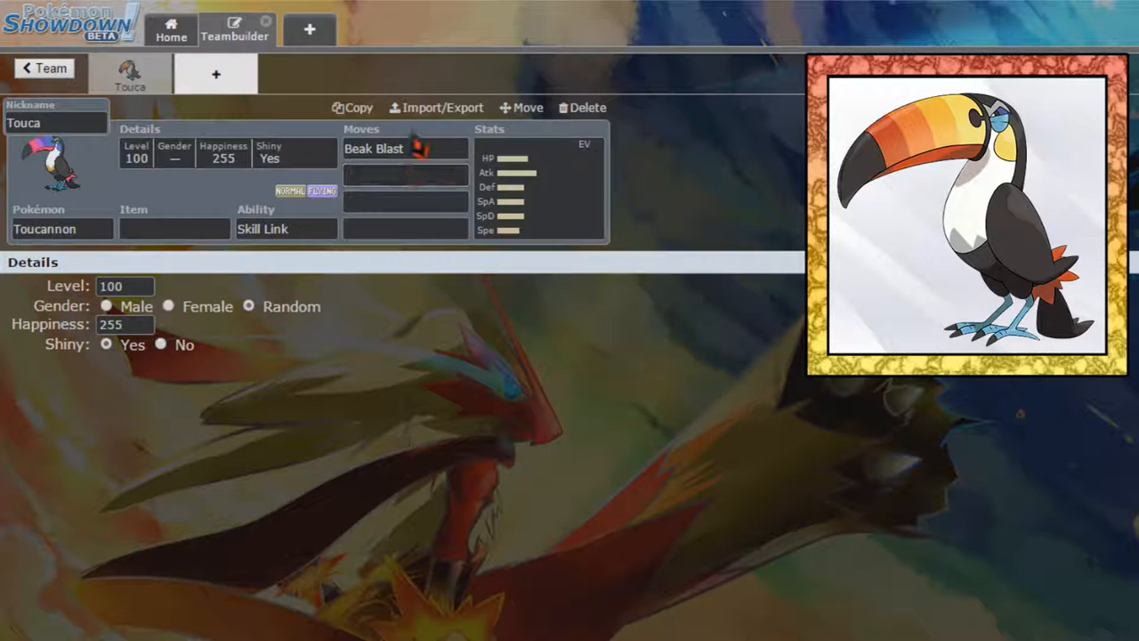
click(404, 150)
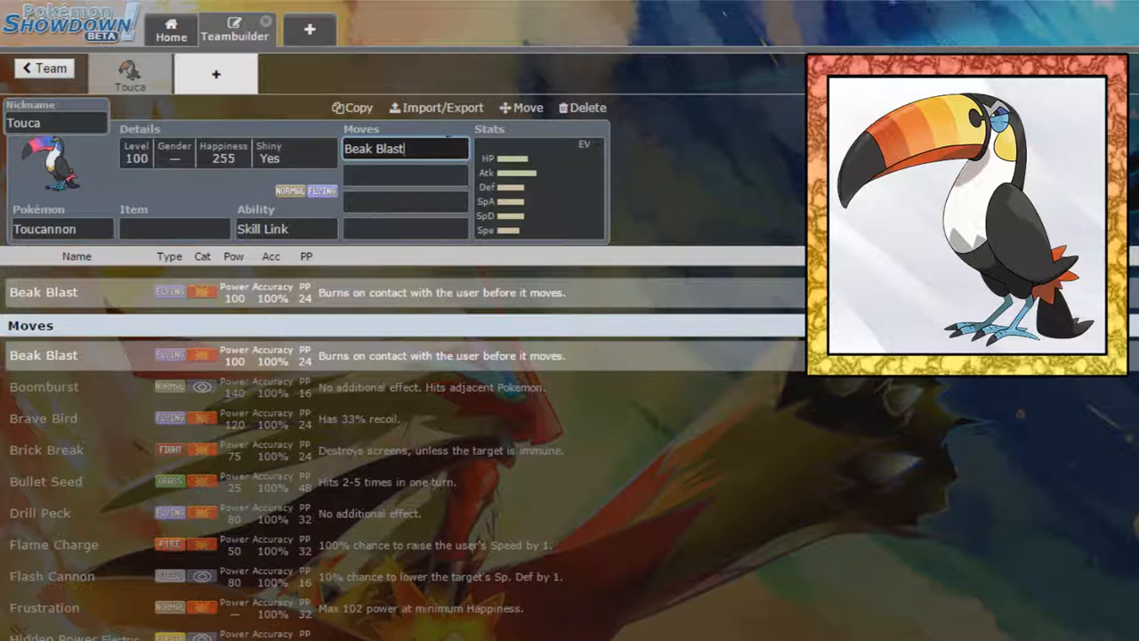
mouse_move(256, 196)
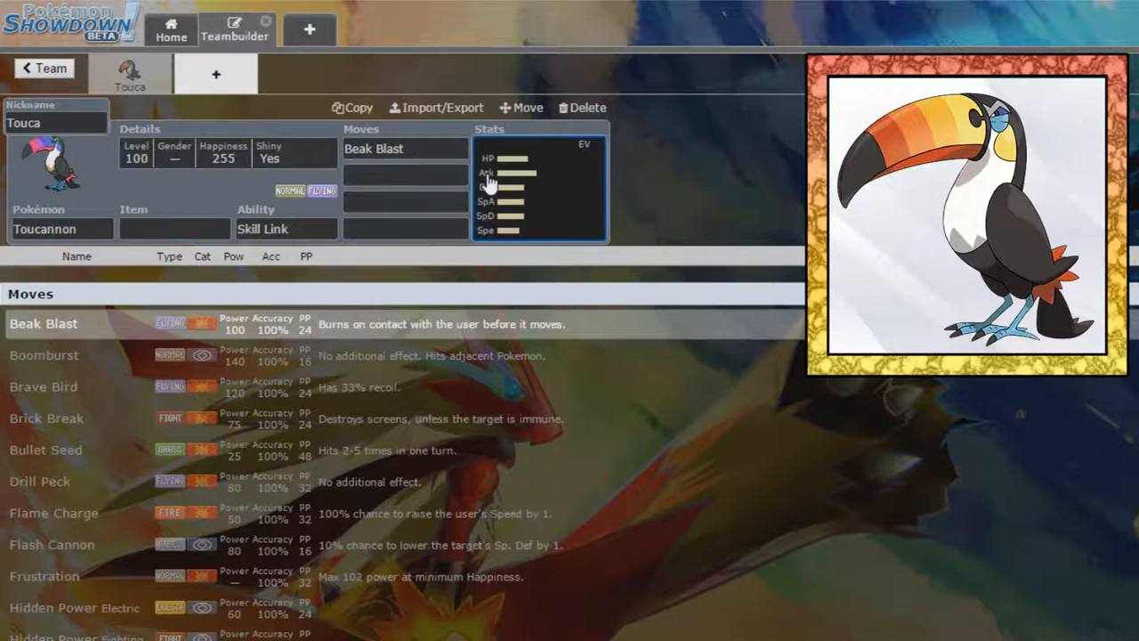
click(174, 228)
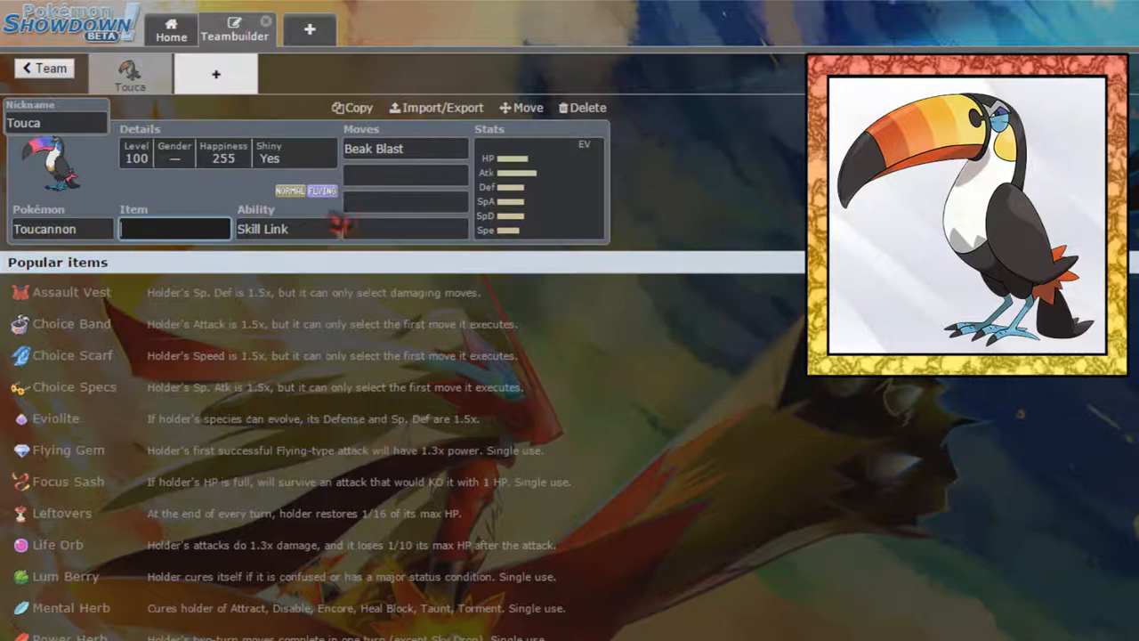
Pick Bullet Seed and Rock Blast as Toucannon's second and third moves, then go to its Stats.
click(405, 174)
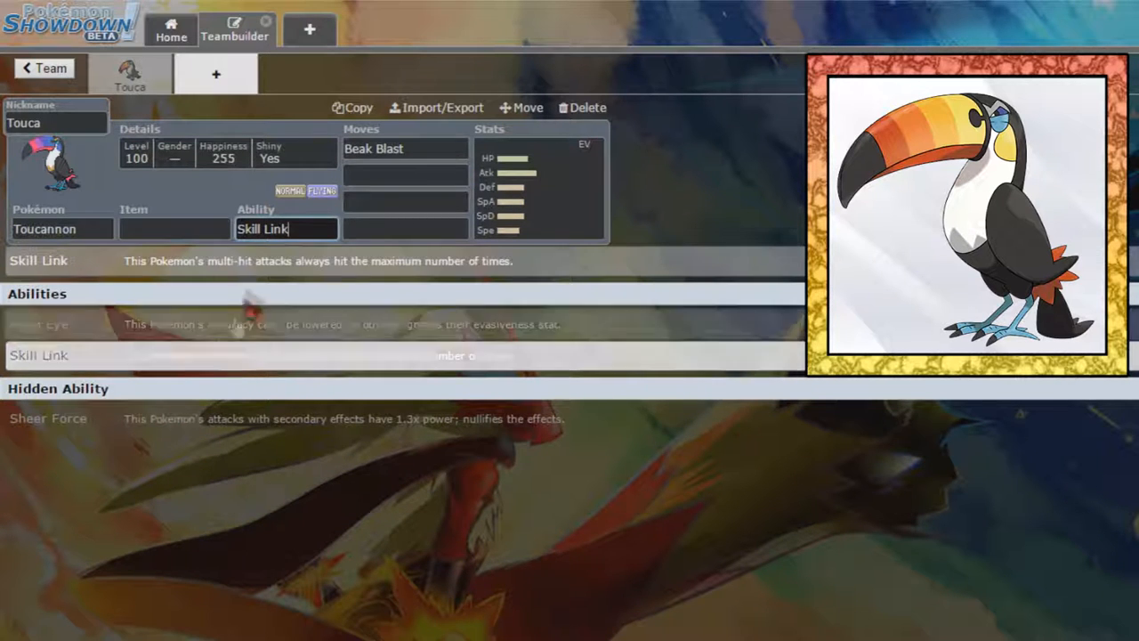
click(404, 172)
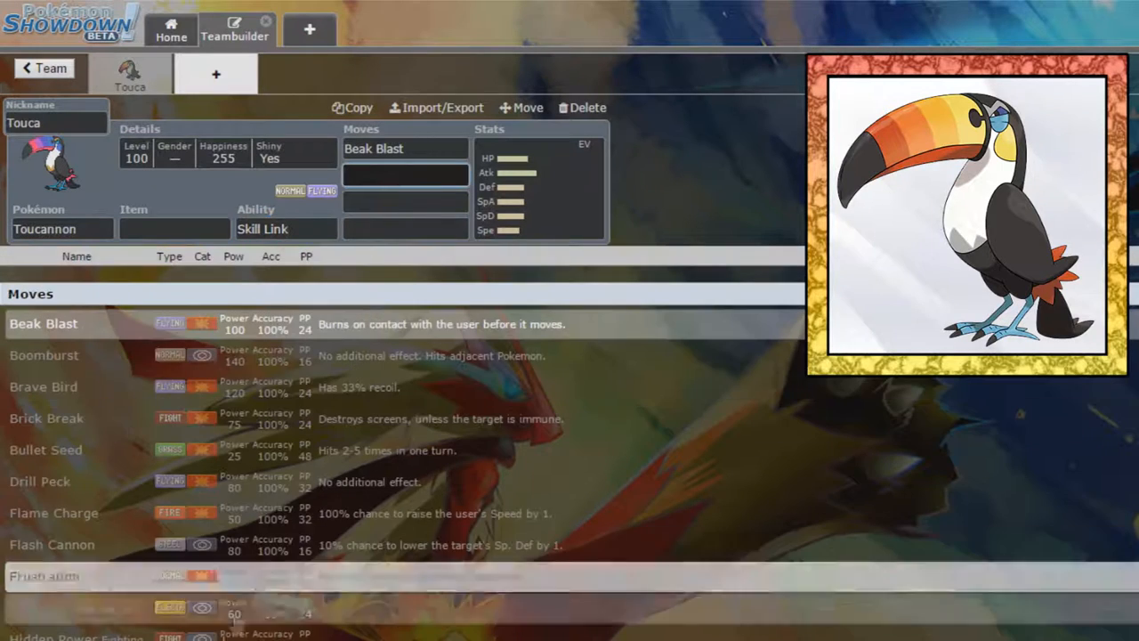
click(46, 449)
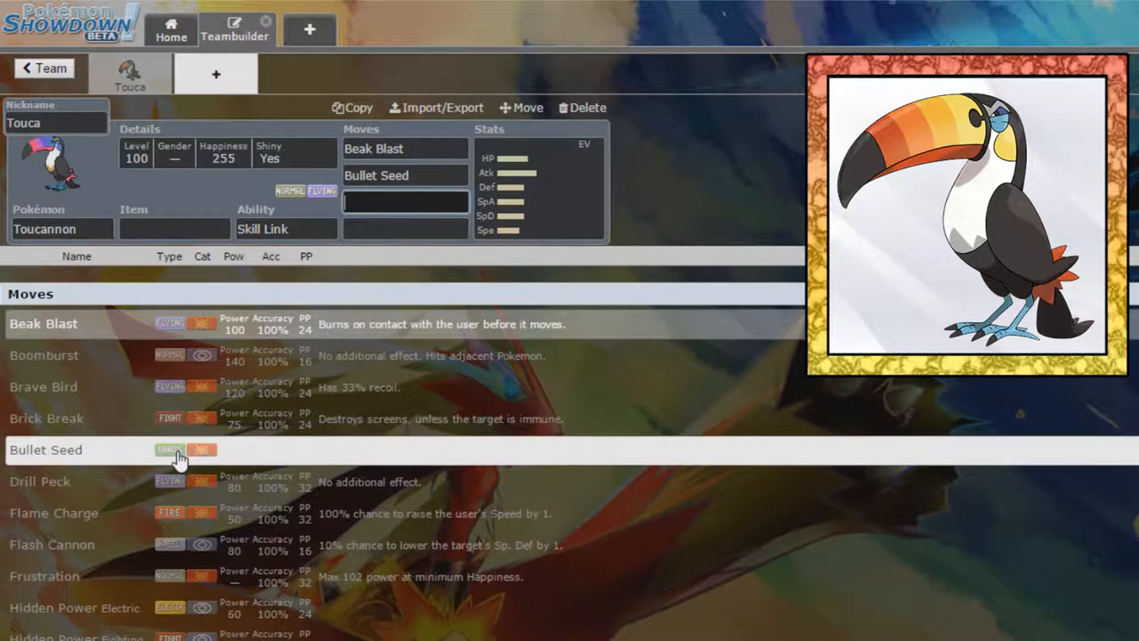
scroll(down, 3)
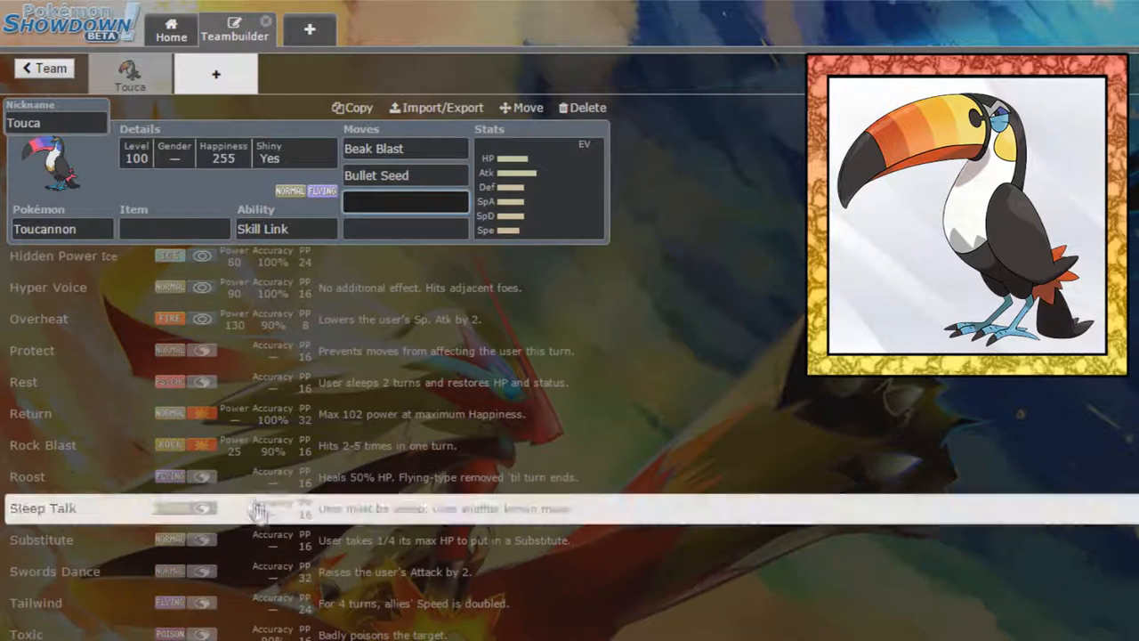
click(42, 445)
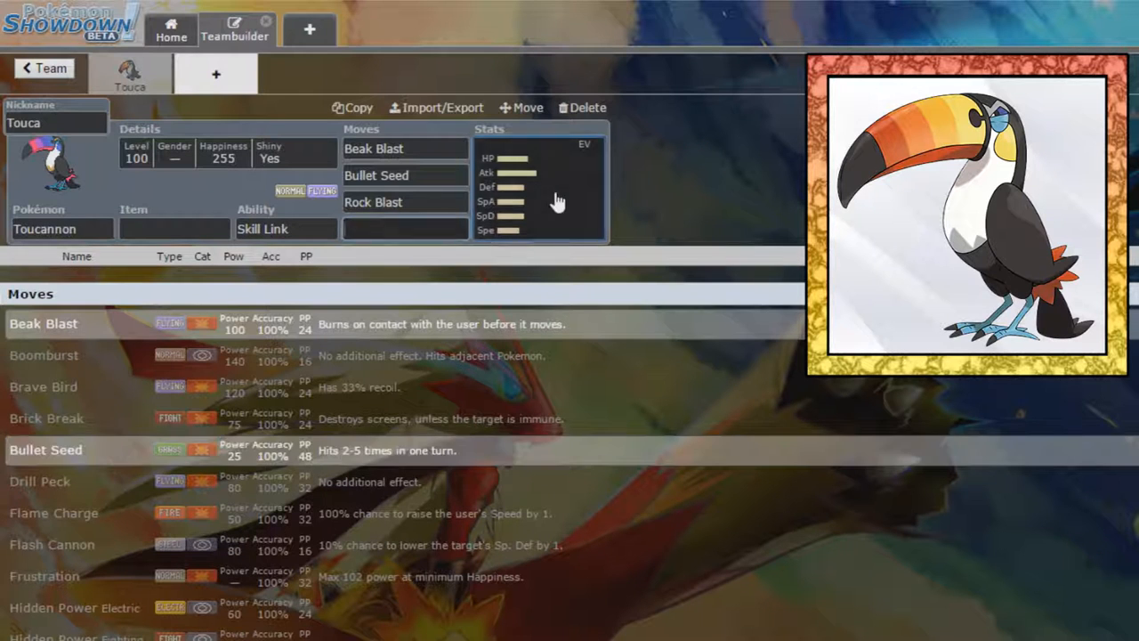
click(534, 195)
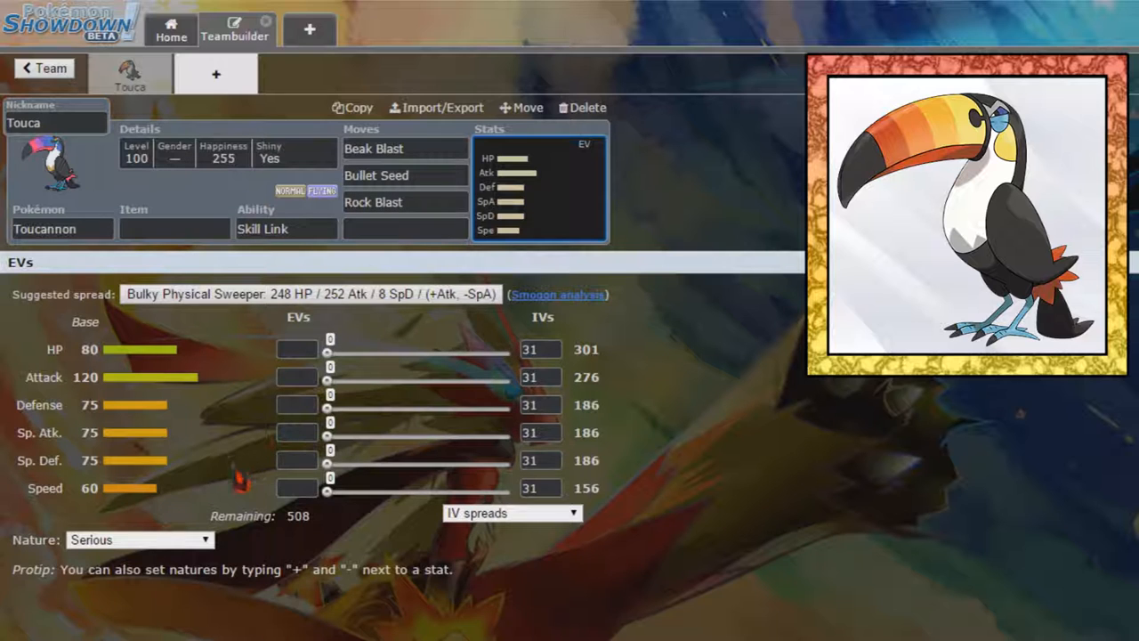
mouse_move(238, 301)
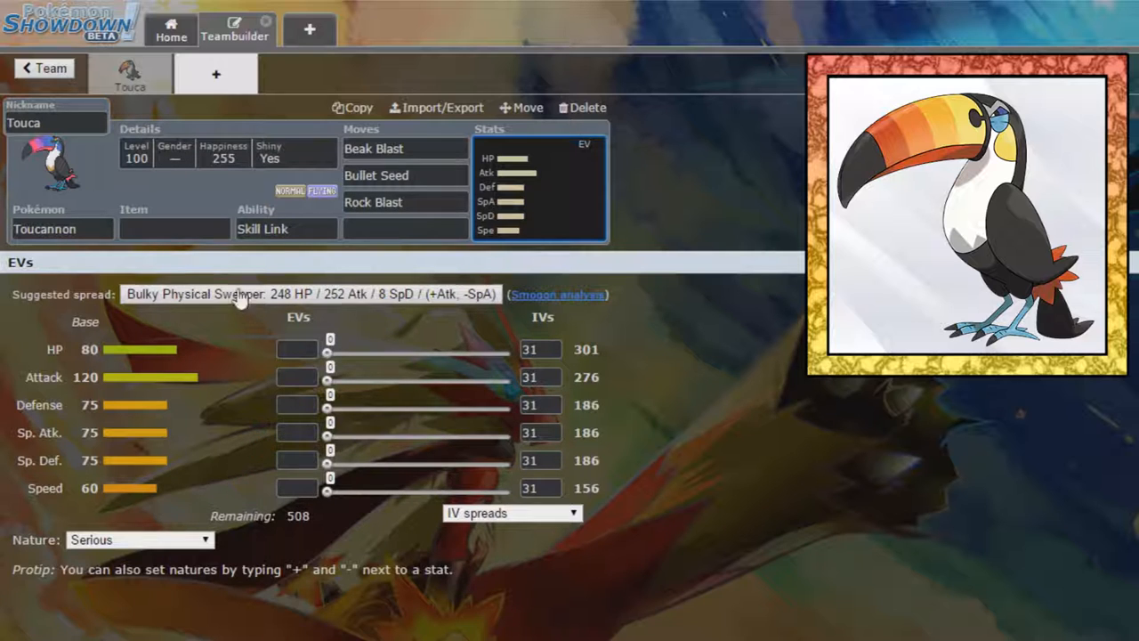
Add Roost as move four and set an Adamant 248 HP/132 Atk/128 Def spread, then start a new slot.
click(406, 228)
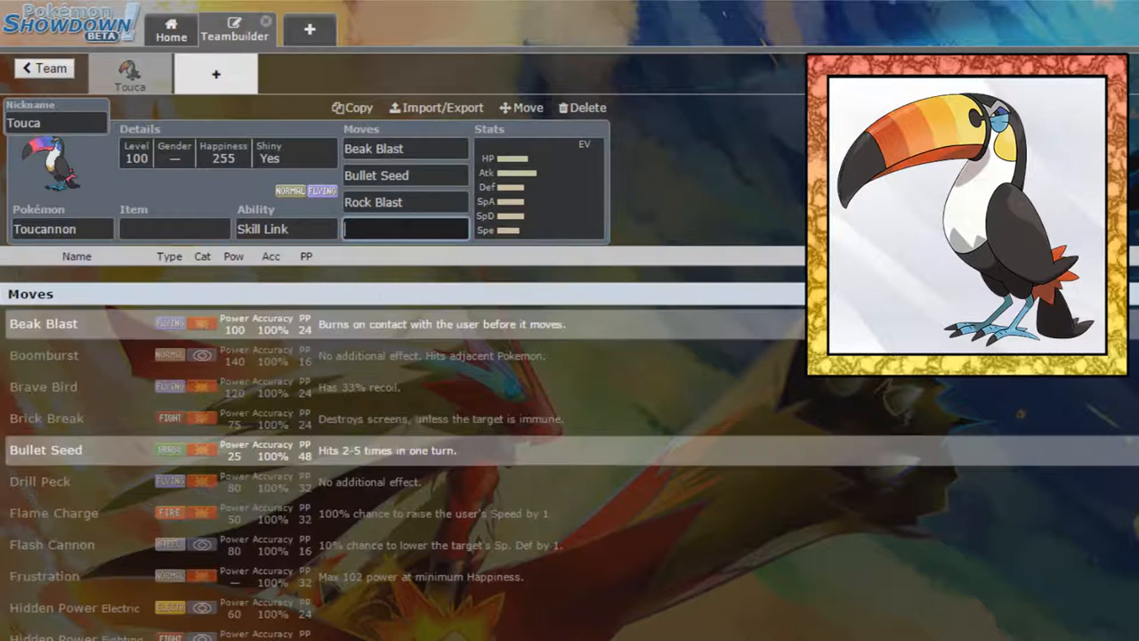
text(roost)
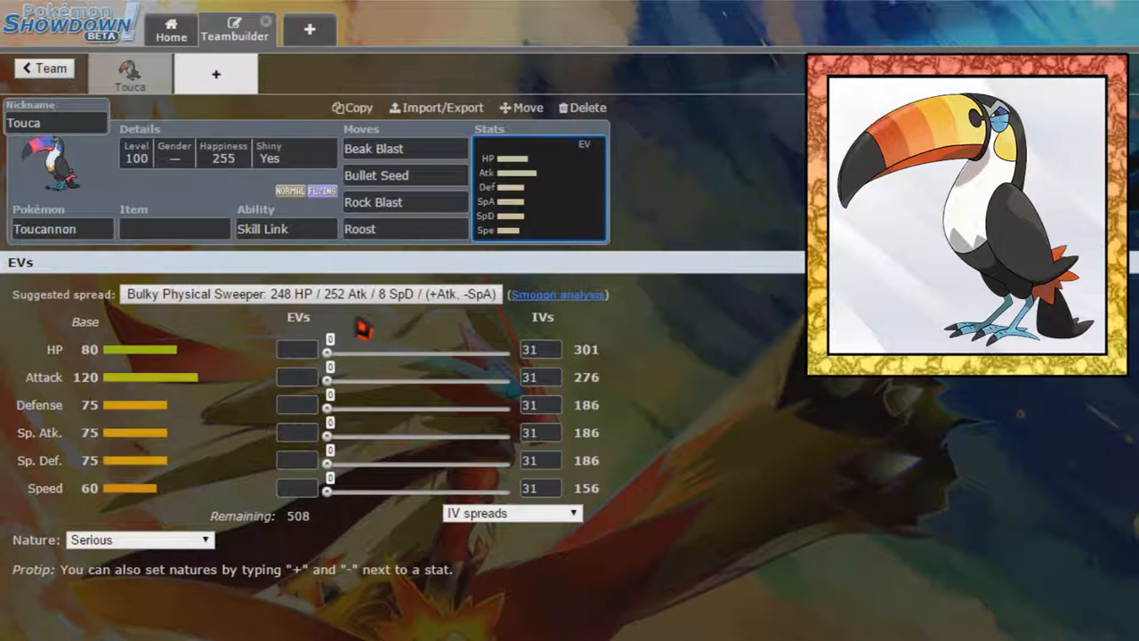
click(312, 295)
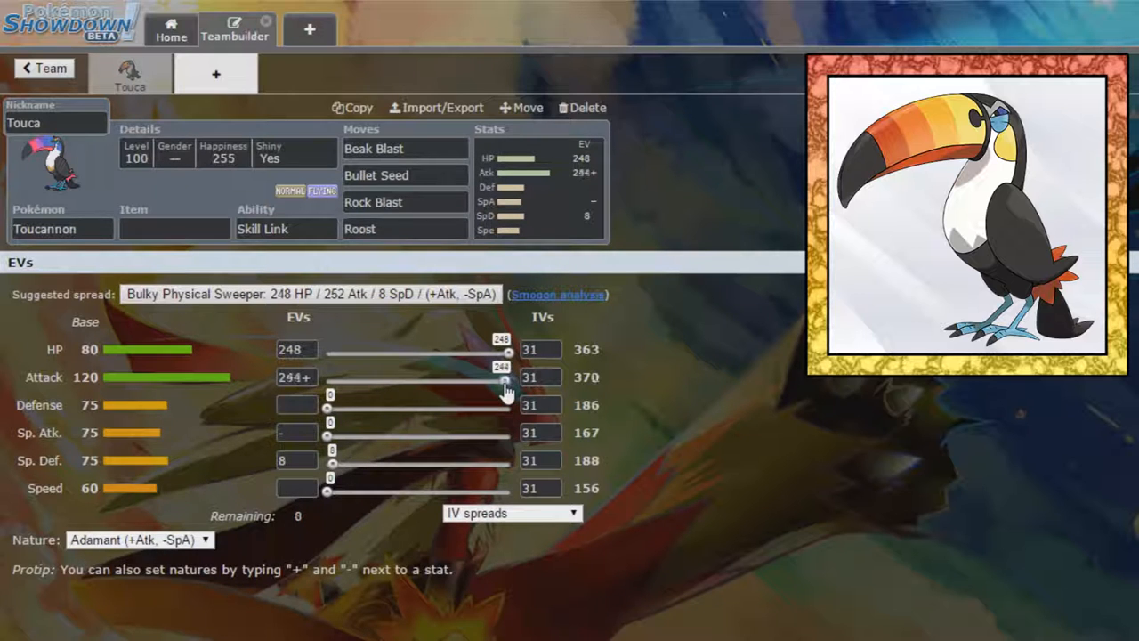
drag(507, 377, 423, 377)
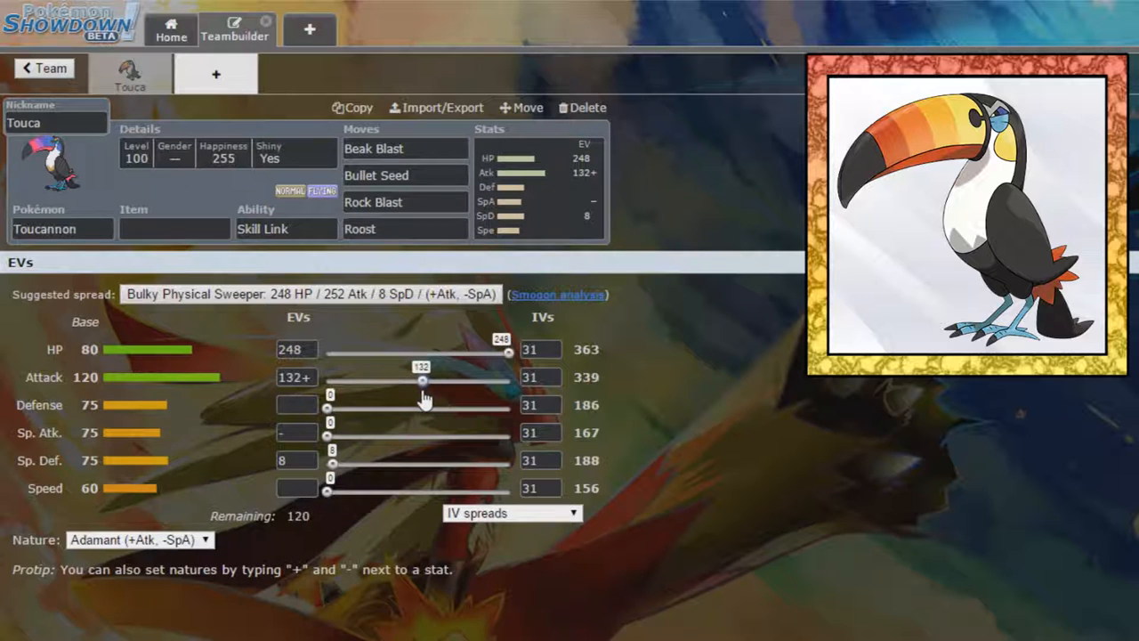
drag(330, 406, 413, 406)
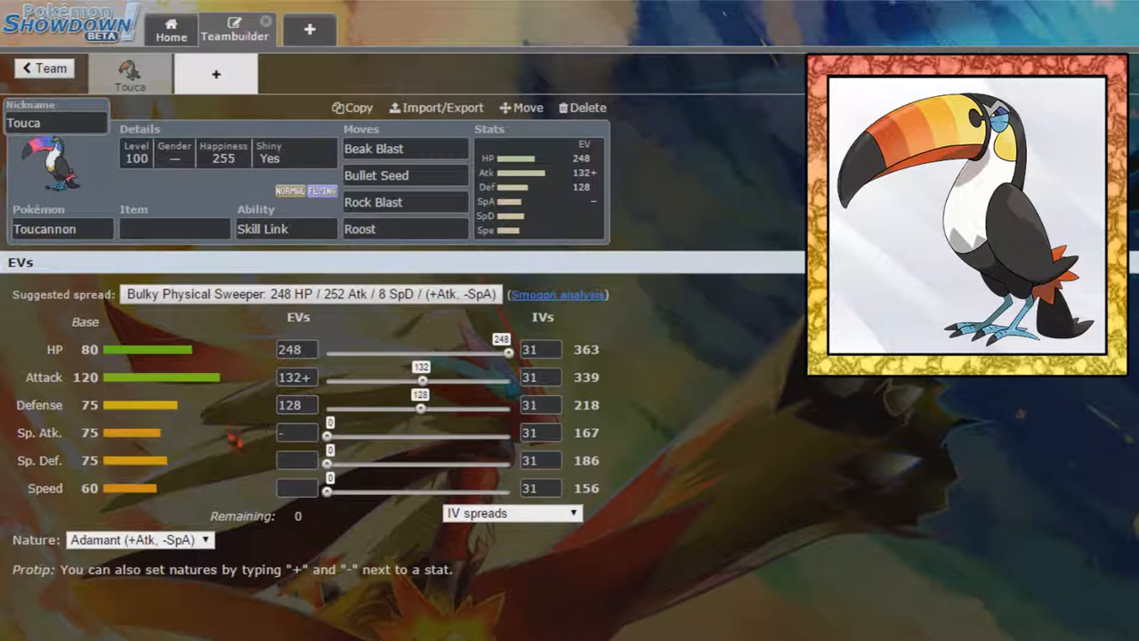
click(174, 228)
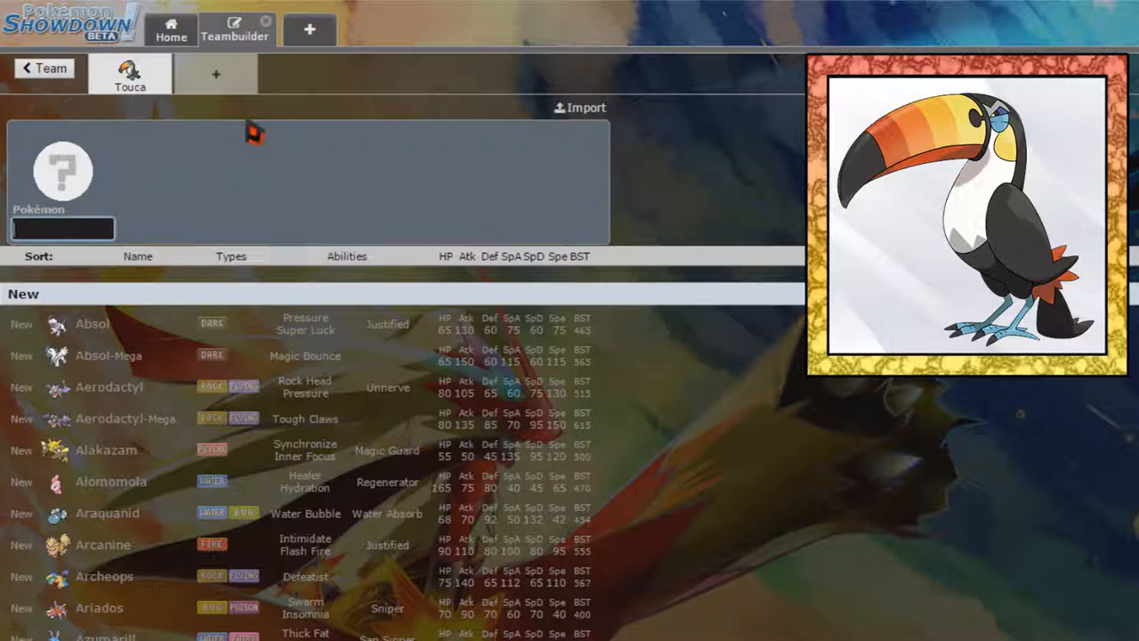
mouse_move(199, 182)
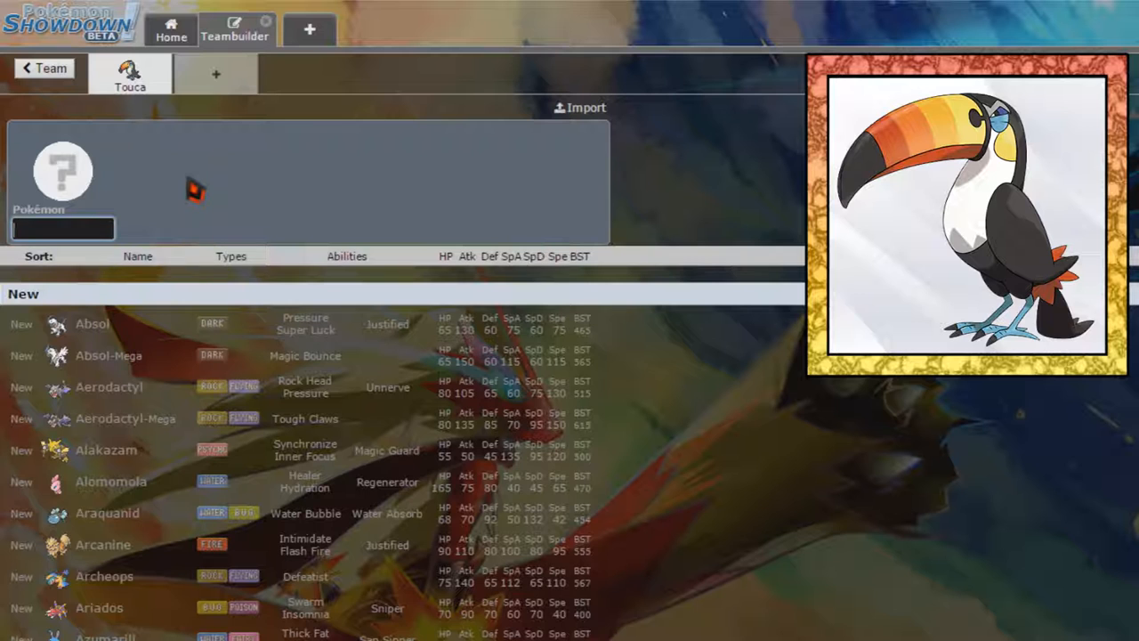
Filter the Pokémon list by Ground type and browse to Hippowdon for the second slot.
text(grou)
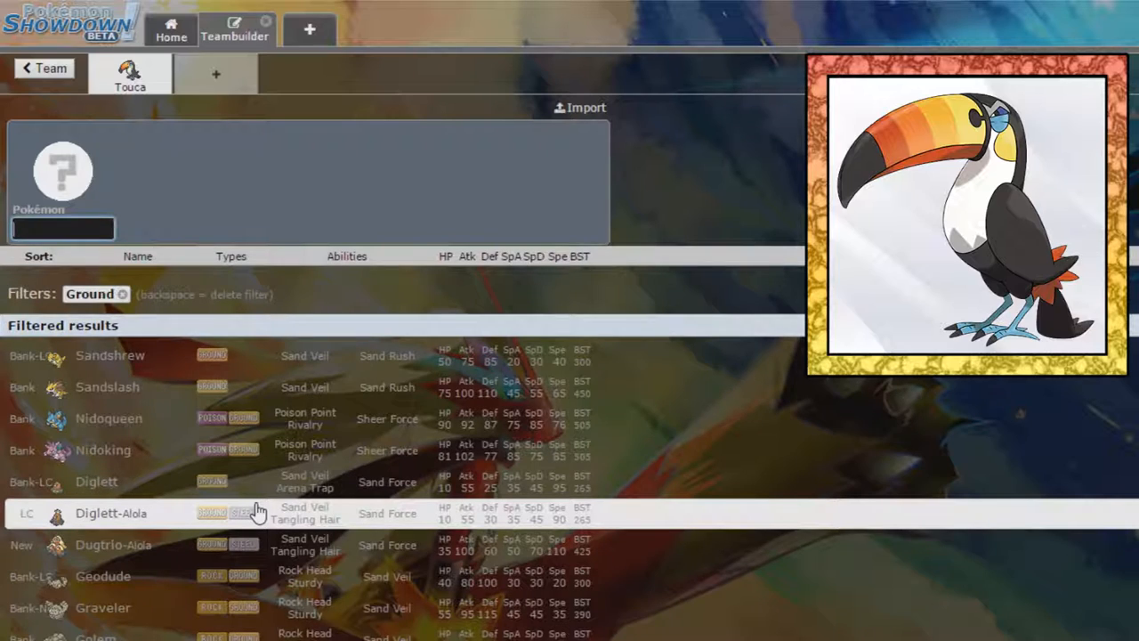
scroll(down, 3)
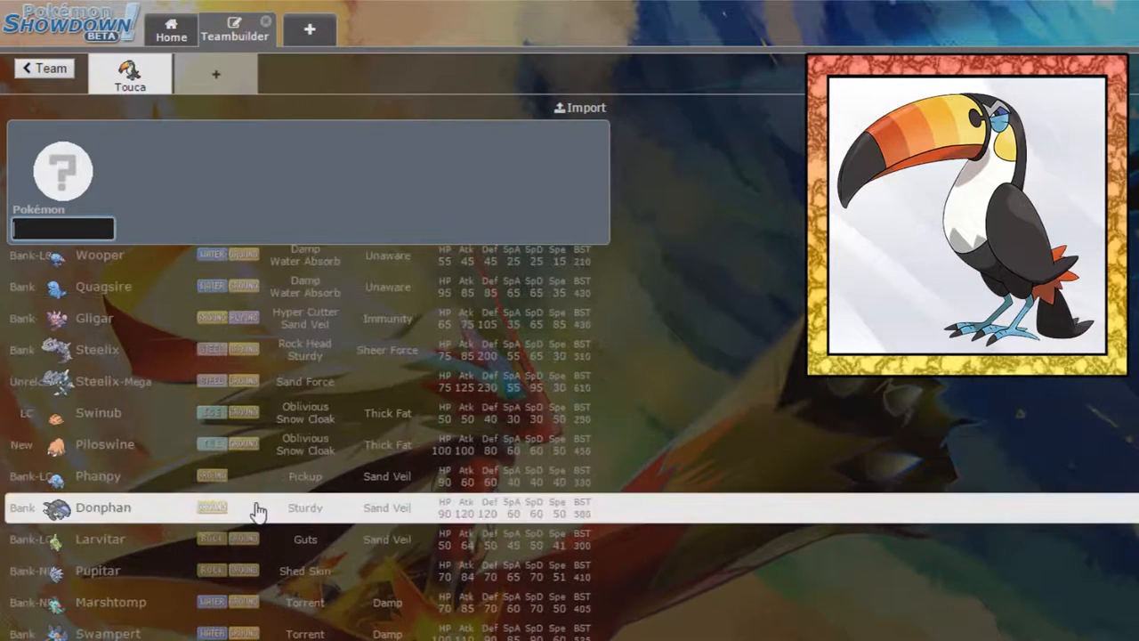
scroll(down, 3)
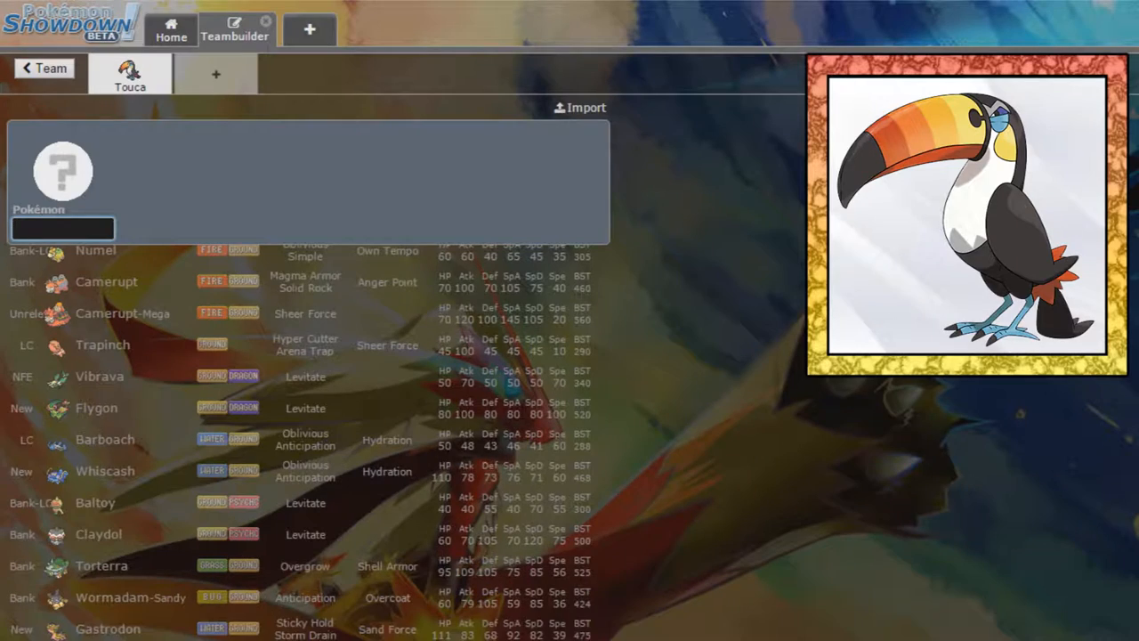
scroll(down, 3)
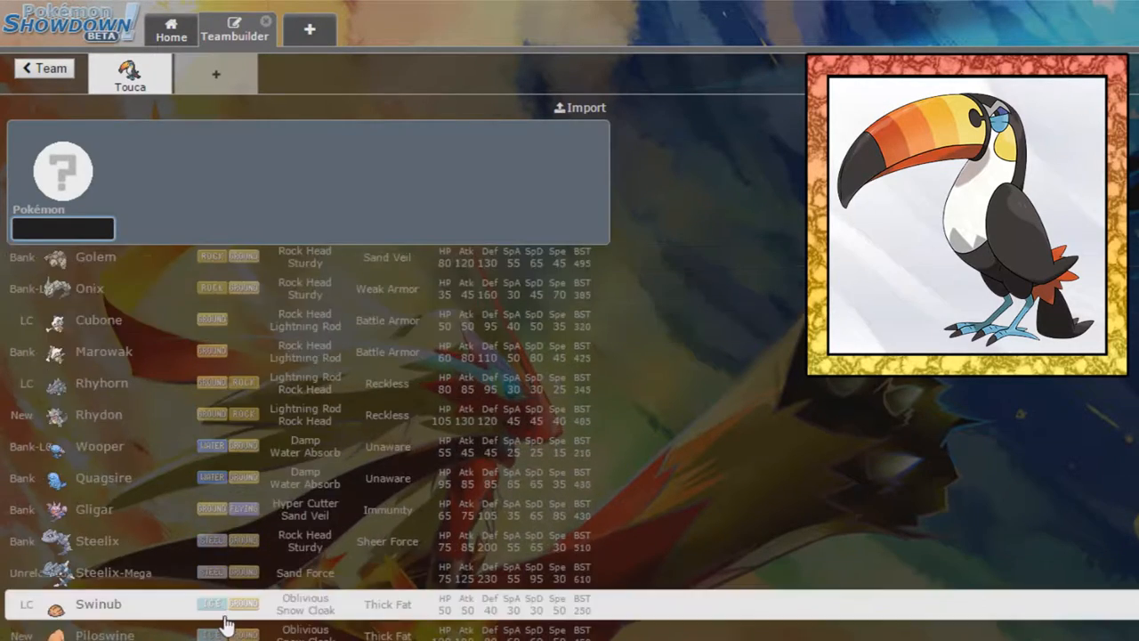
scroll(down, 3)
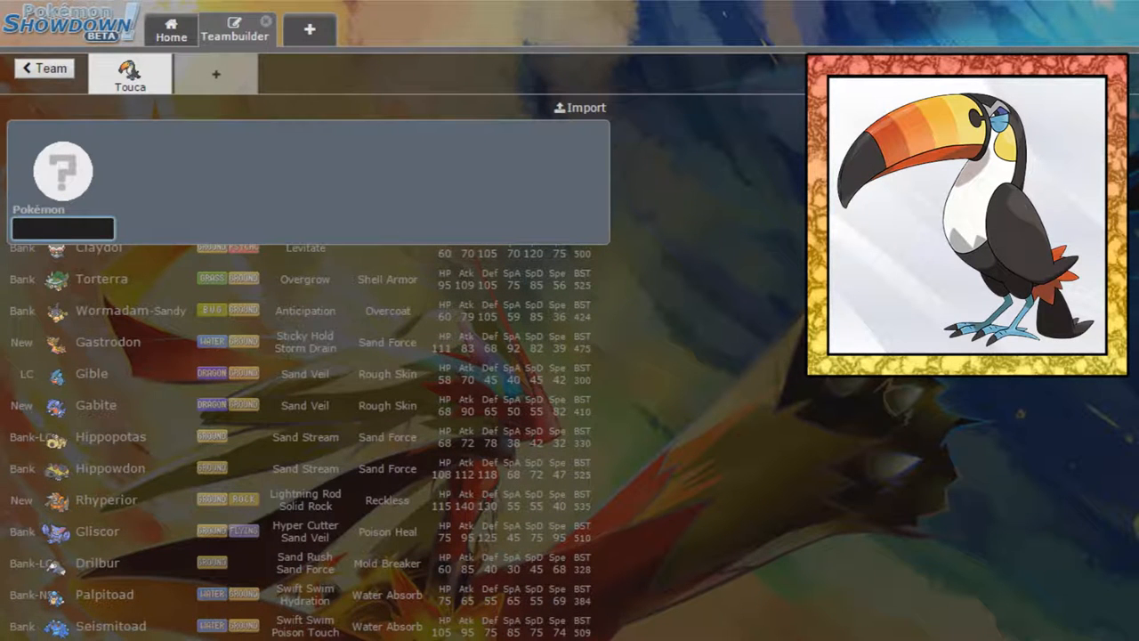
scroll(down, 3)
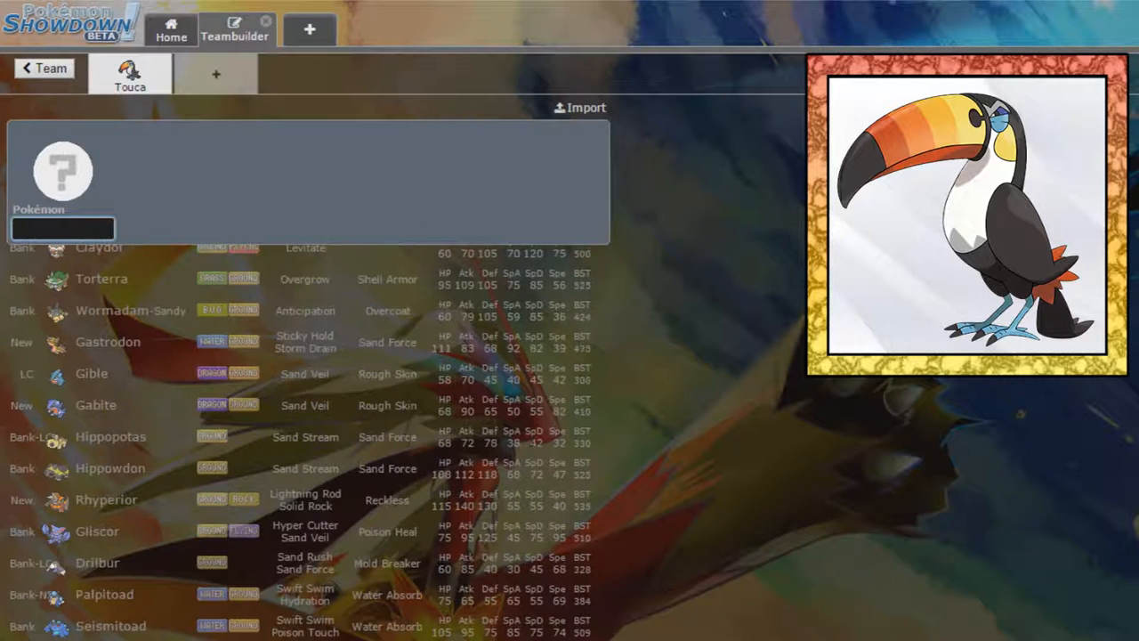
scroll(up, 3)
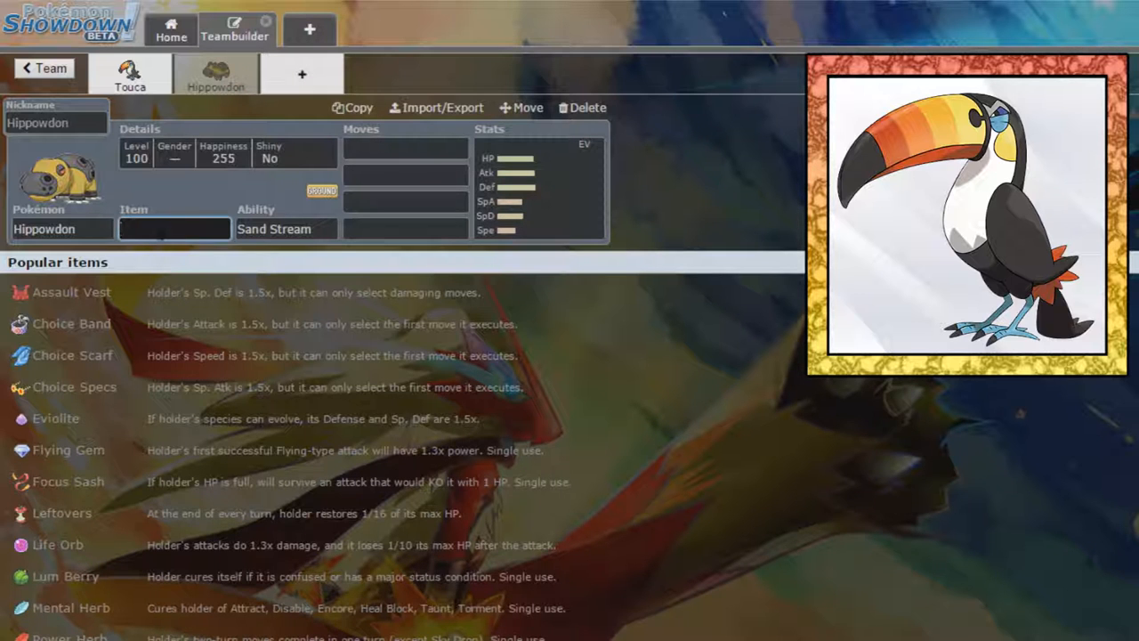
Give Hippowdon a Rocky Helmet and switch Toucannon's held item to Figy Berry.
text(rocky)
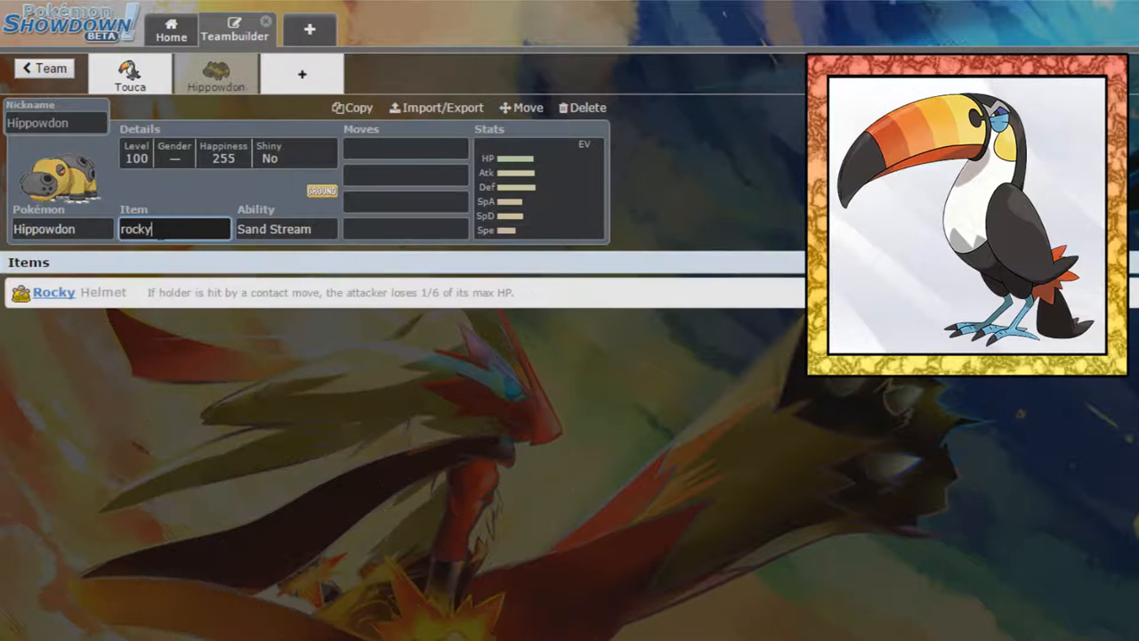
click(132, 73)
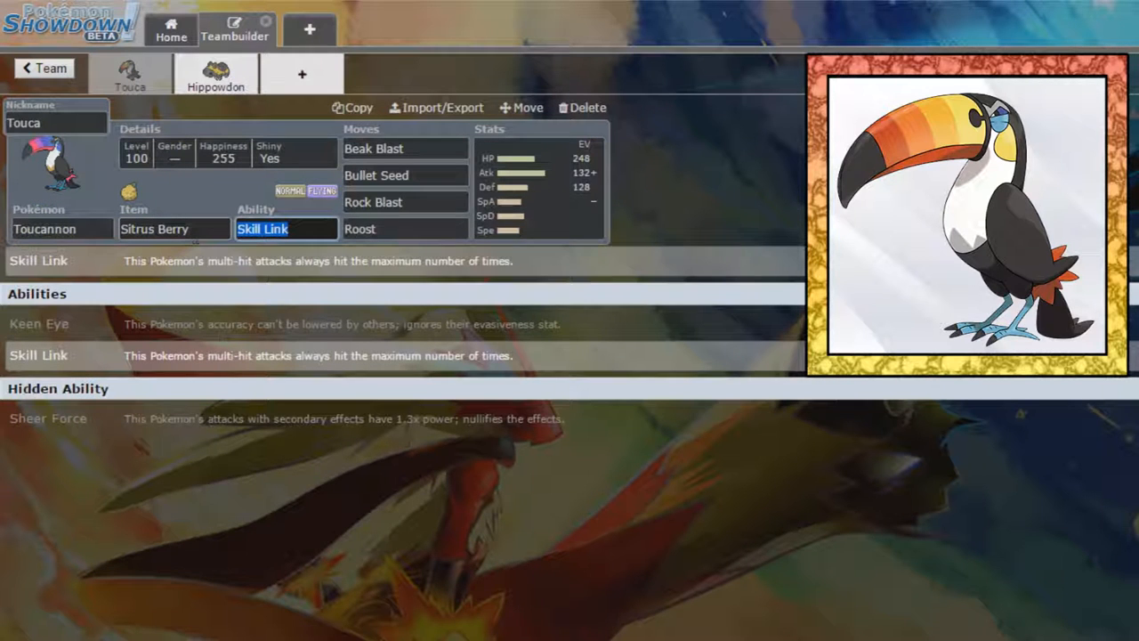
click(174, 228)
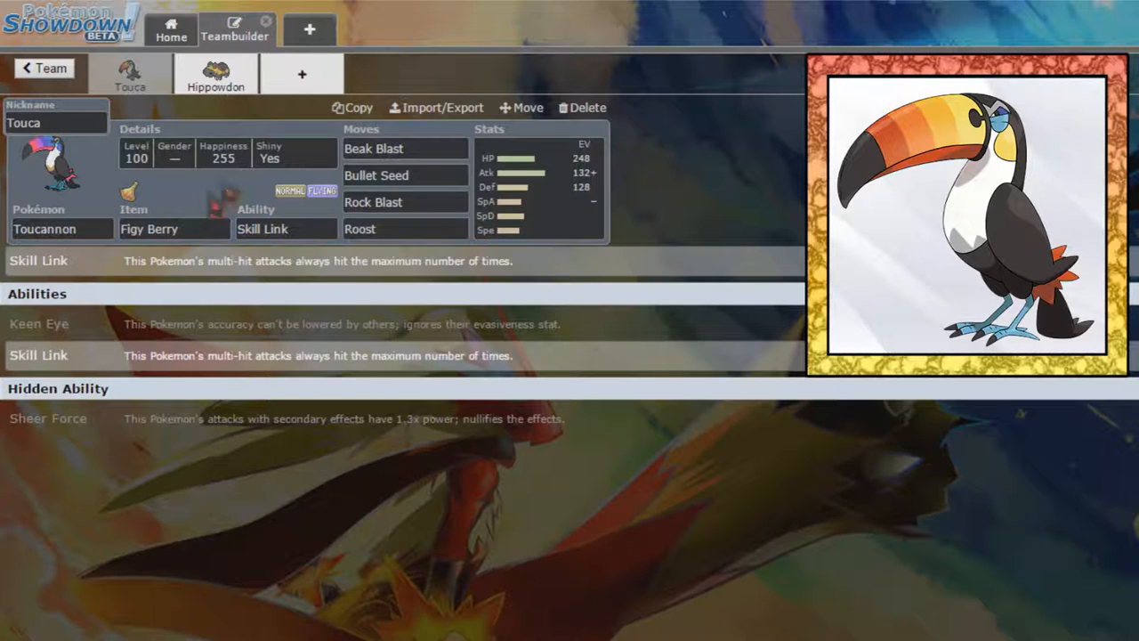
click(215, 71)
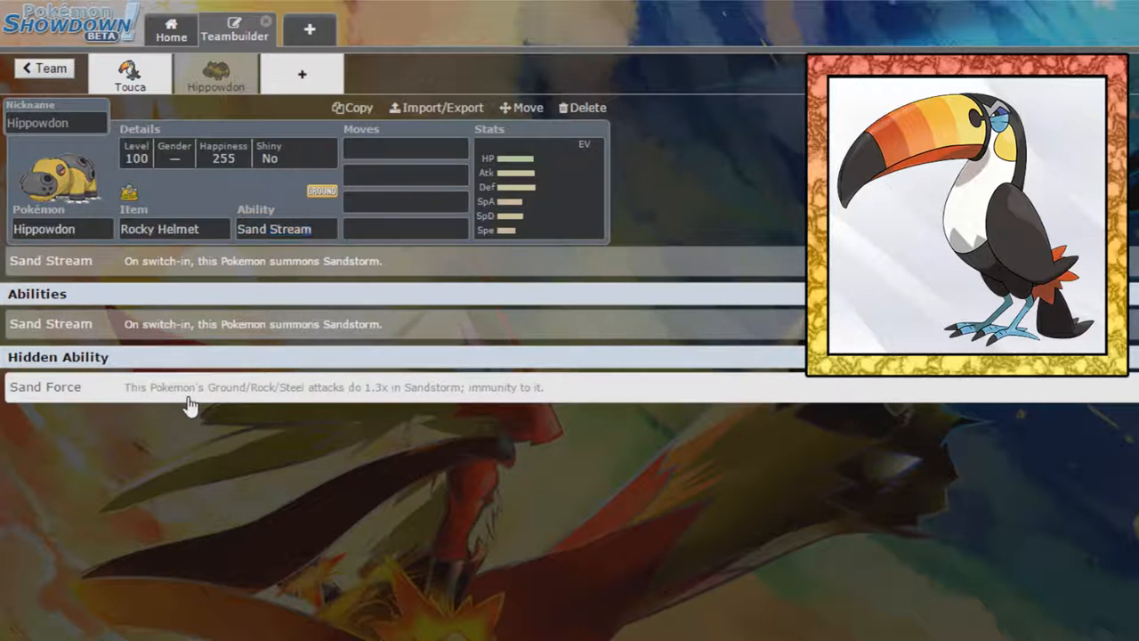
Fill Hippowdon's moves with Slack Off, Stealth Rock and Toxic, and search 'earth' for the fourth.
click(406, 150)
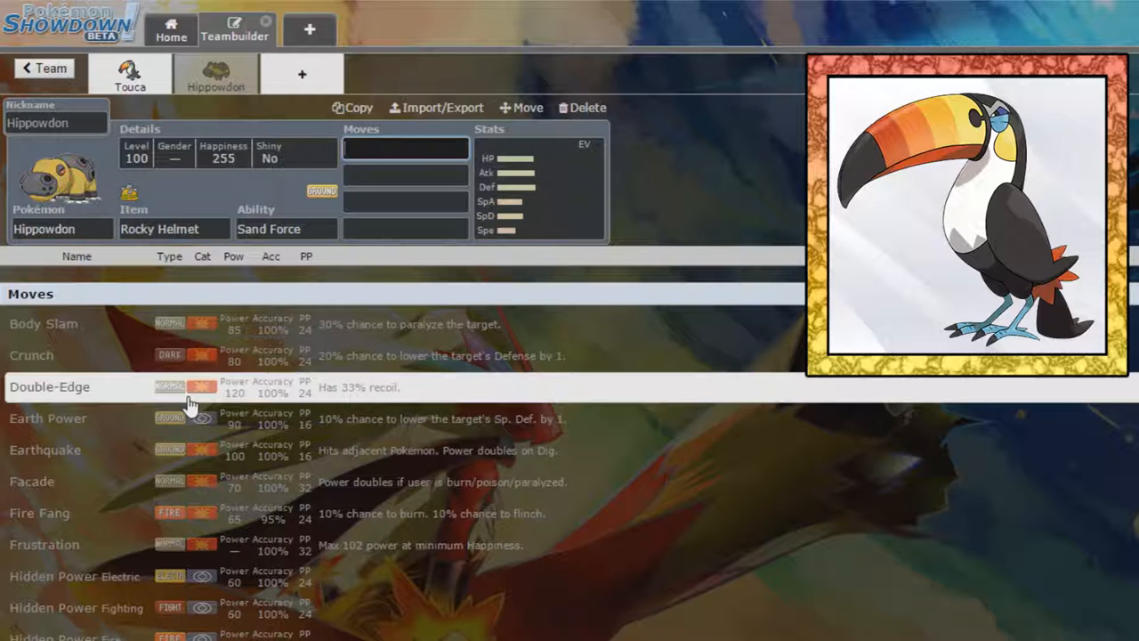
text(st)
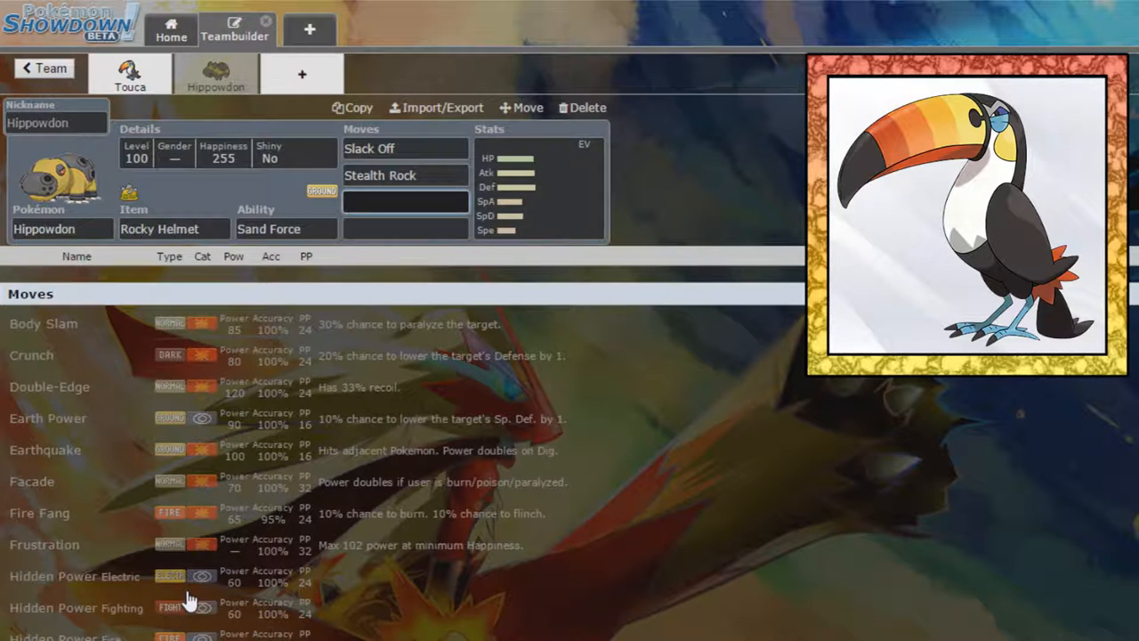
click(406, 201)
text(Topsy-Turvy)
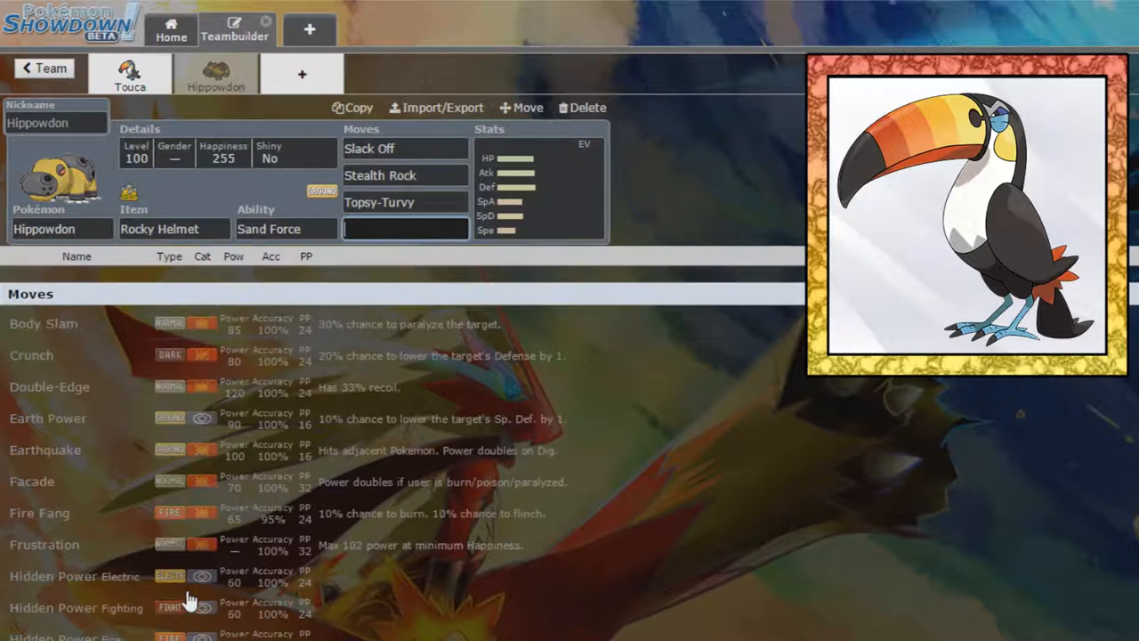
click(406, 203)
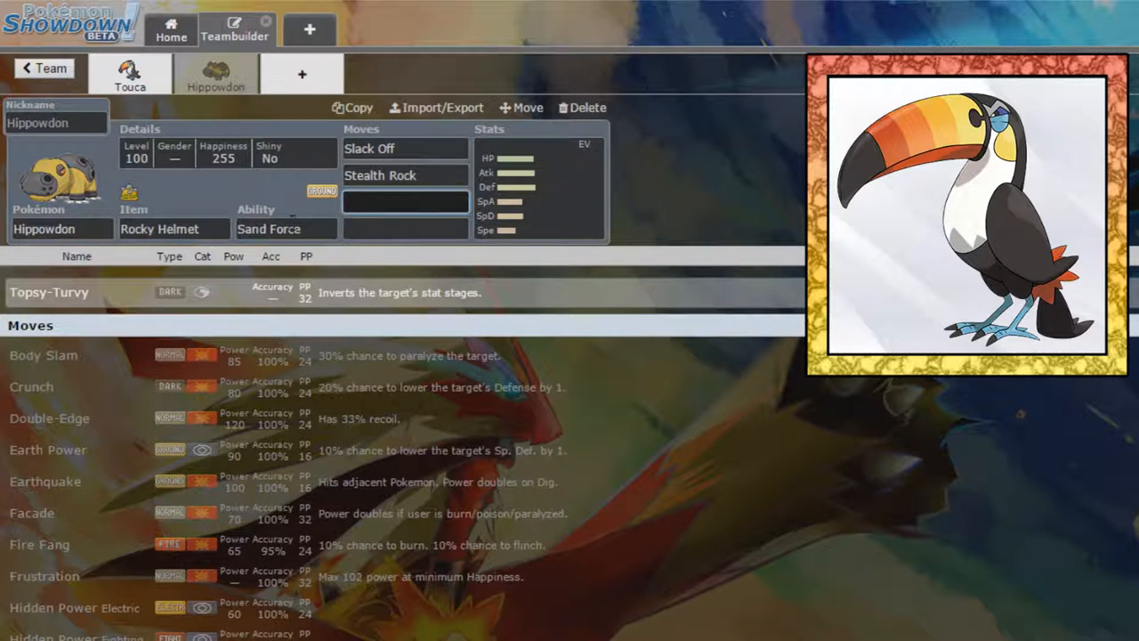
text(to)
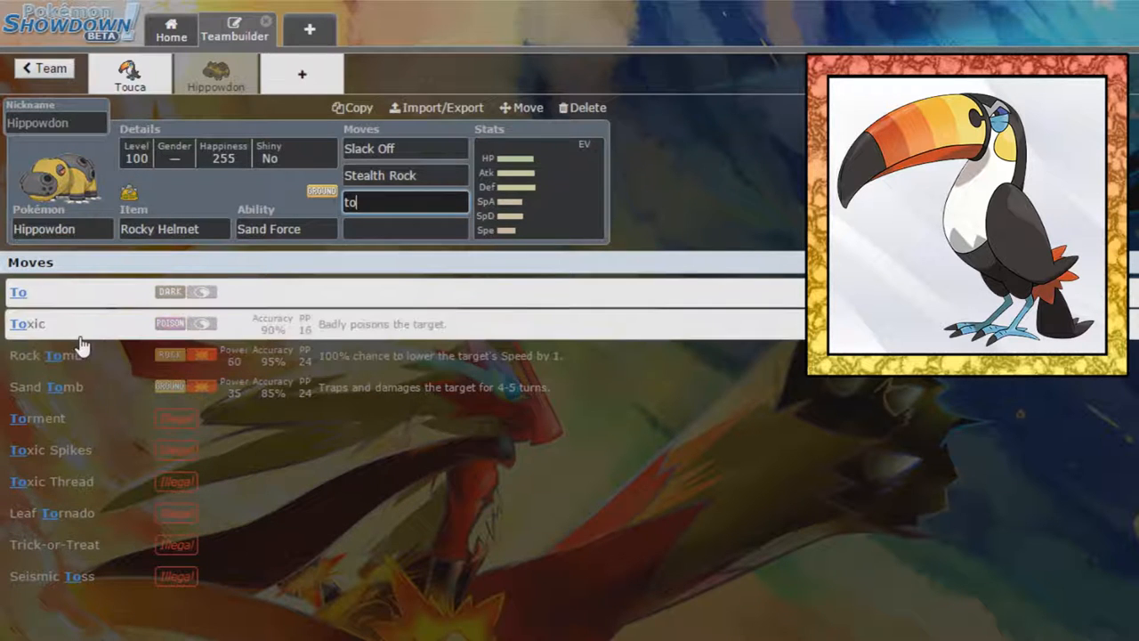
click(28, 324)
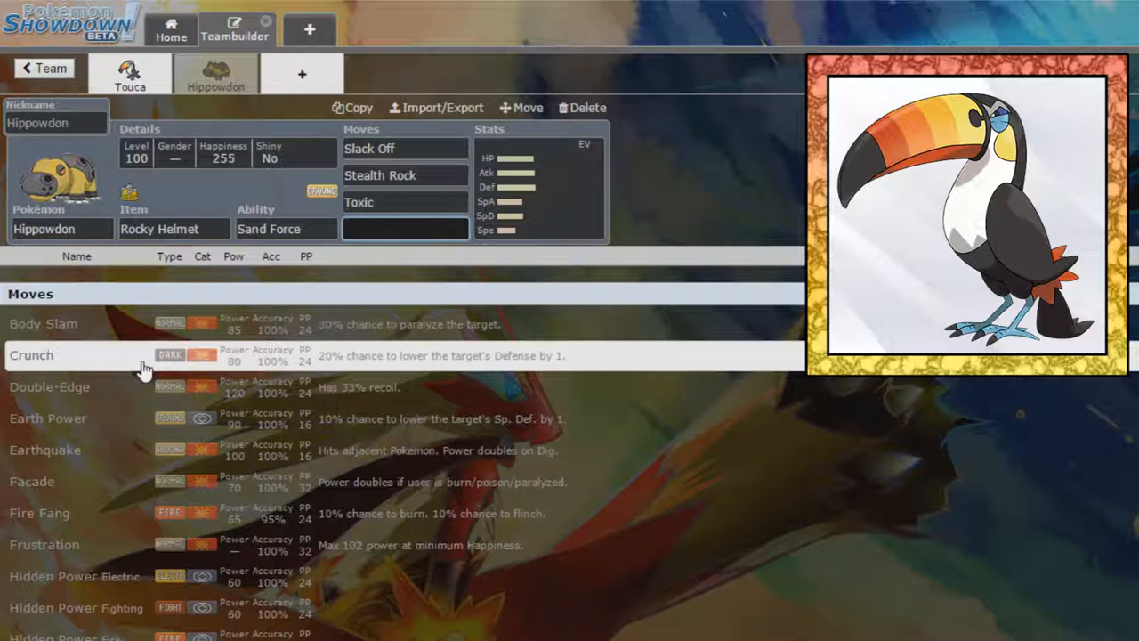
text(earth)
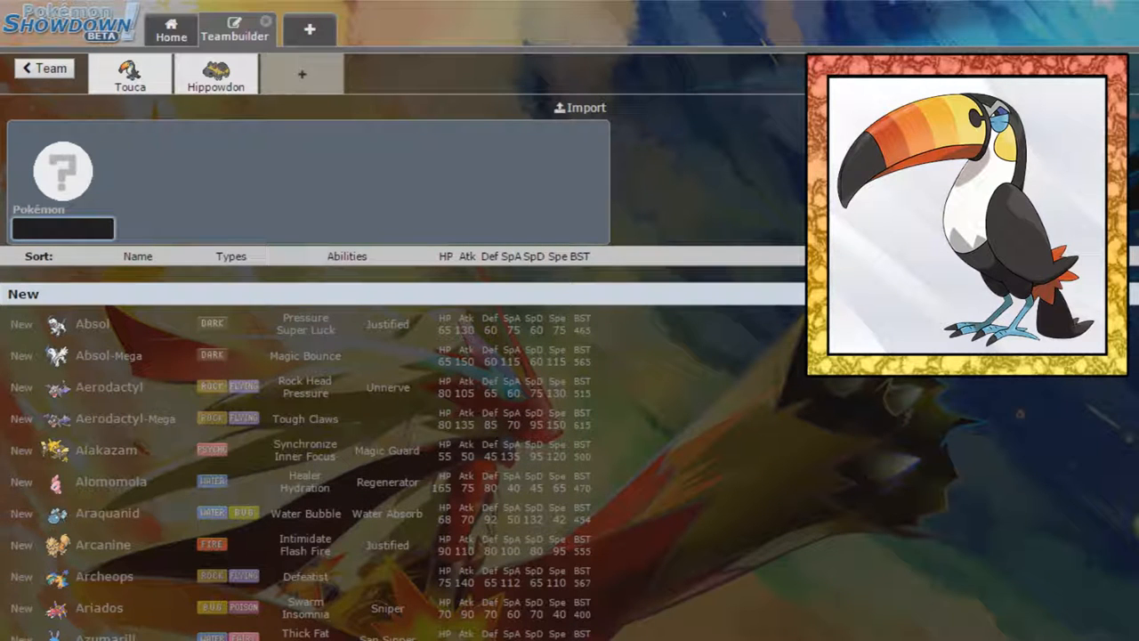
Filter by Water type and pick Empoleon for the third team slot.
text(water)
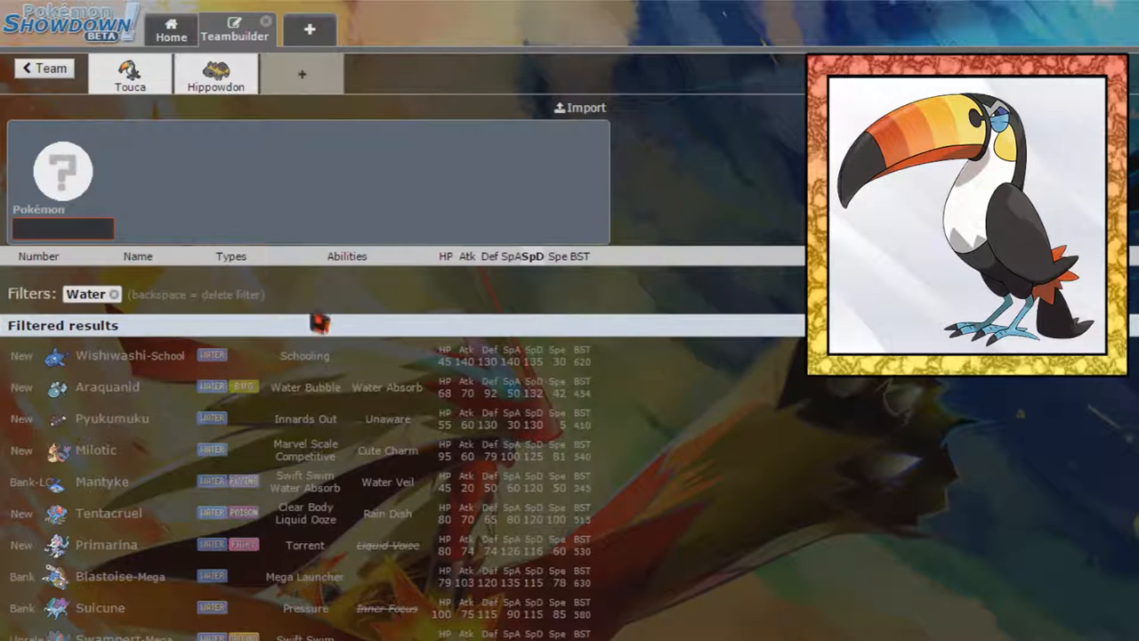
mouse_move(282, 374)
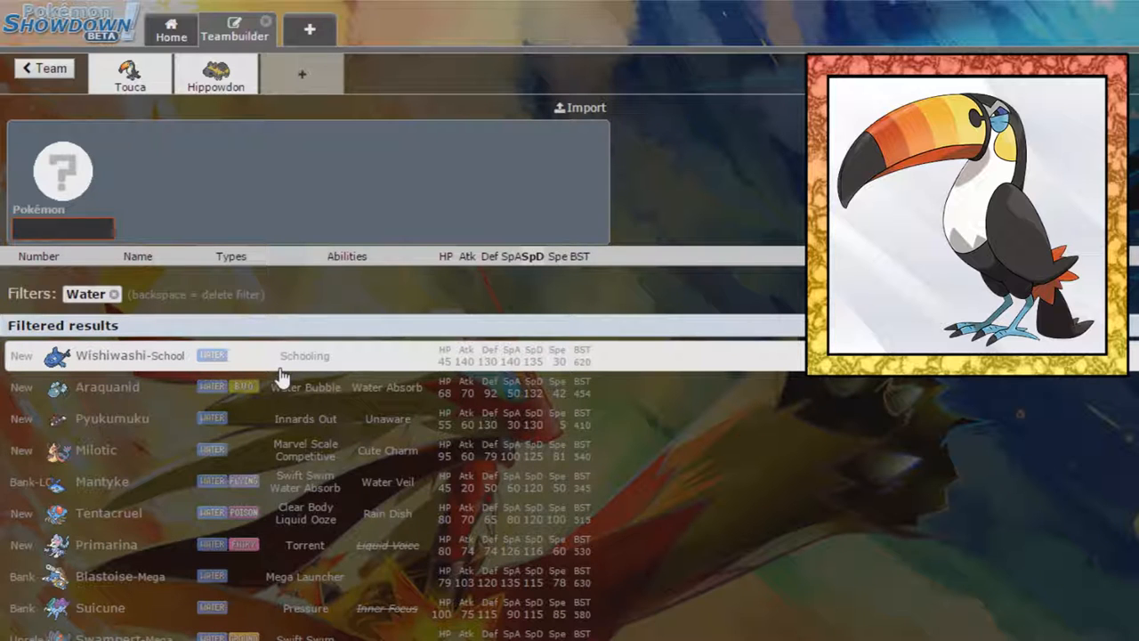
mouse_move(318, 401)
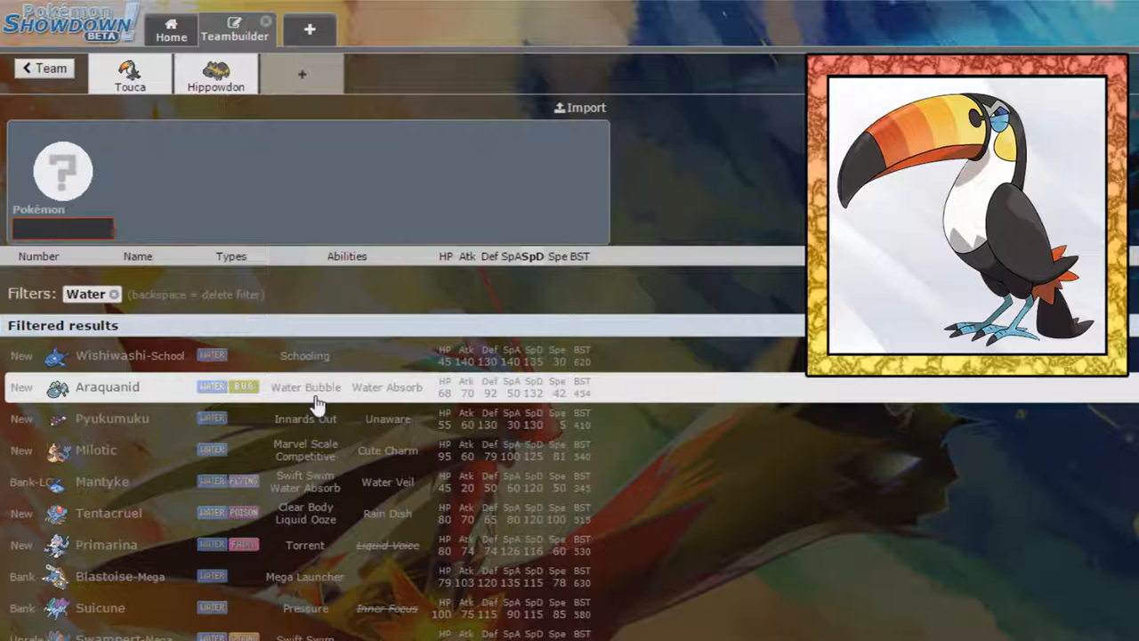
mouse_move(303, 577)
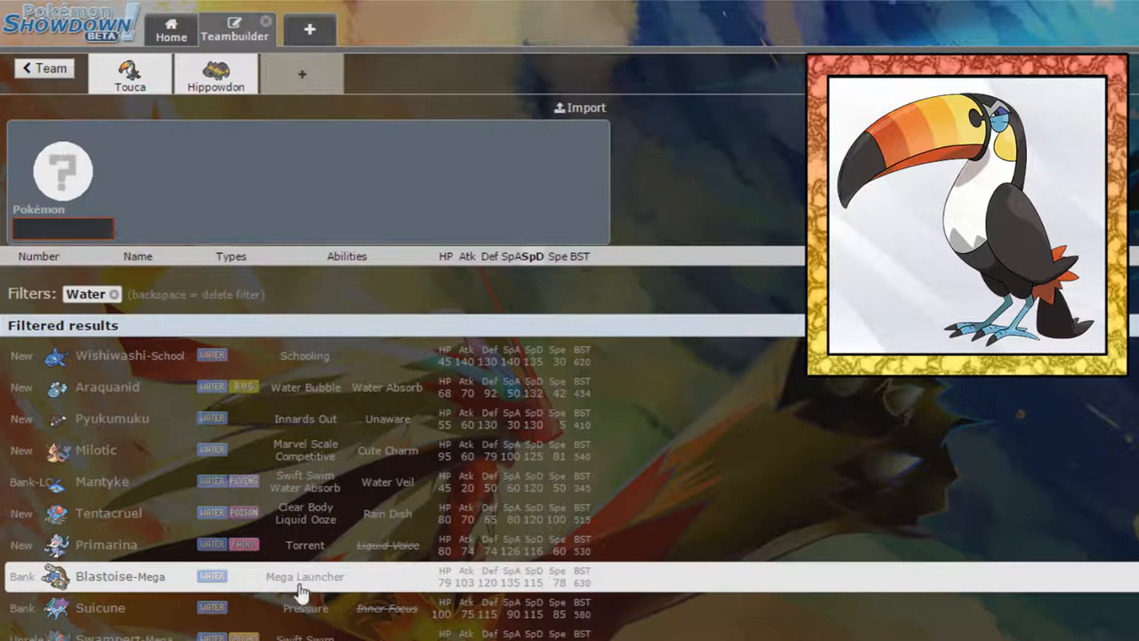
scroll(down, 3)
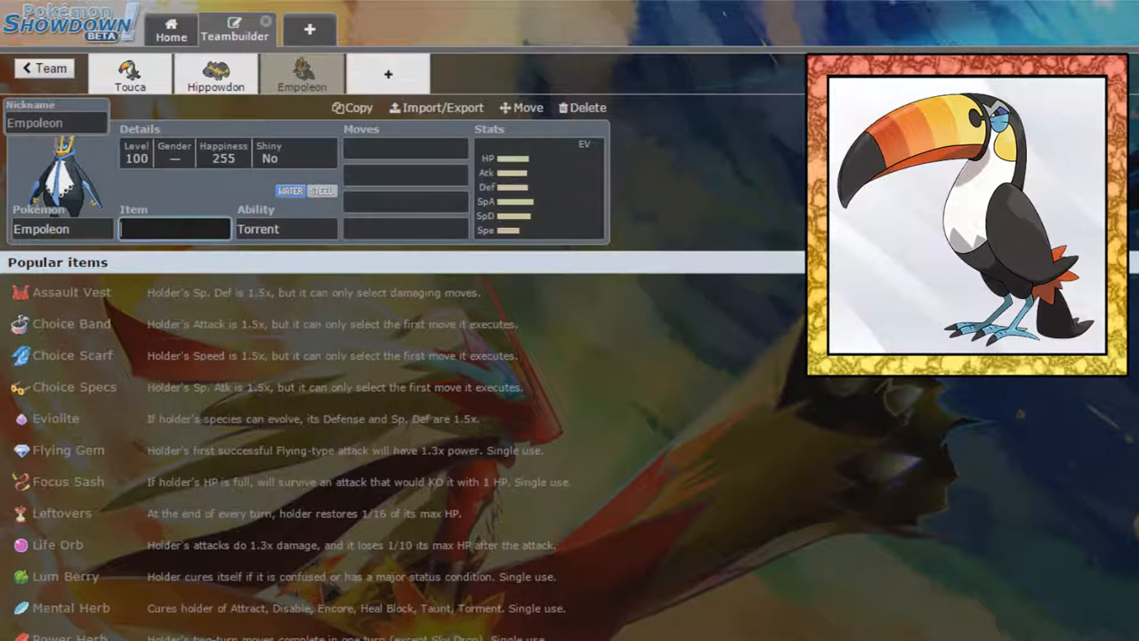
mouse_move(224, 271)
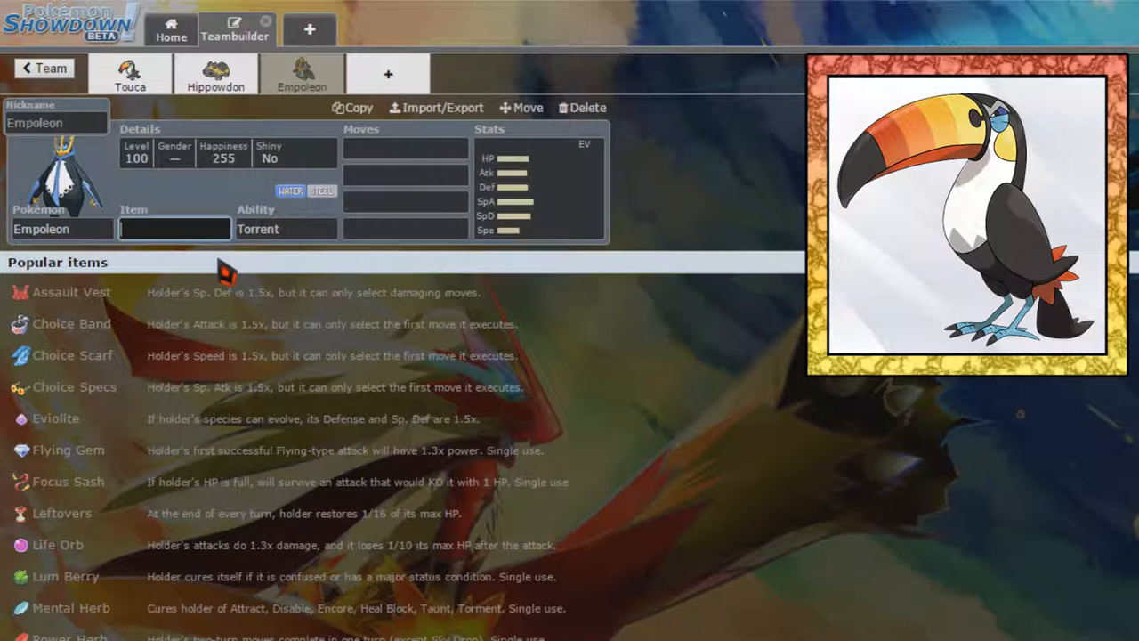
Give Empoleon Leftovers with Torrent and the moves Scald and Ice Beam.
text(Left)
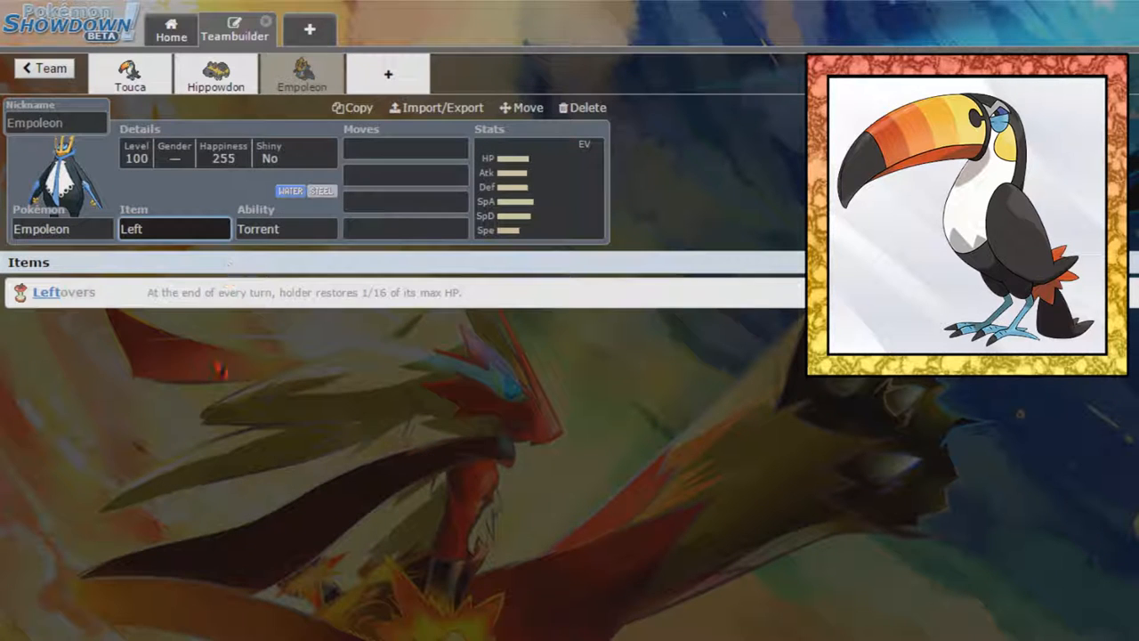
click(285, 228)
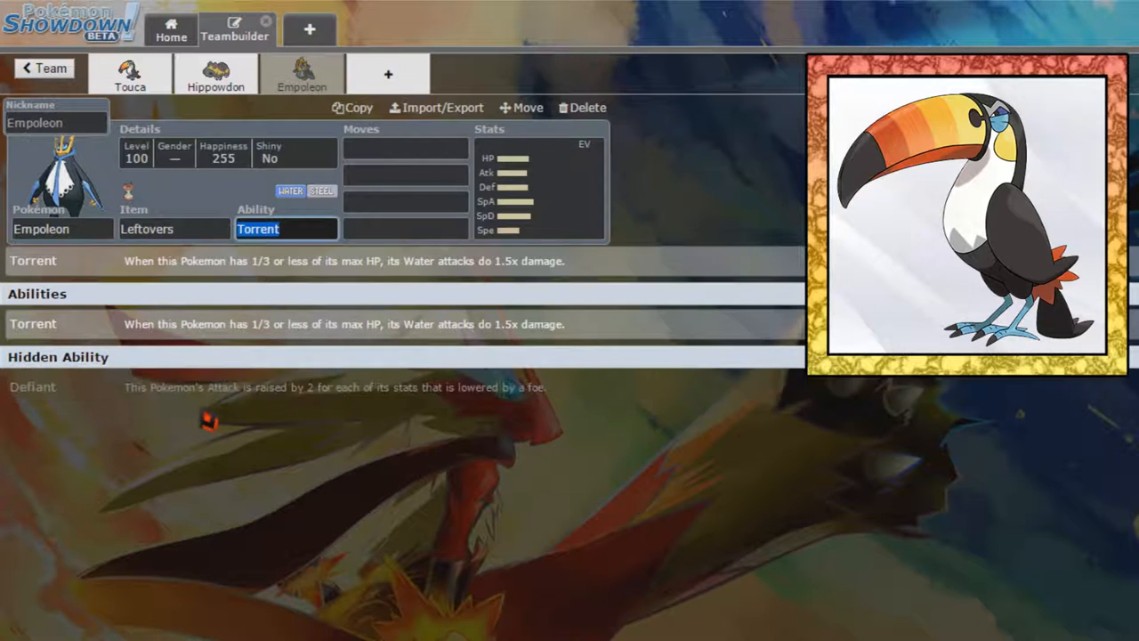
text(sc)
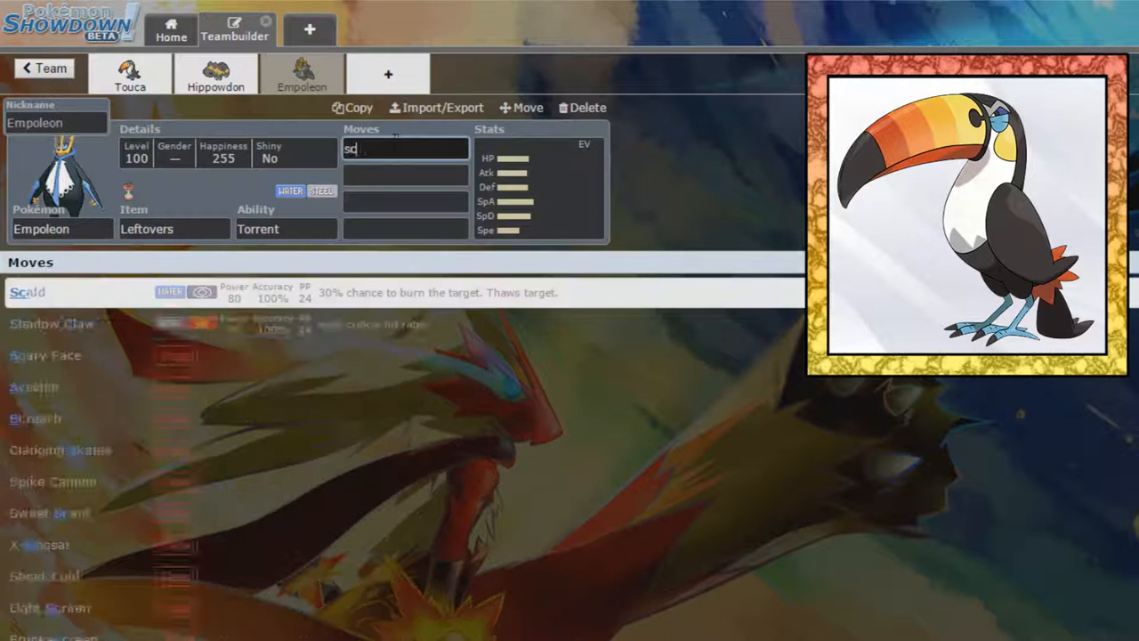
text(ice)
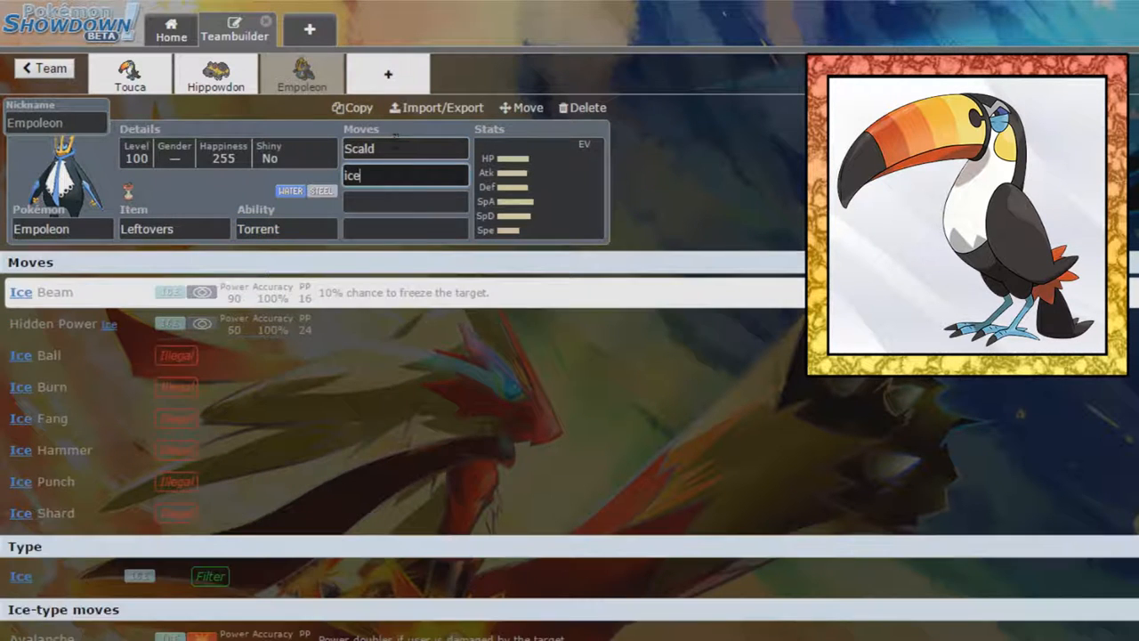
click(44, 292)
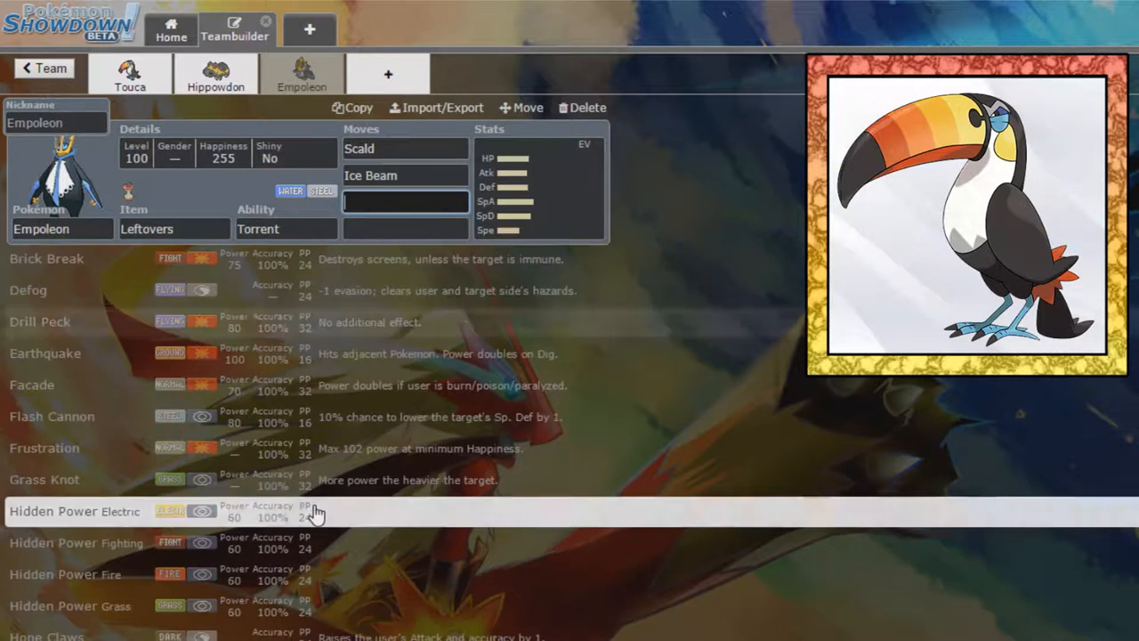
scroll(down, 3)
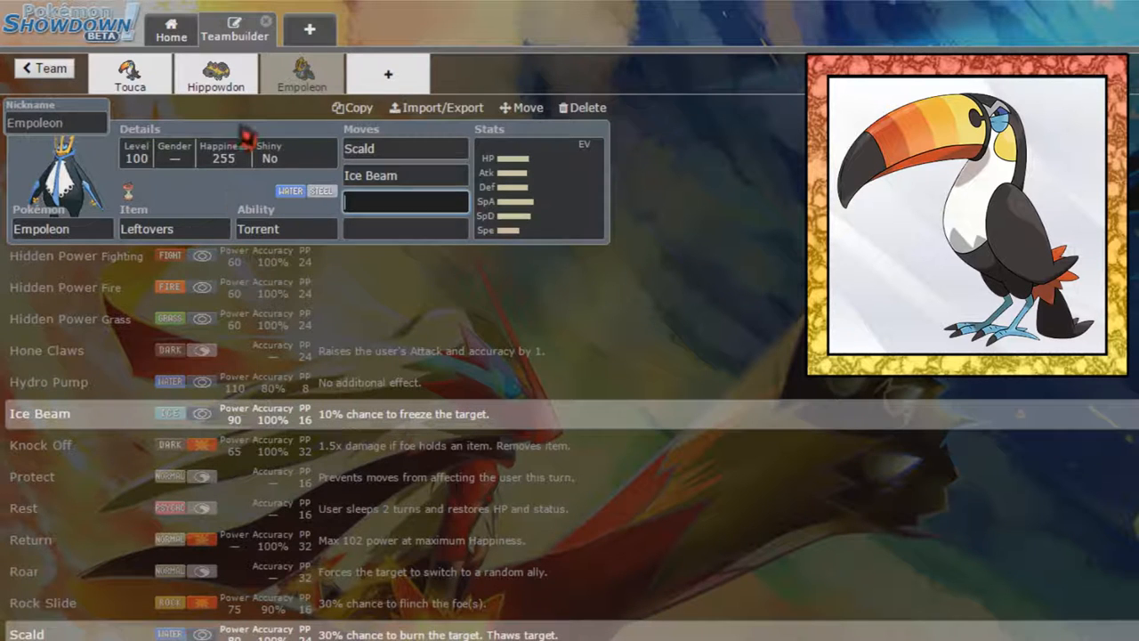
Edit Hippowdon's Stealth Rock slot, typing 'whirlr', then return to Empoleon.
click(216, 70)
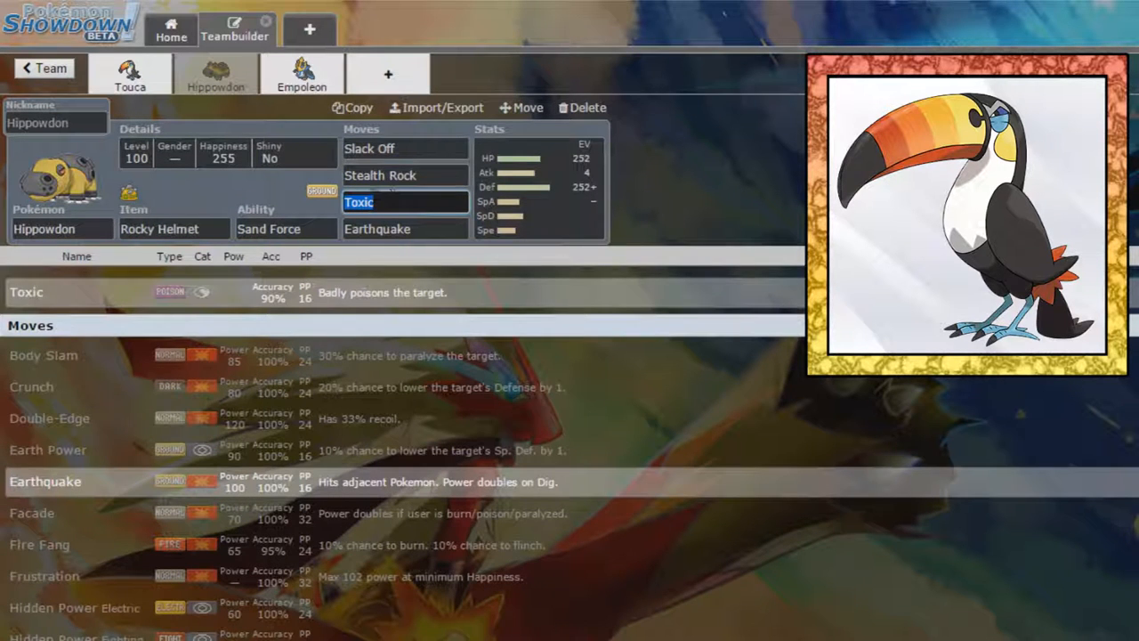
click(406, 175)
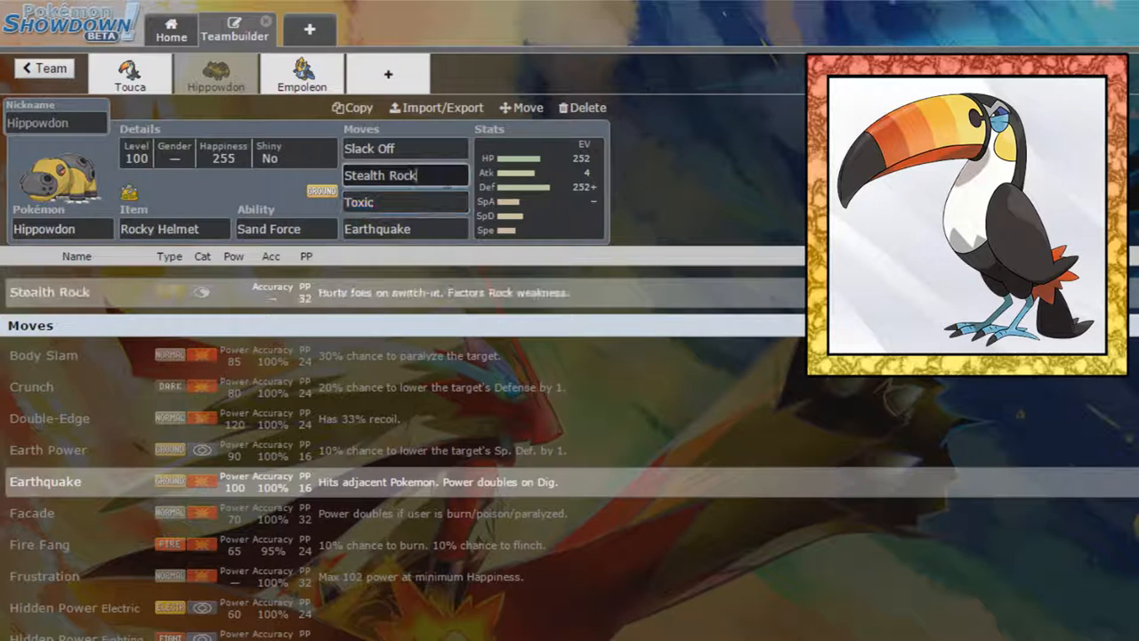
click(404, 176)
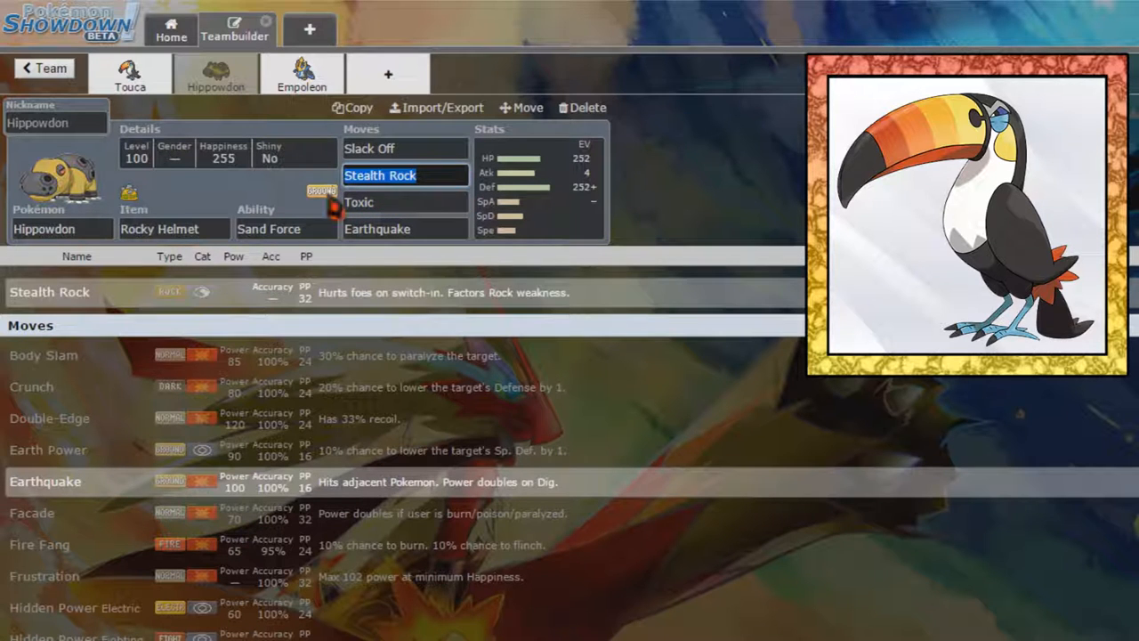
text(whirlr)
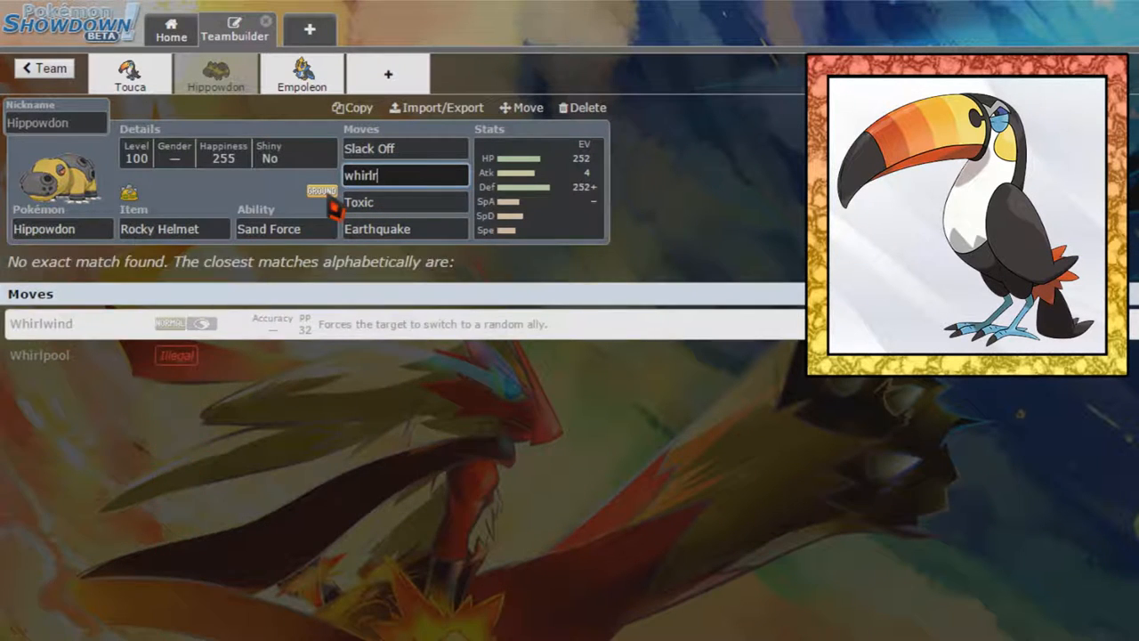
click(302, 73)
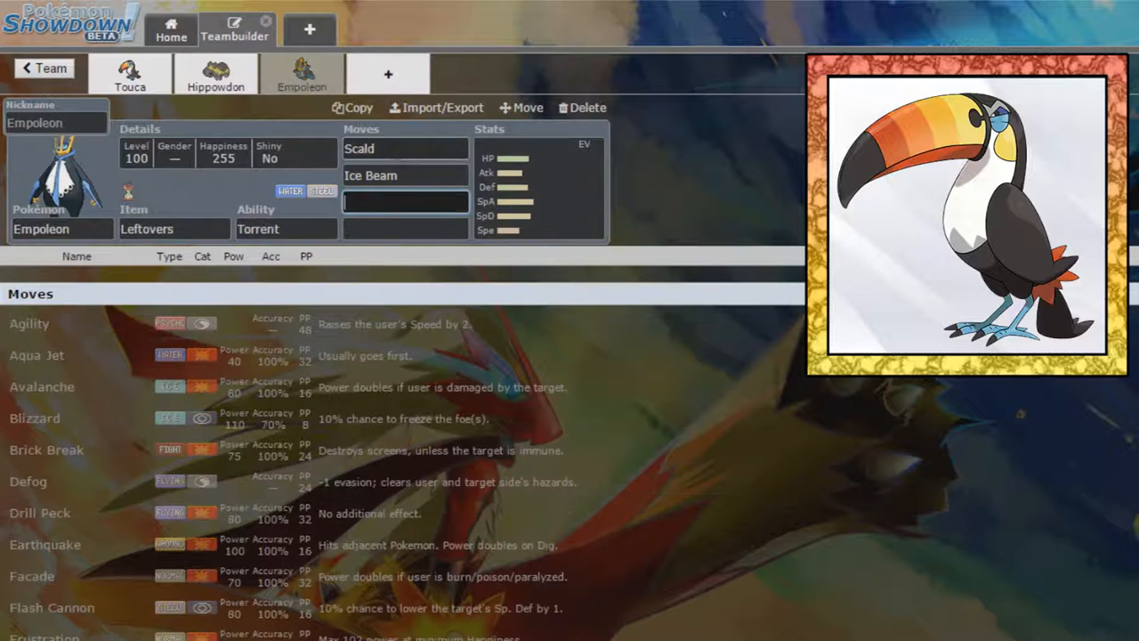
Add Stealth Rock as Empoleon's third move and browse its remaining move options.
text(steal)
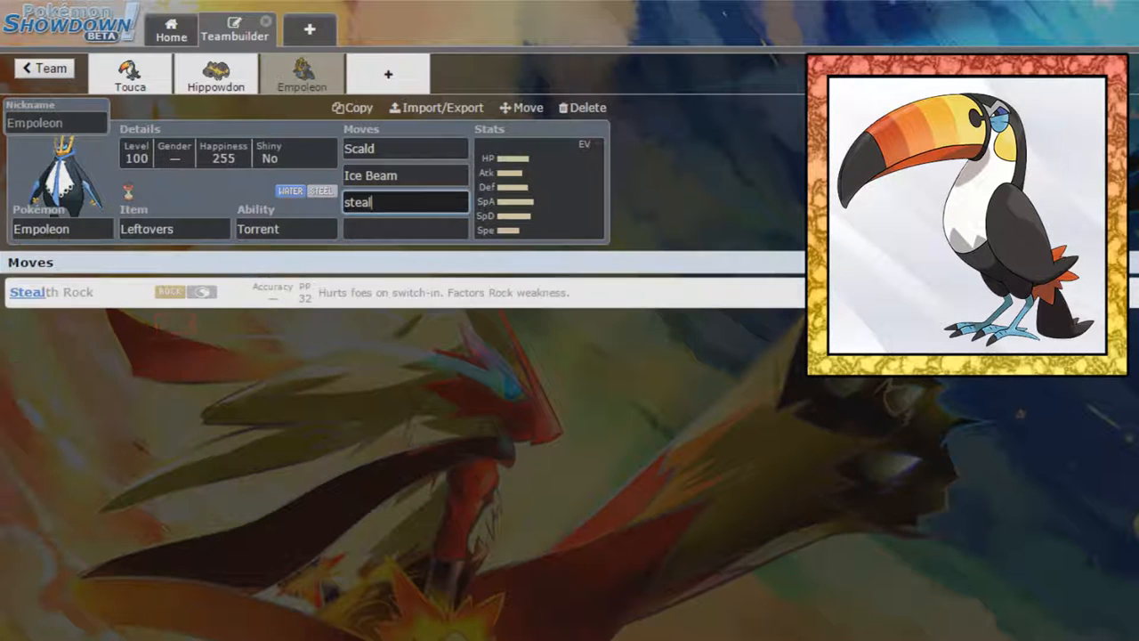
text(th Rock)
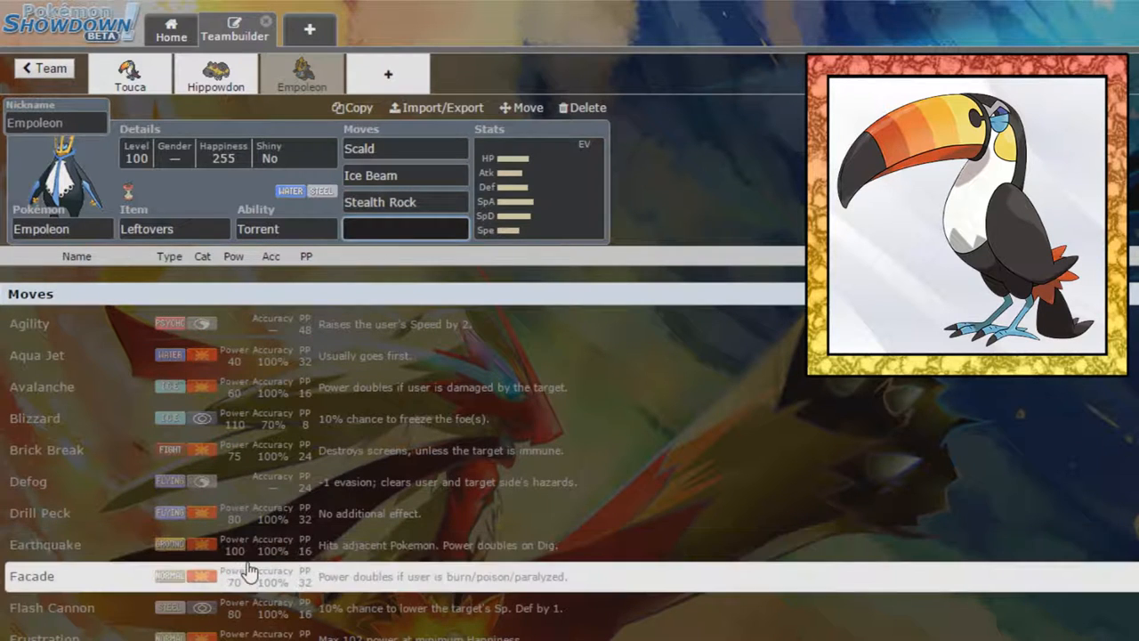
mouse_move(289, 608)
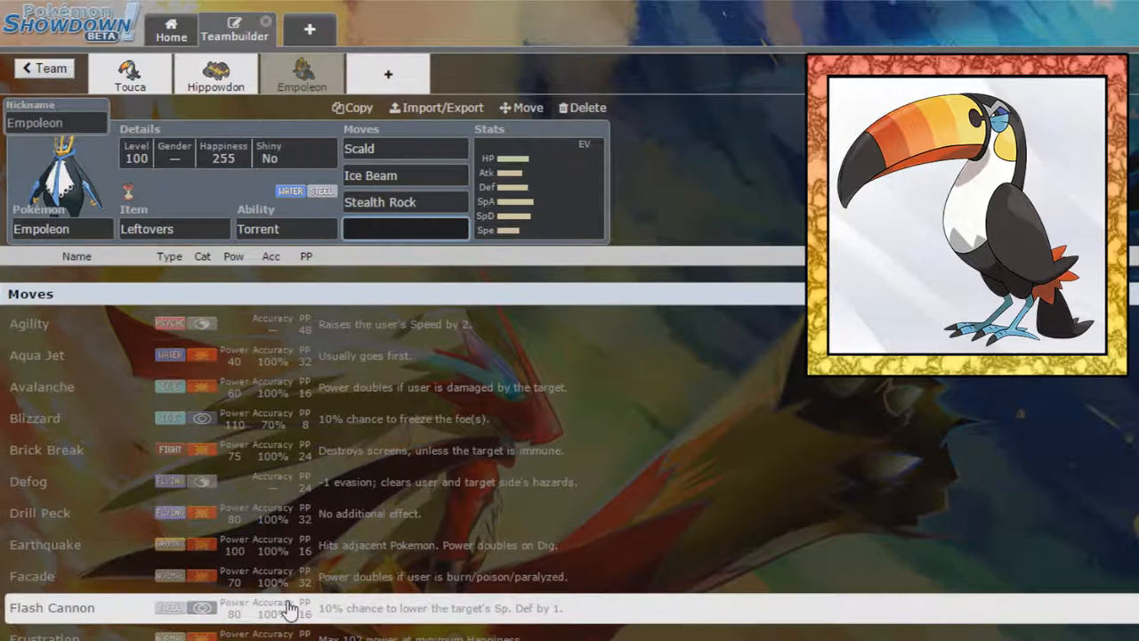
scroll(down, 3)
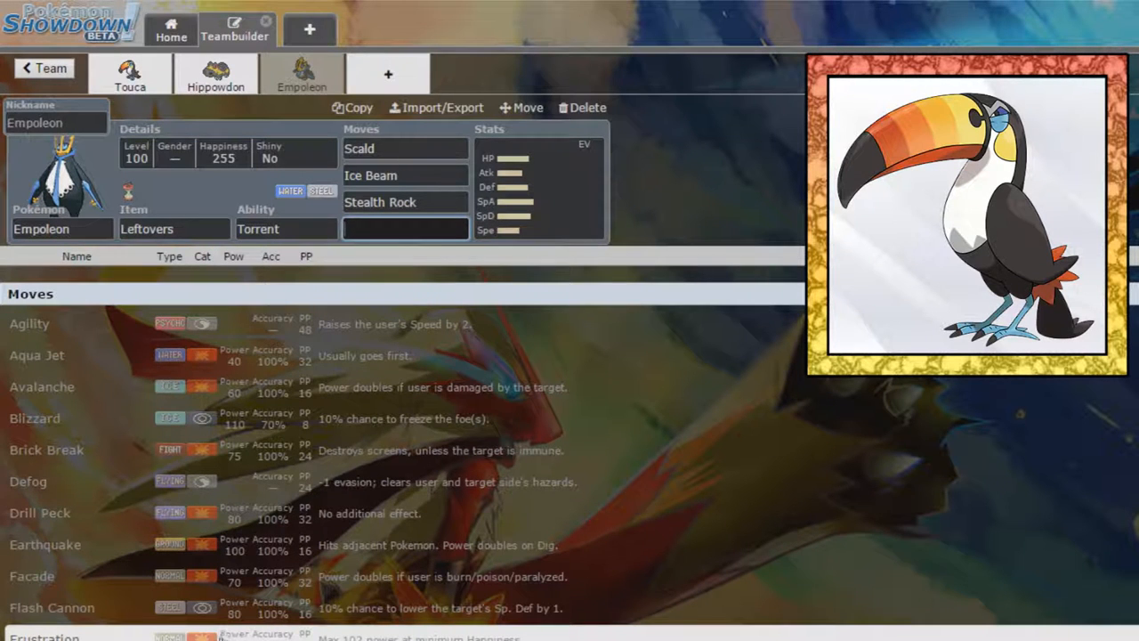
scroll(down, 3)
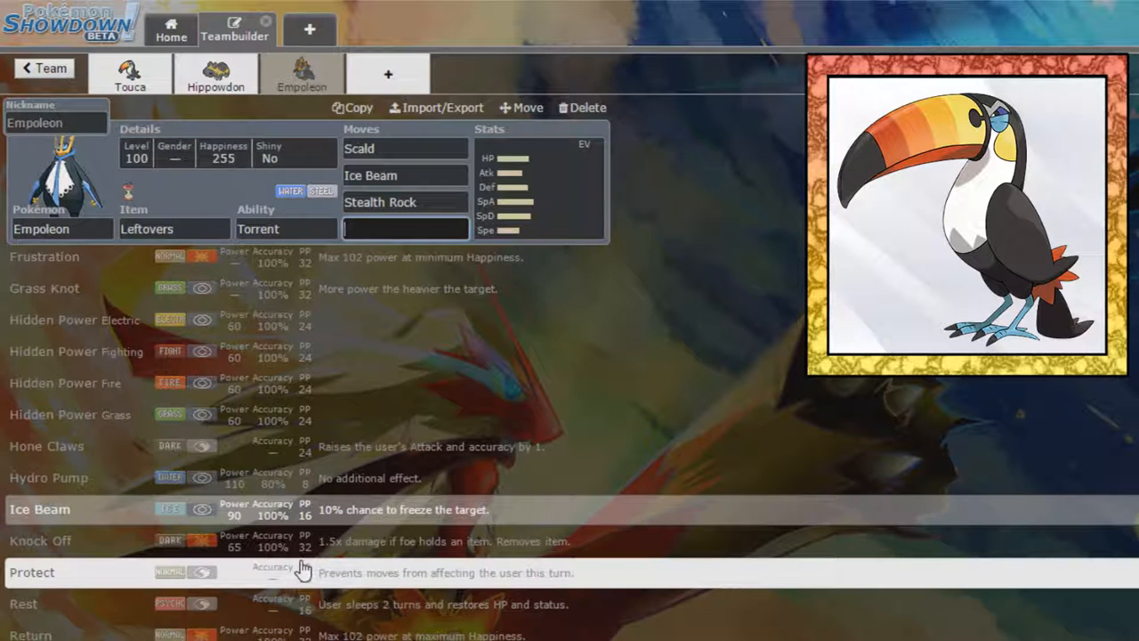
mouse_move(317, 569)
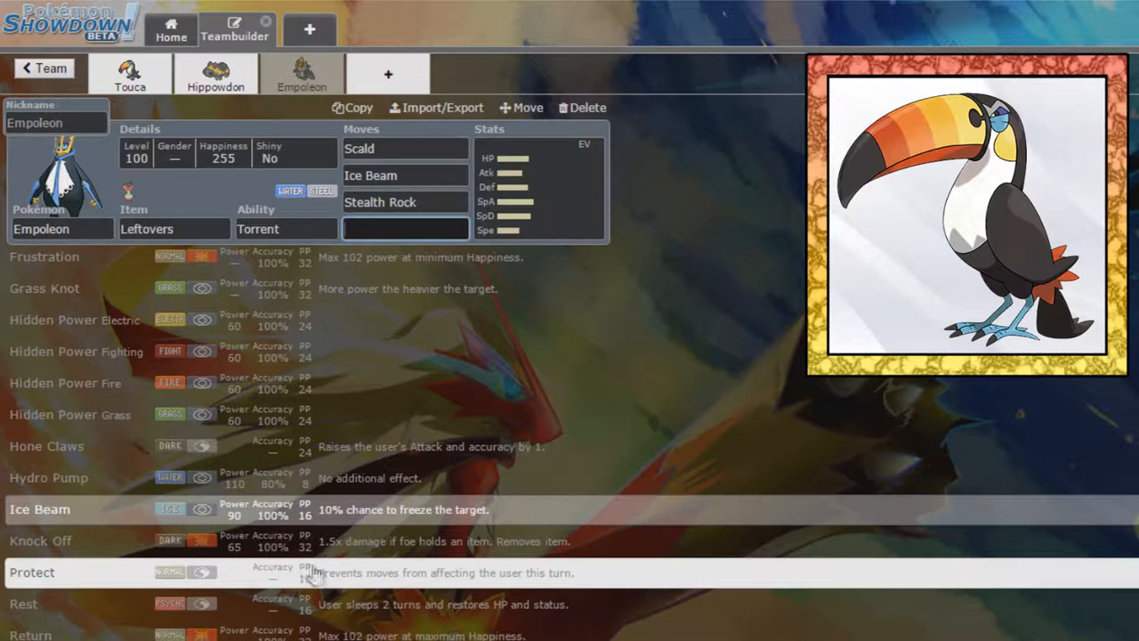
scroll(down, 3)
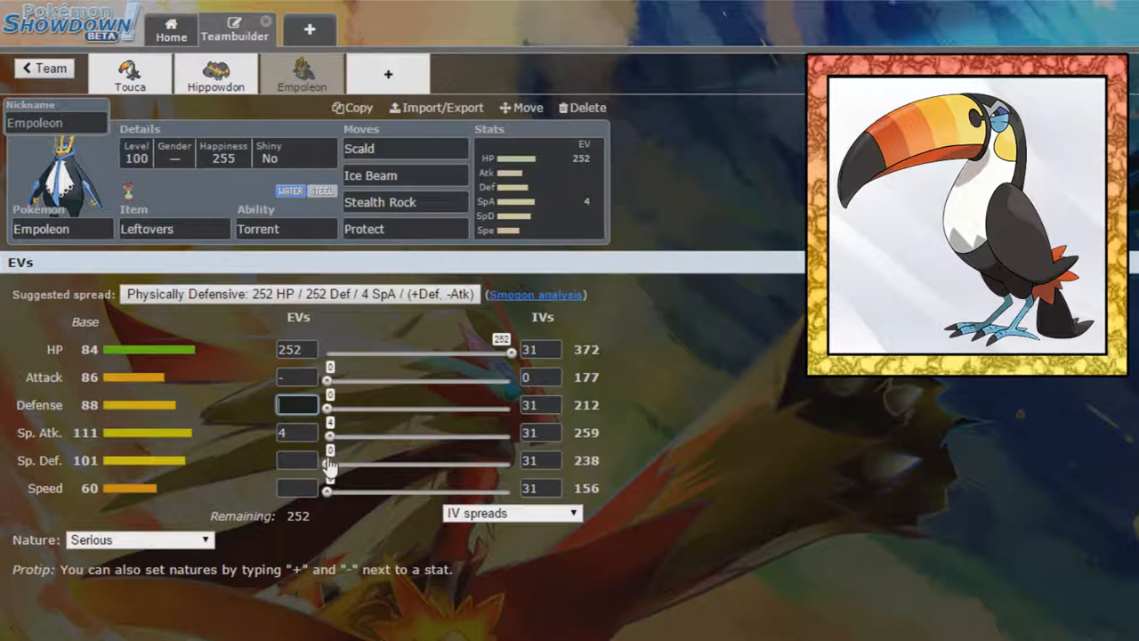
Give Empoleon a Calm 252 HP/4 SpA/252 SpD spread and nickname it Pablo.
text(252+)
click(55, 123)
text(P)
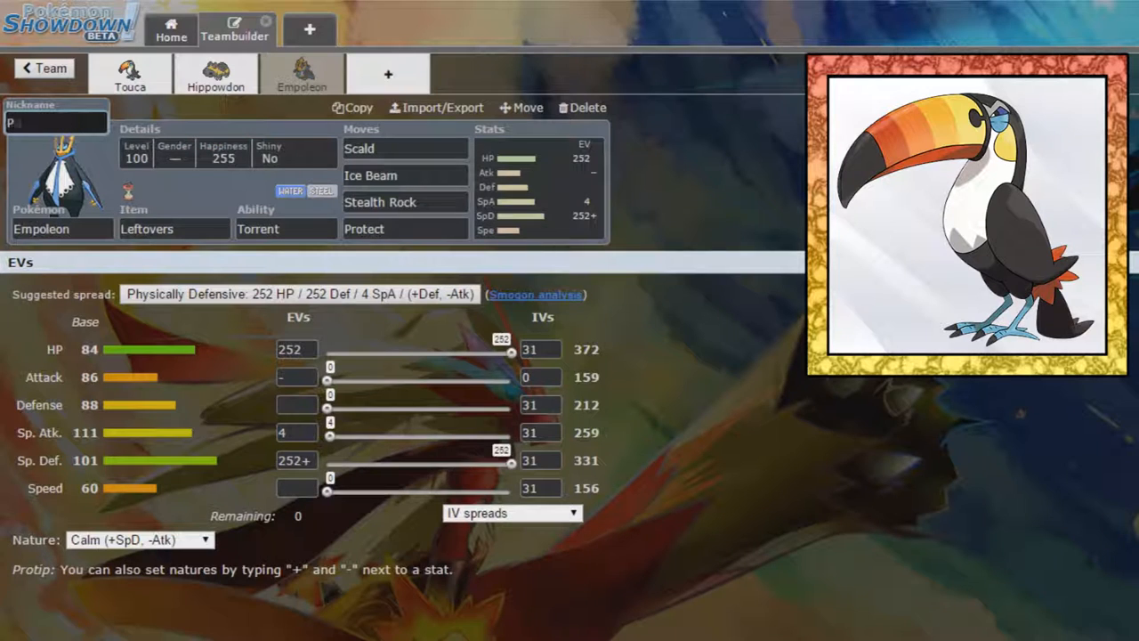
text(ablo)
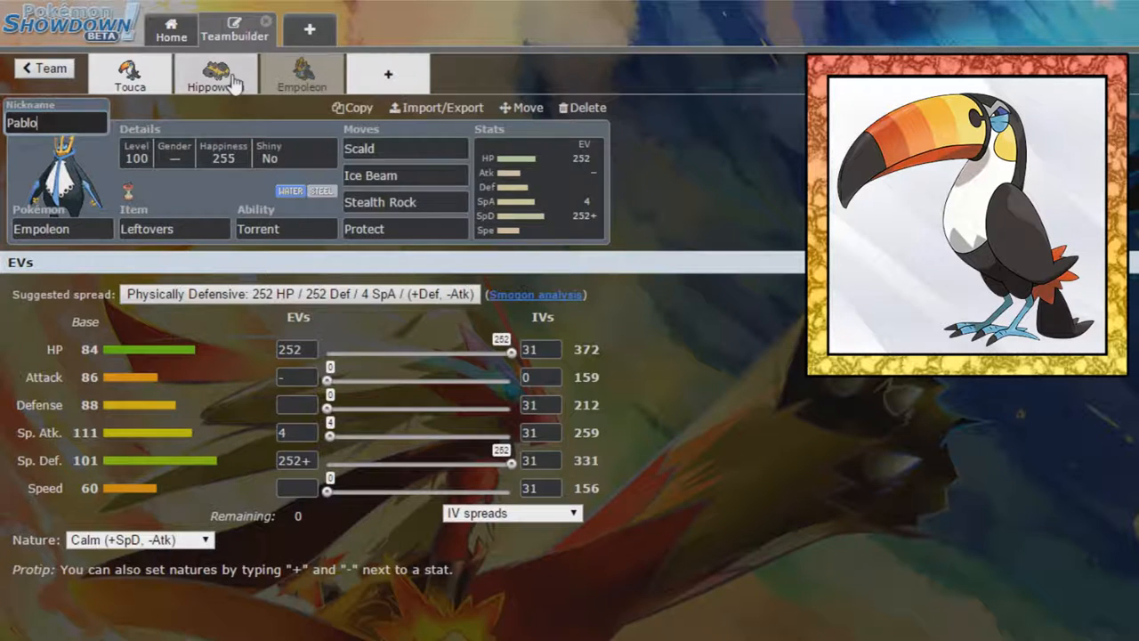
Nickname Hippowdon 'Gloria', leave it female and not shiny, then return to Toucannon's set.
click(220, 71)
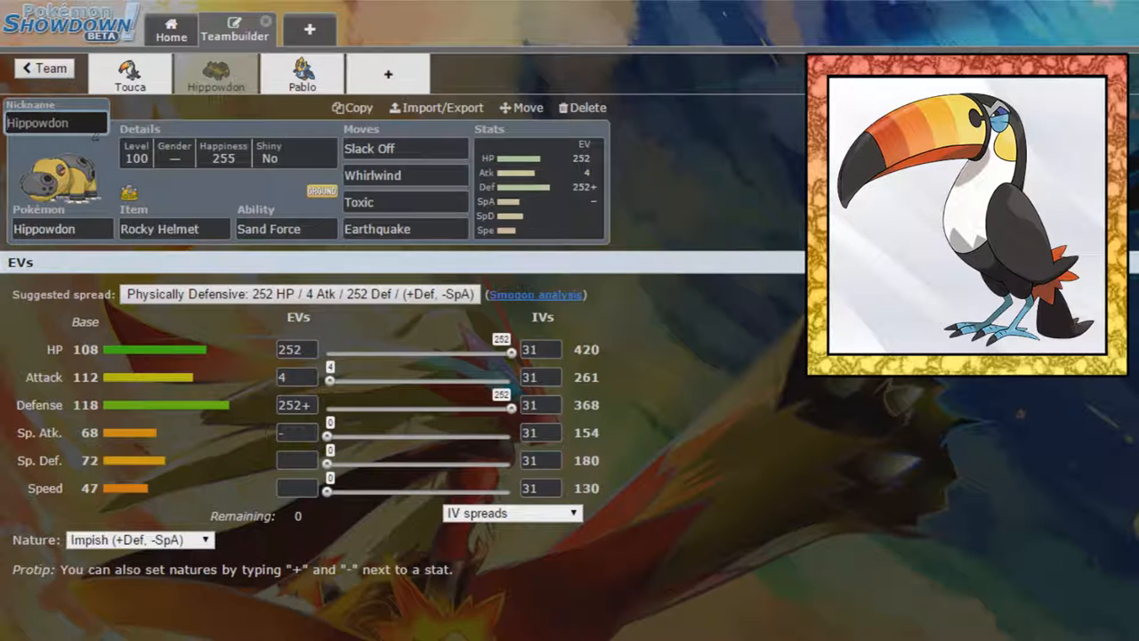
text(Gloria)
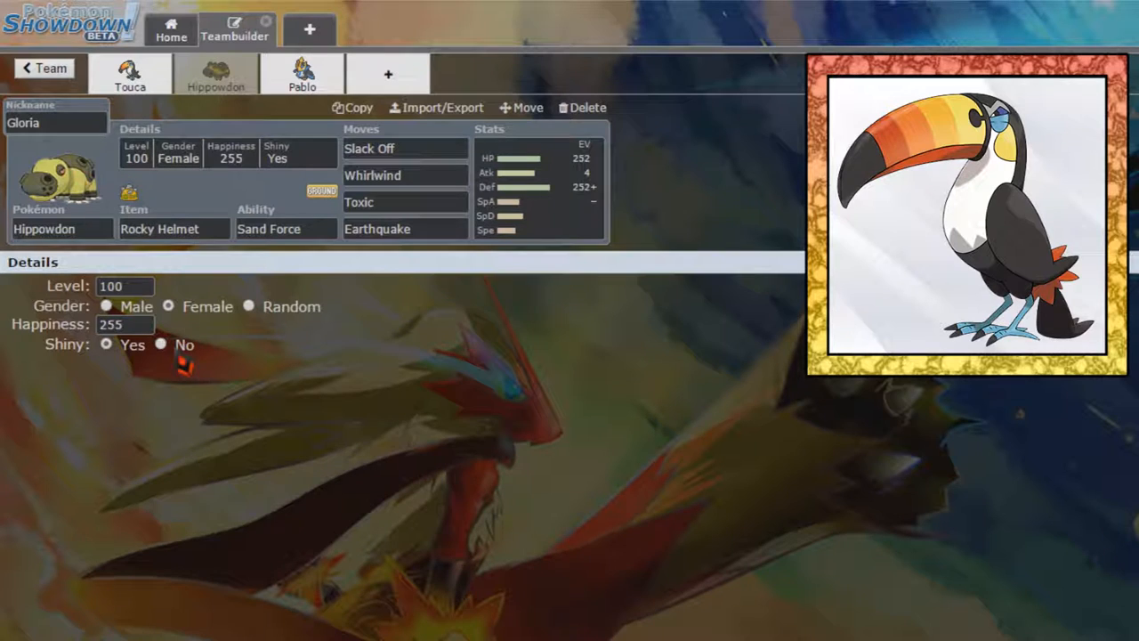
click(160, 346)
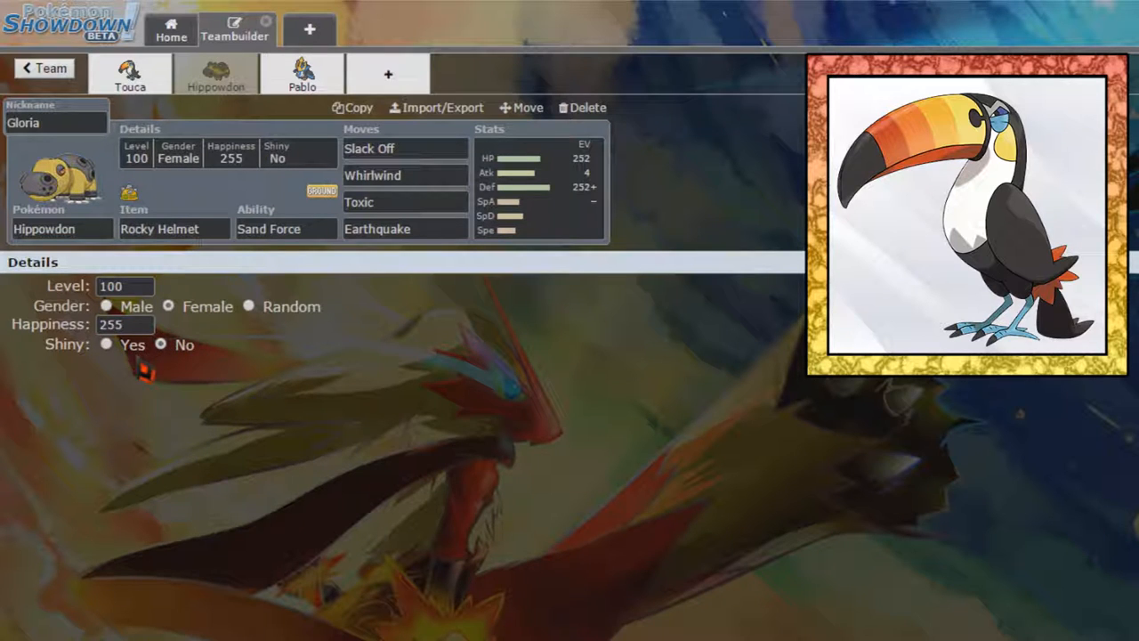
click(106, 345)
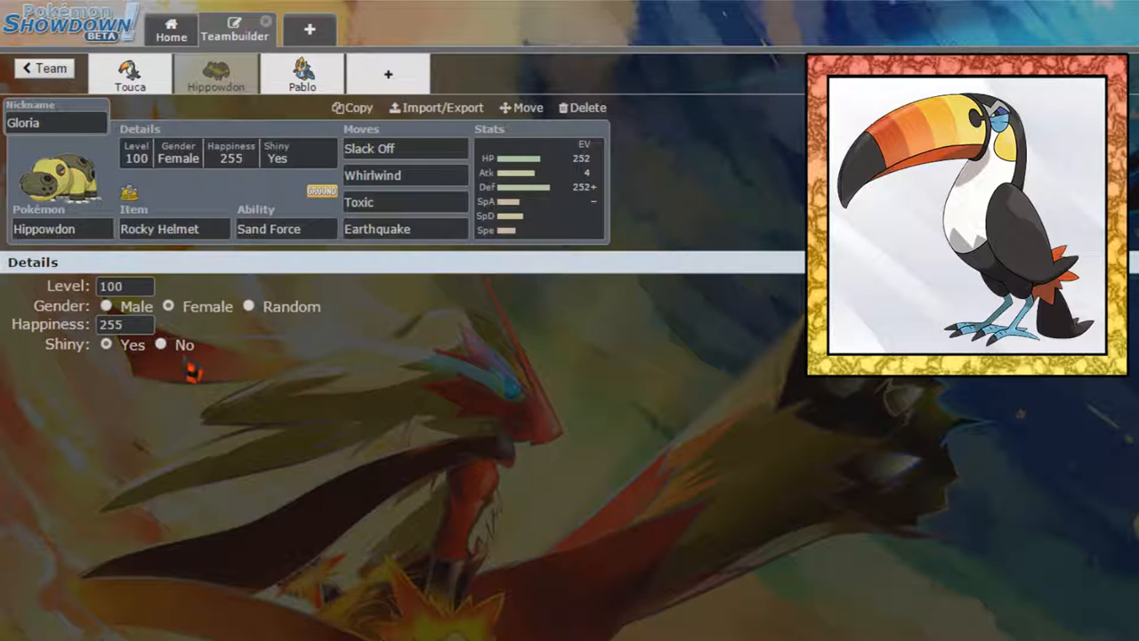
click(161, 345)
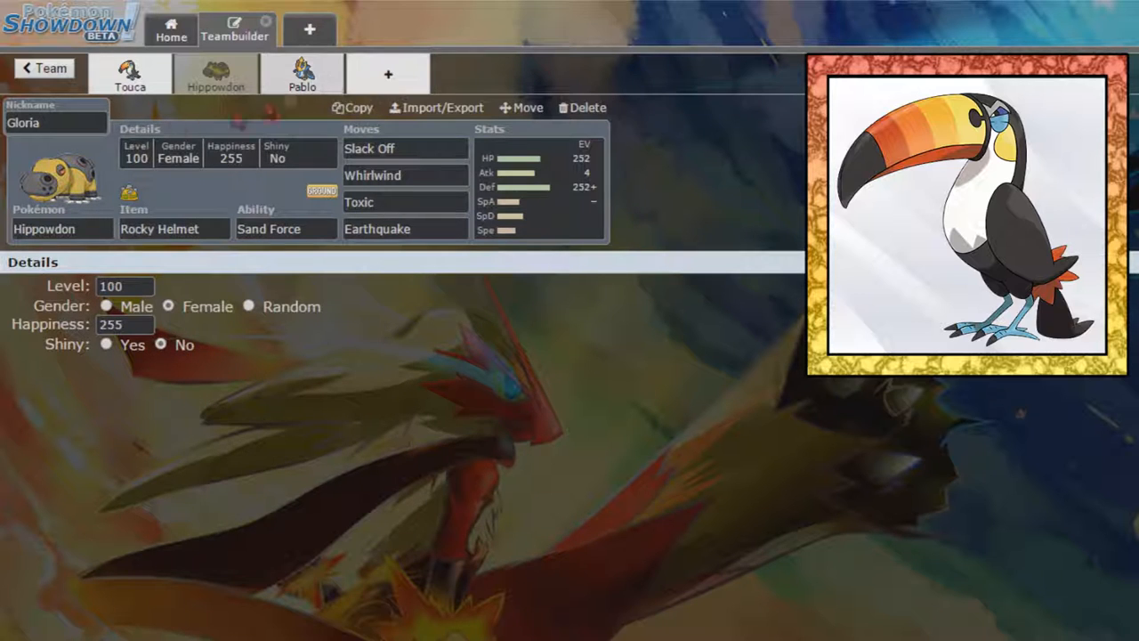
click(302, 75)
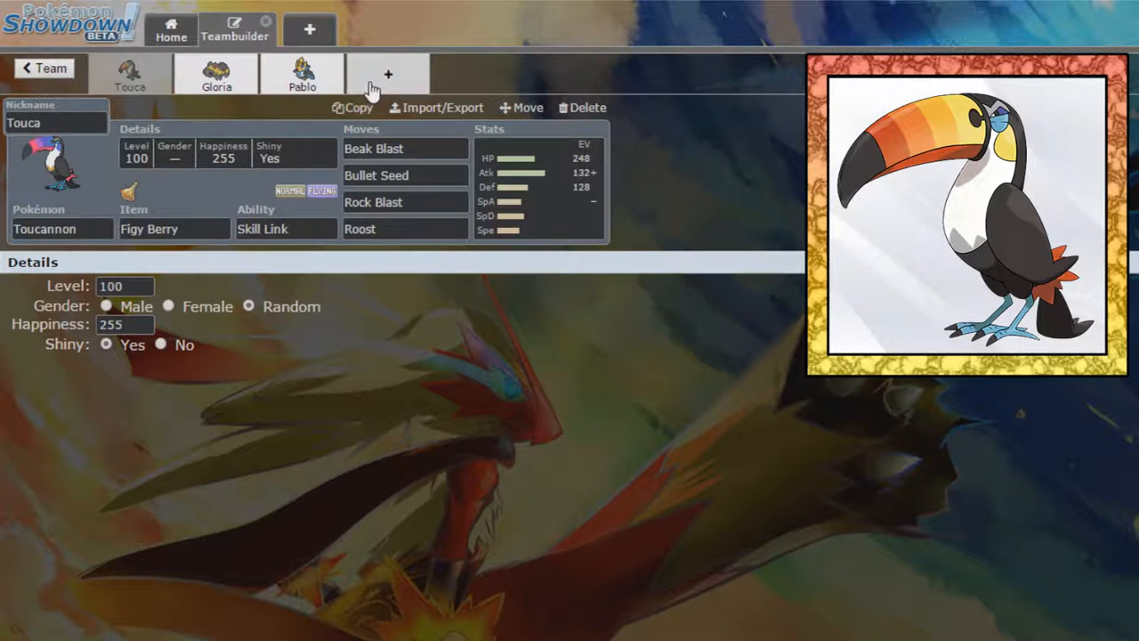
Add an empty fourth team slot and browse down through the species list.
click(392, 75)
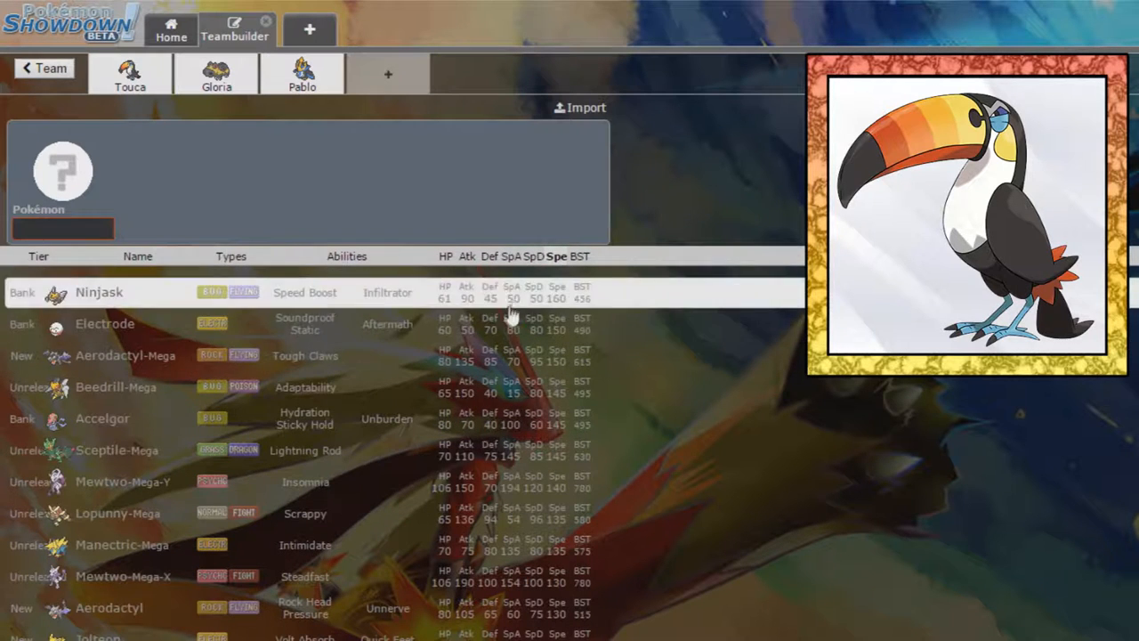
mouse_move(229, 502)
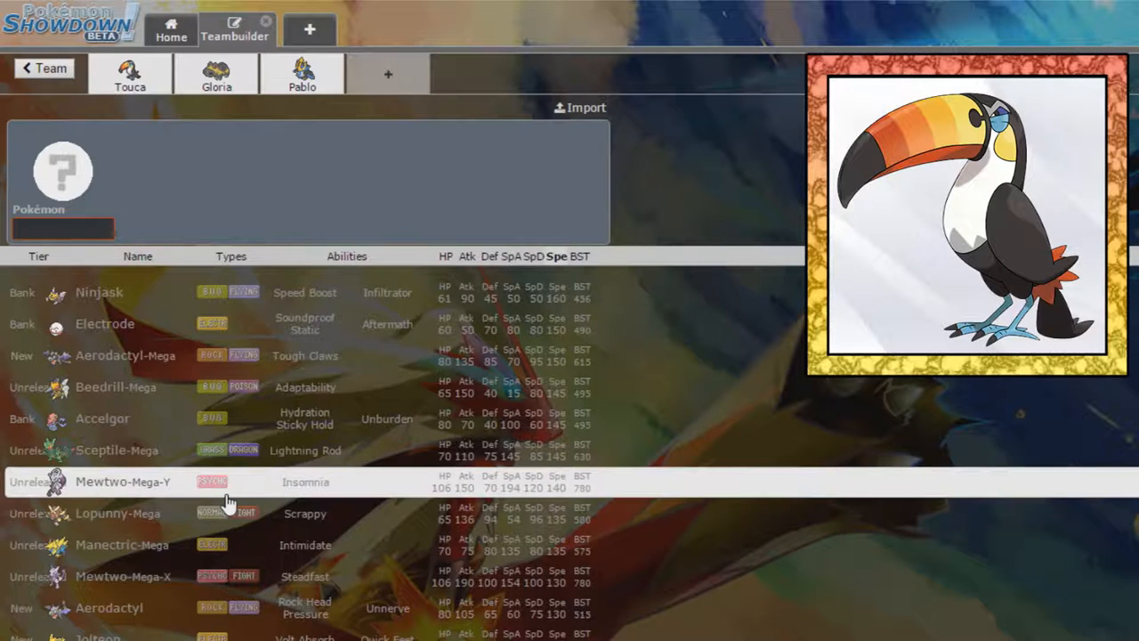
scroll(down, 3)
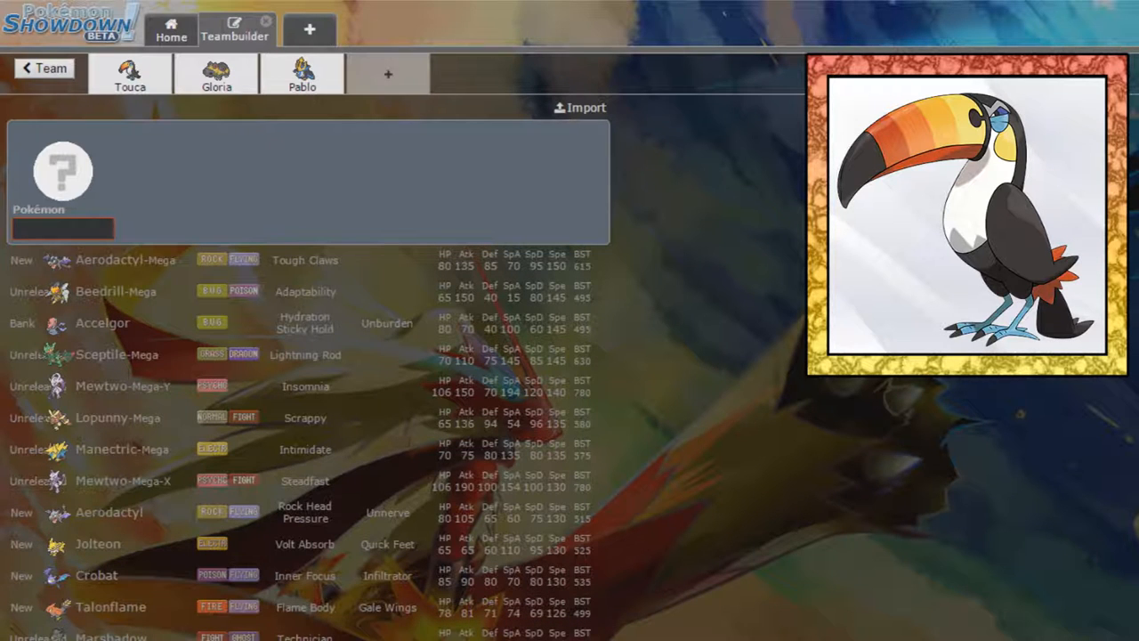
scroll(down, 3)
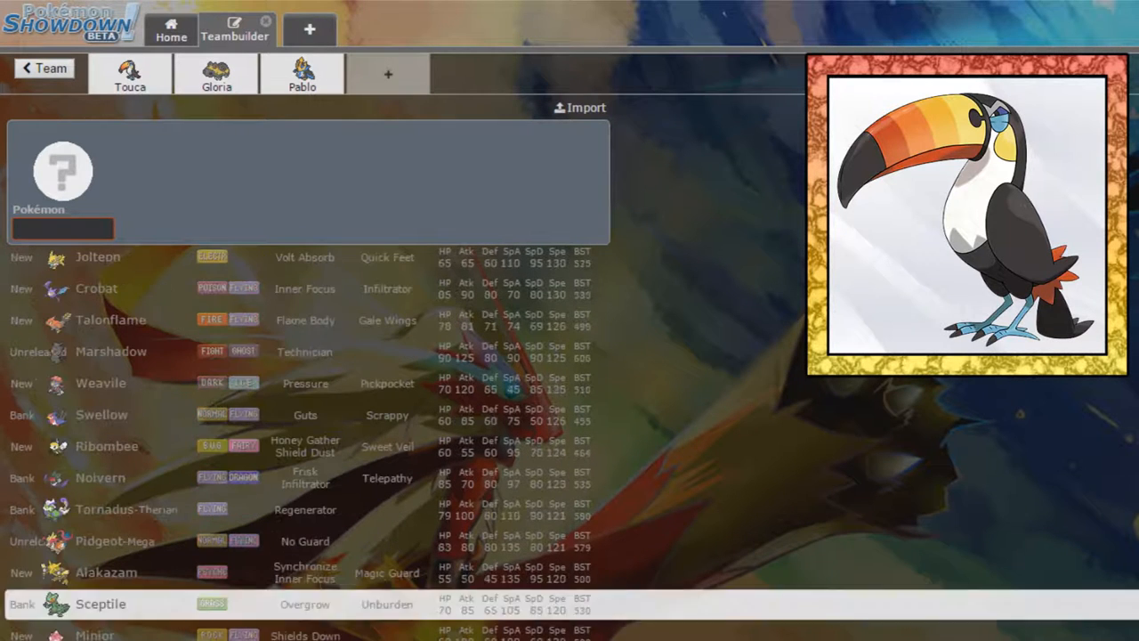
scroll(down, 3)
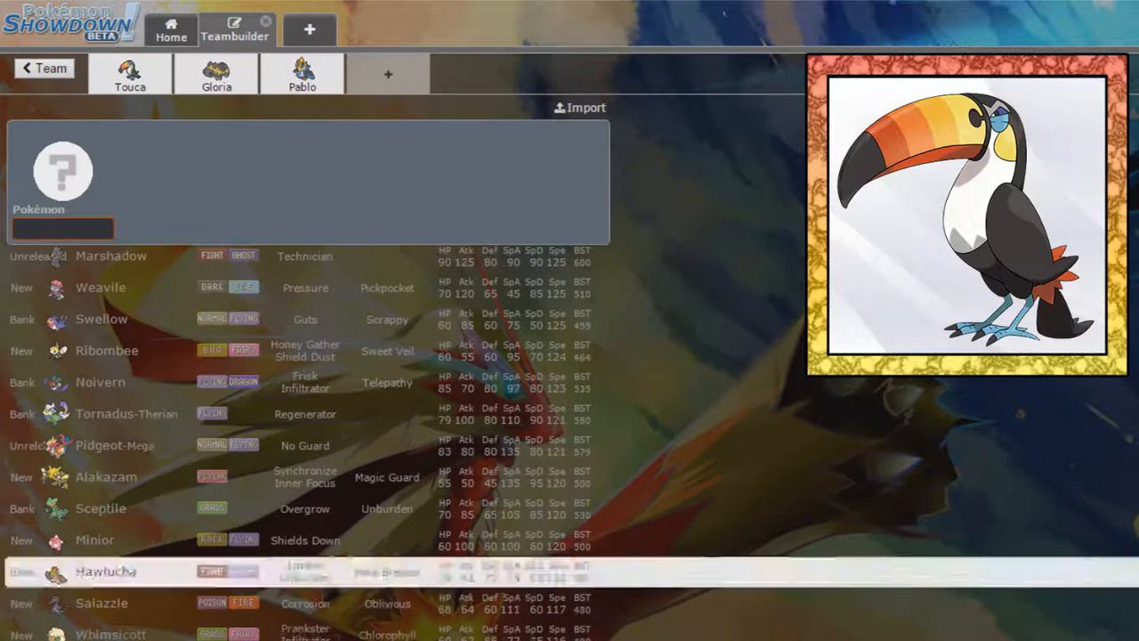
scroll(down, 3)
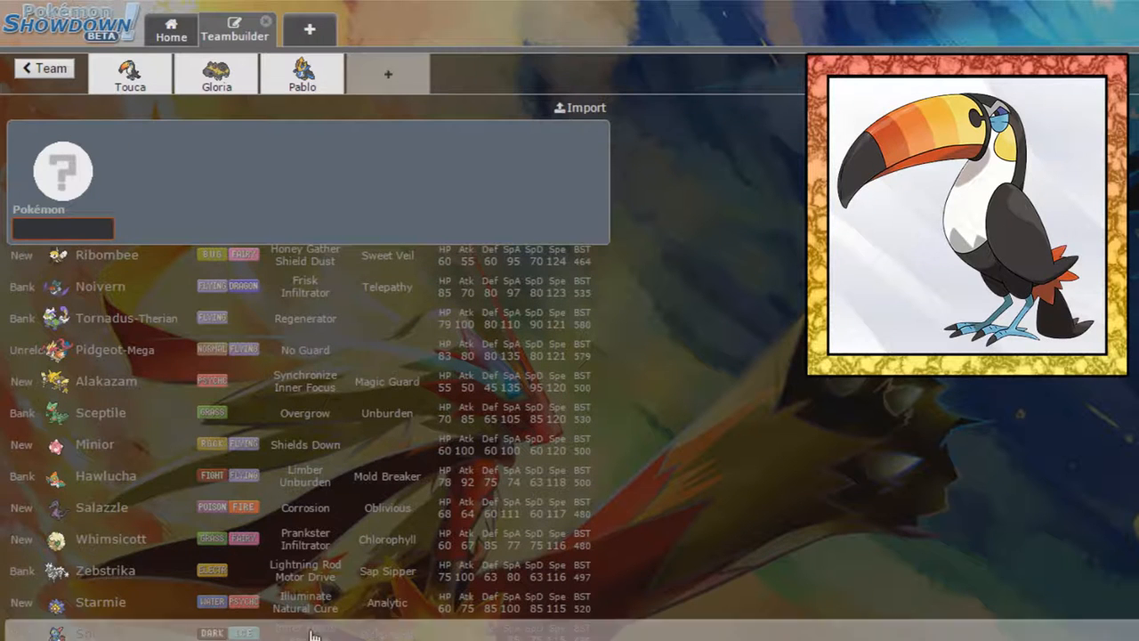
scroll(down, 3)
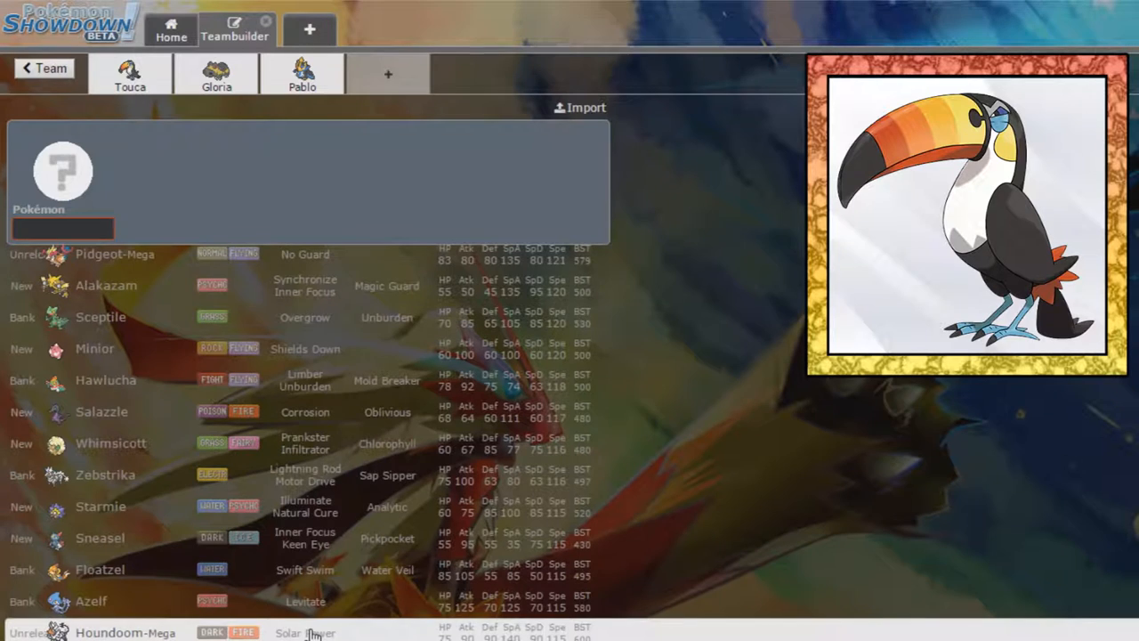
scroll(down, 3)
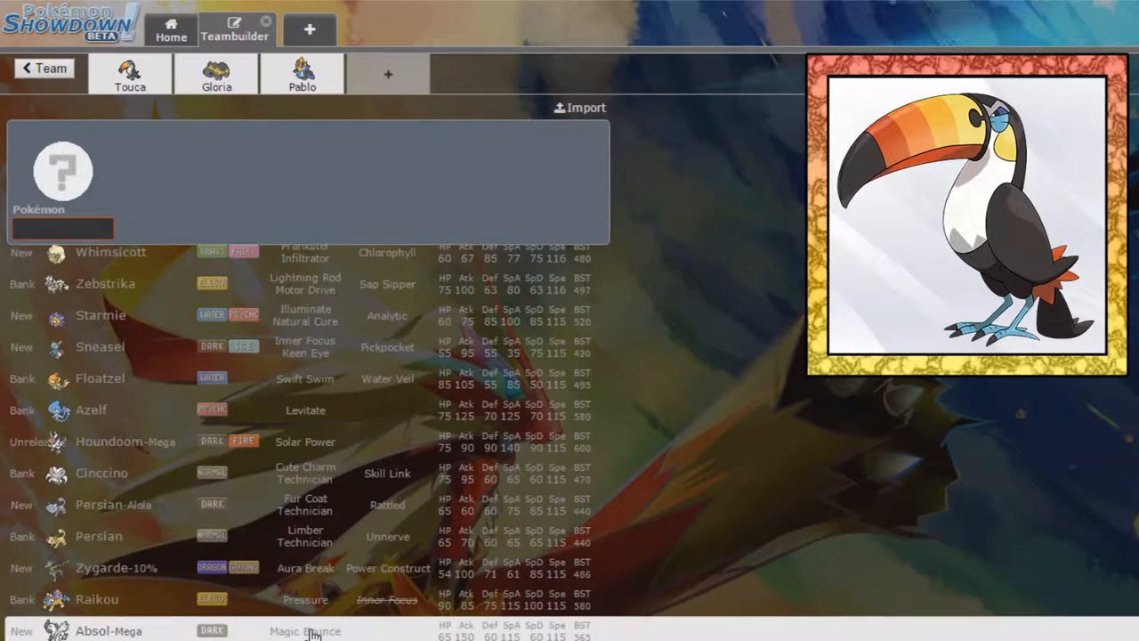
scroll(down, 3)
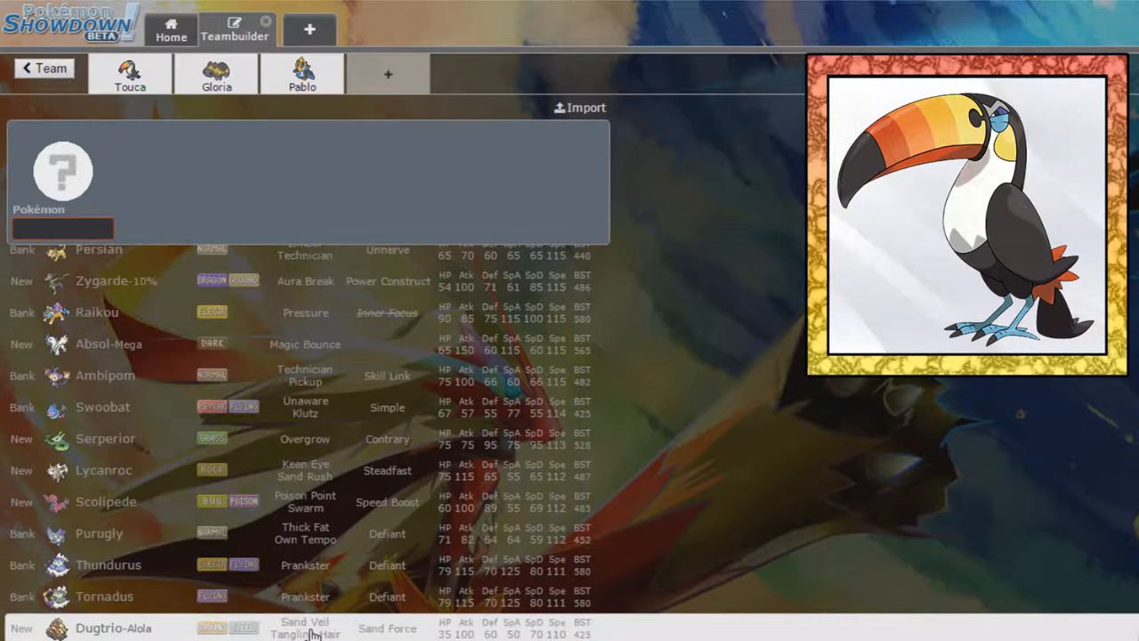
scroll(down, 3)
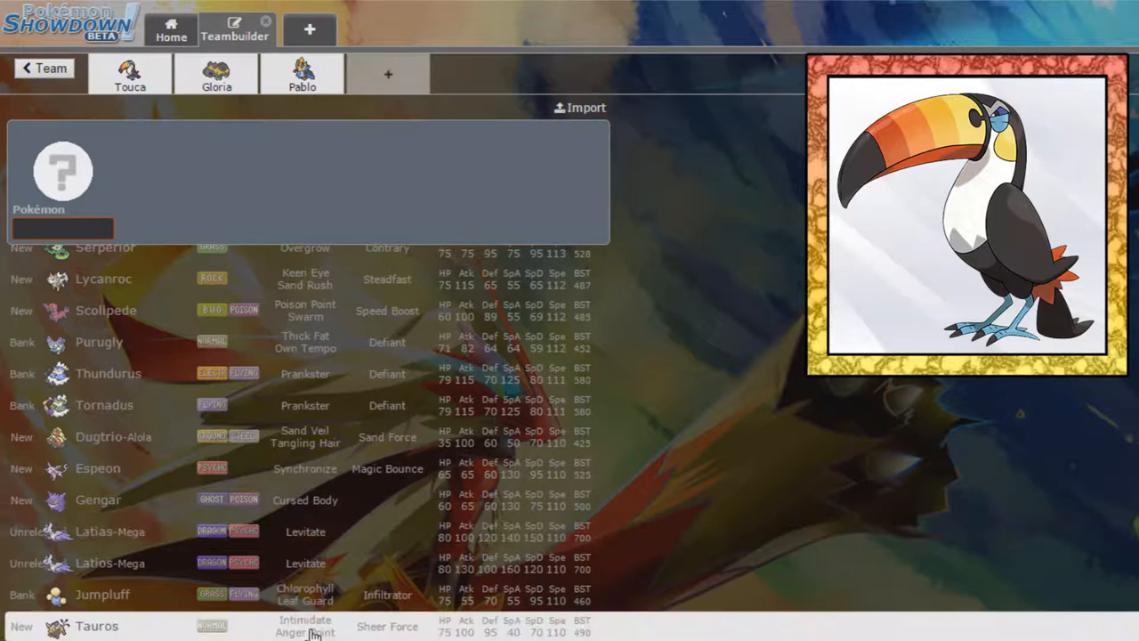
scroll(down, 3)
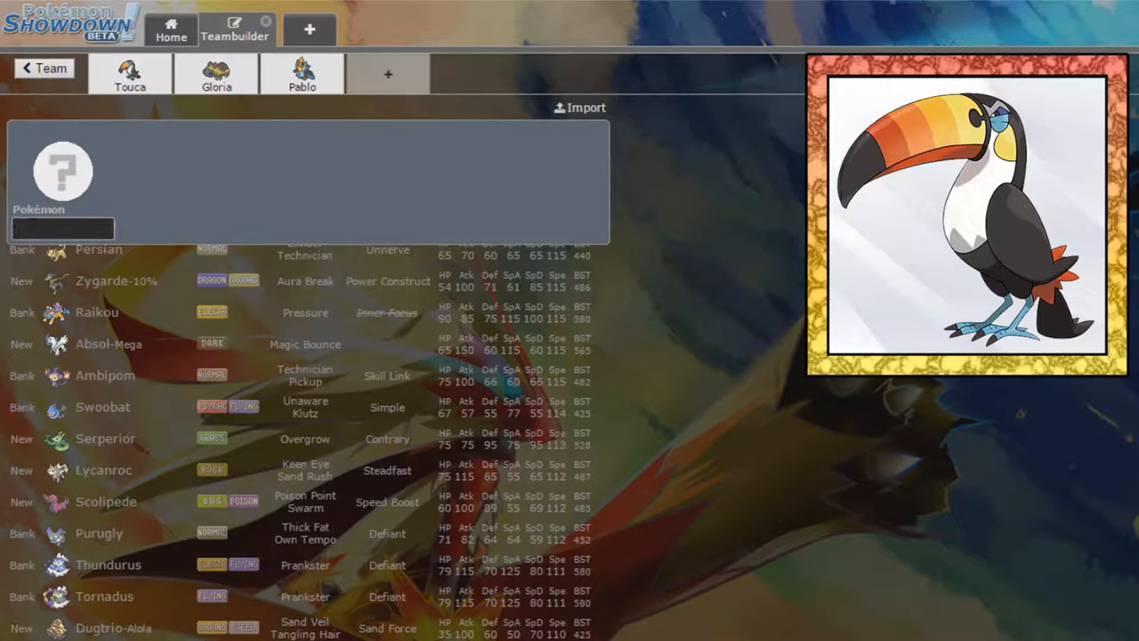
Filter the fourth slot's species search to 'mega' and browse the Mega Evolutions.
text(mega)
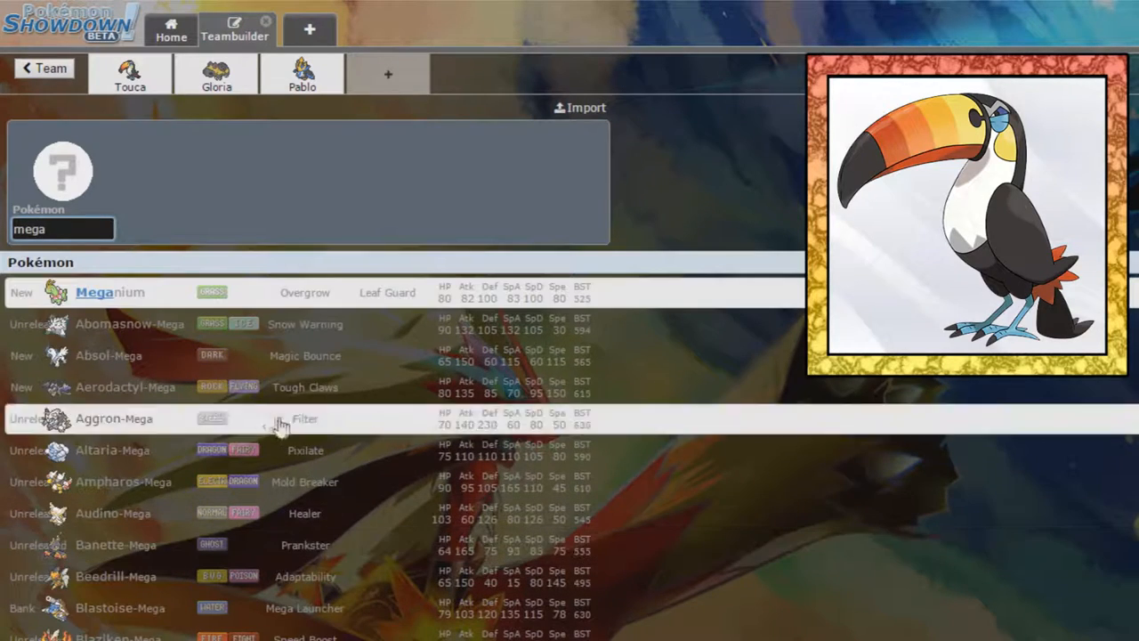
mouse_move(189, 356)
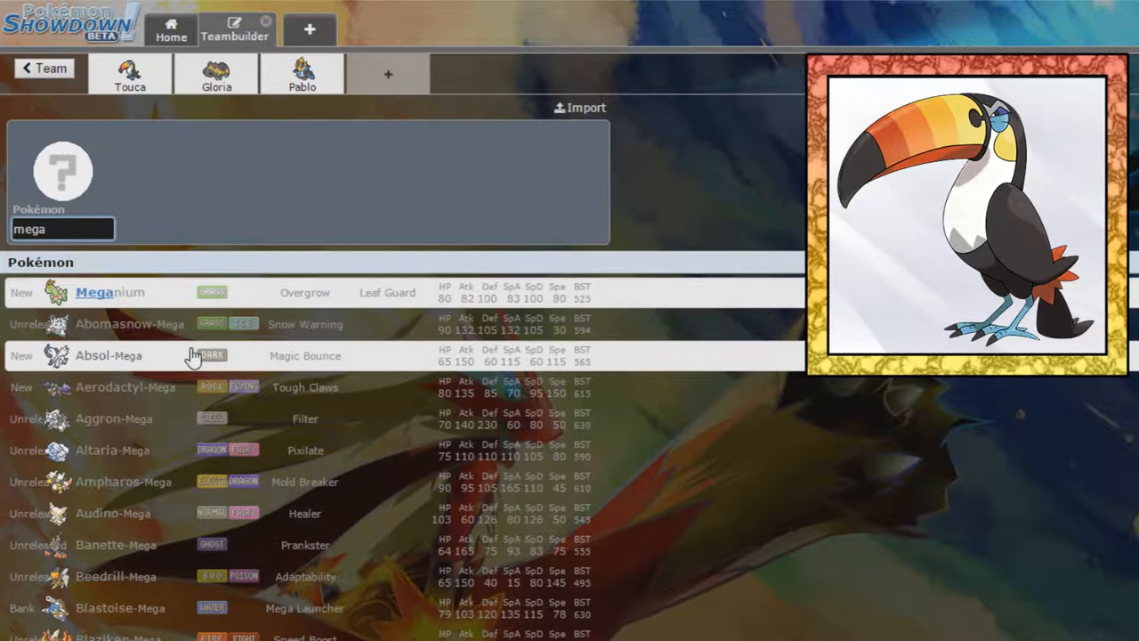
mouse_move(205, 393)
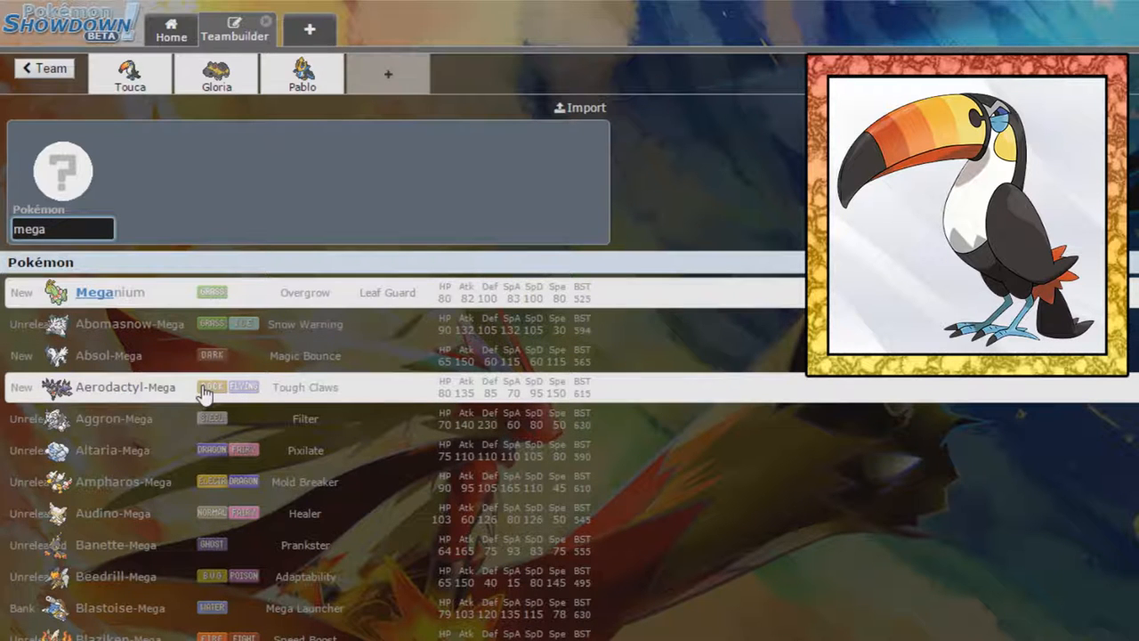
scroll(down, 3)
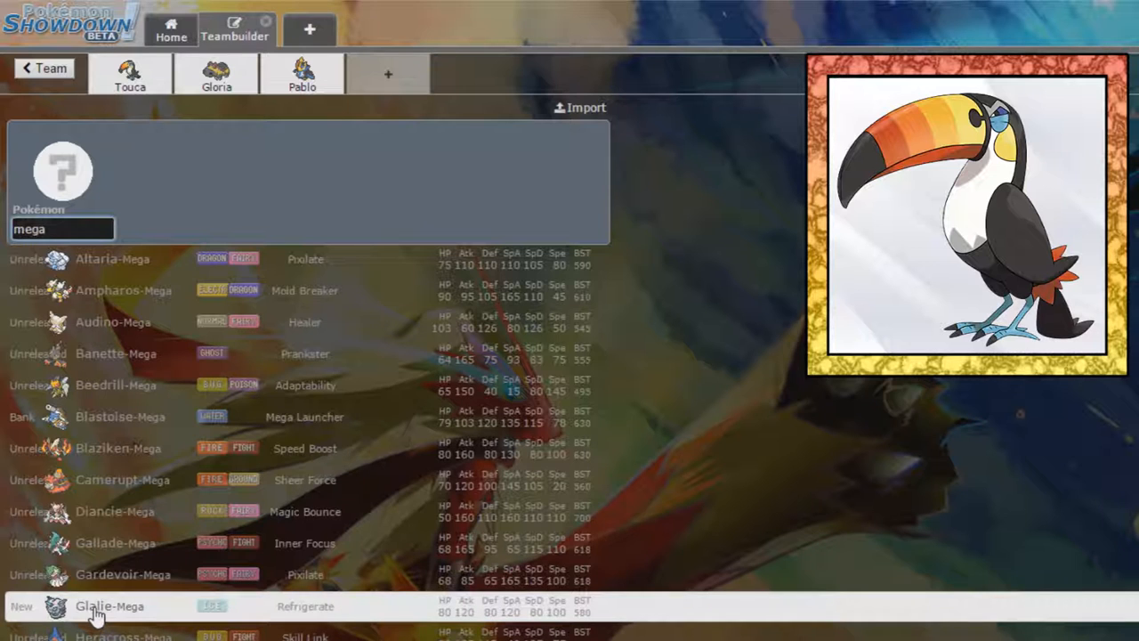
scroll(down, 3)
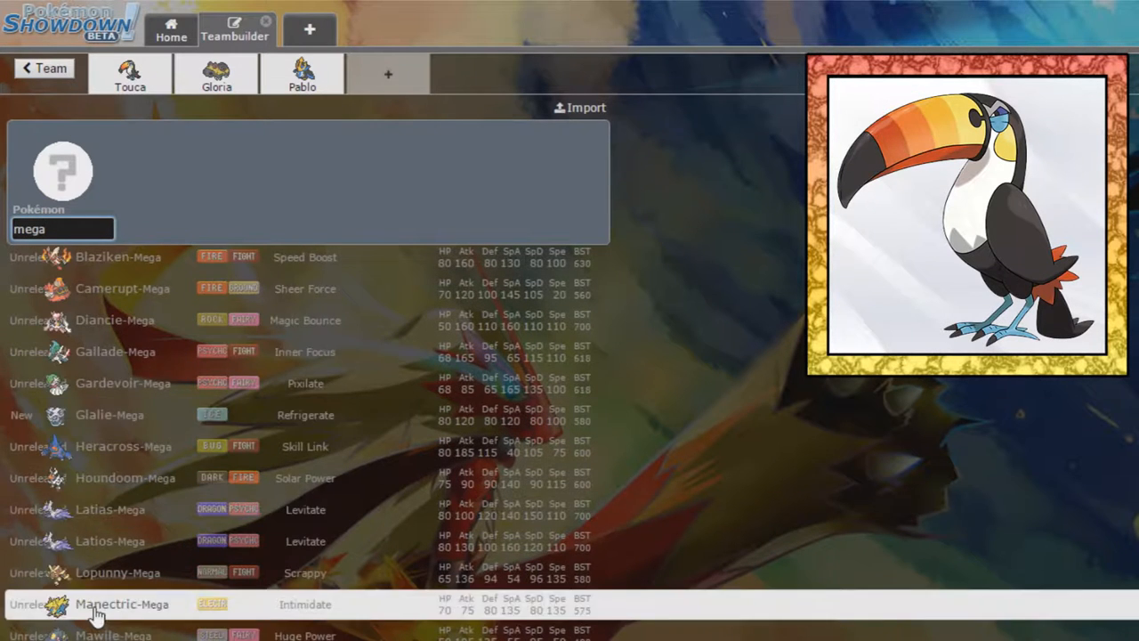
scroll(down, 3)
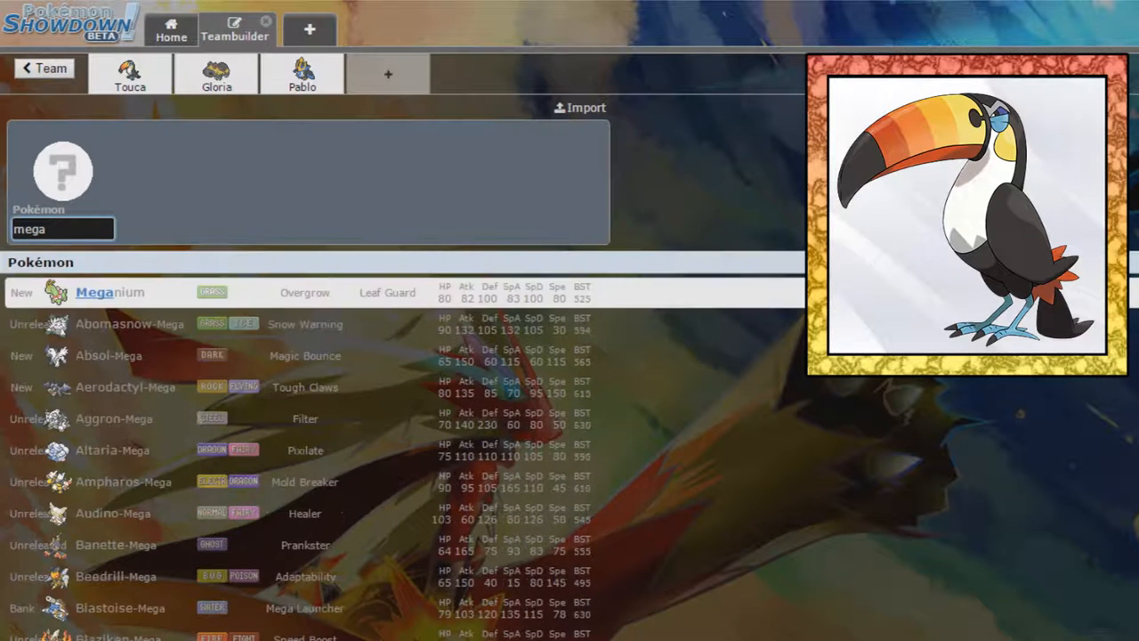
mouse_move(128, 418)
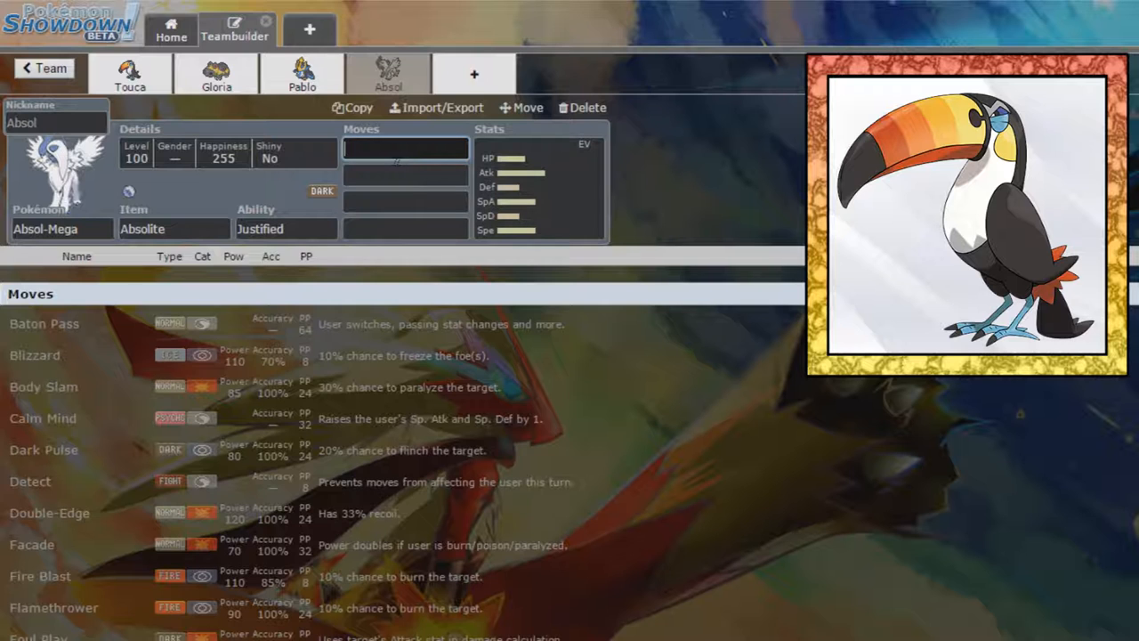
Give Mega Absol Sucker Punch first and Knock Off (searched 'kno') as its second move.
text(s)
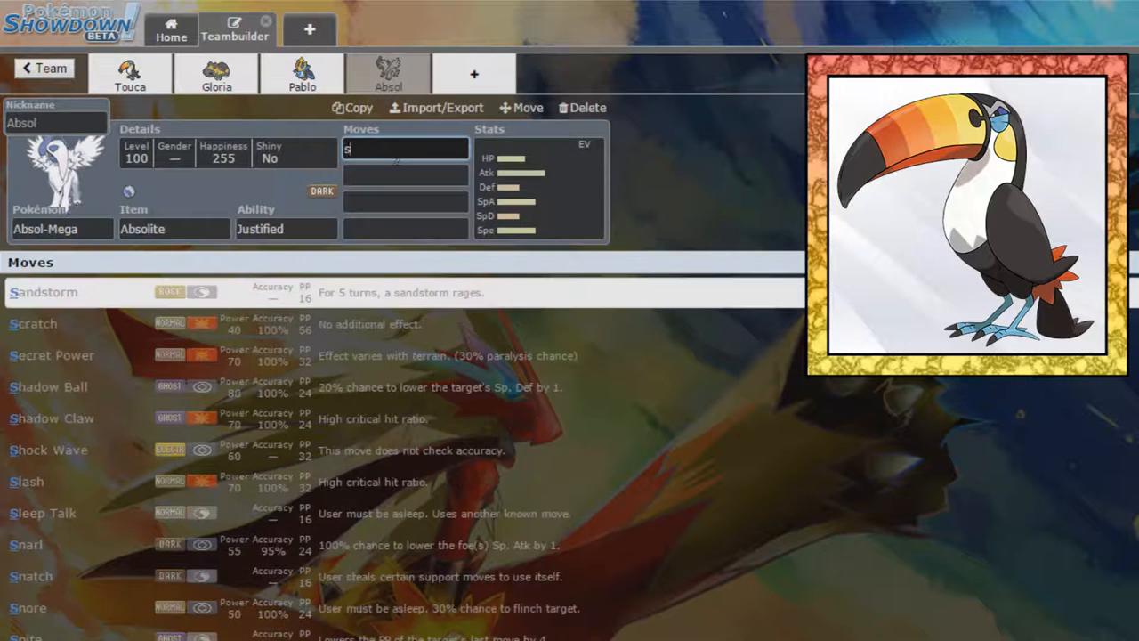
click(406, 150)
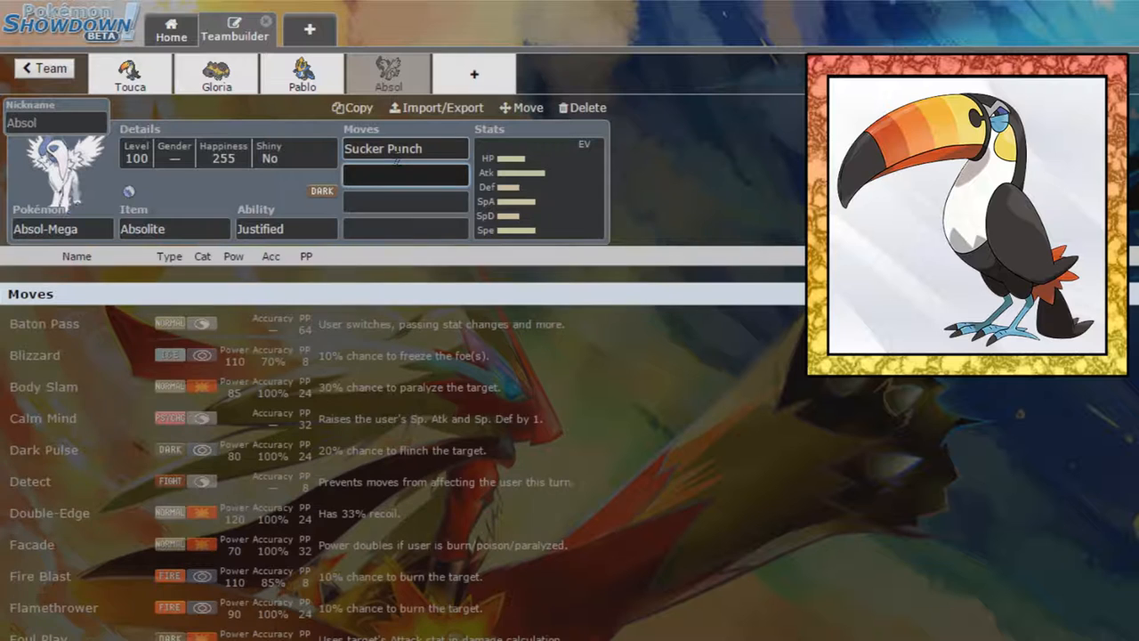
text(night Slash)
click(406, 201)
text(Play Rough)
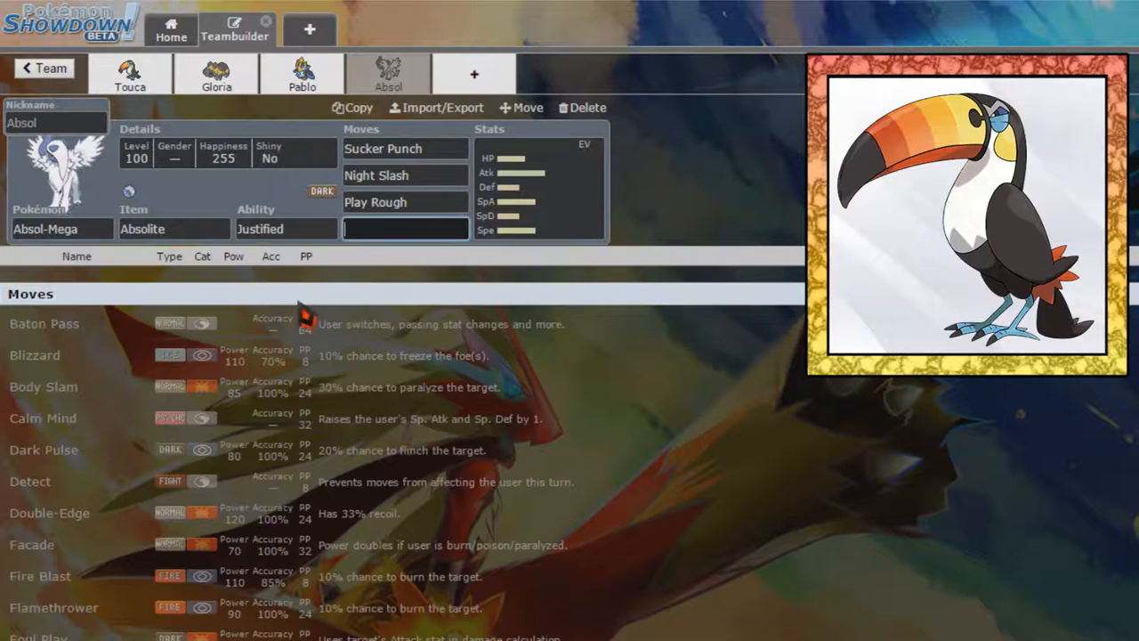
scroll(down, 3)
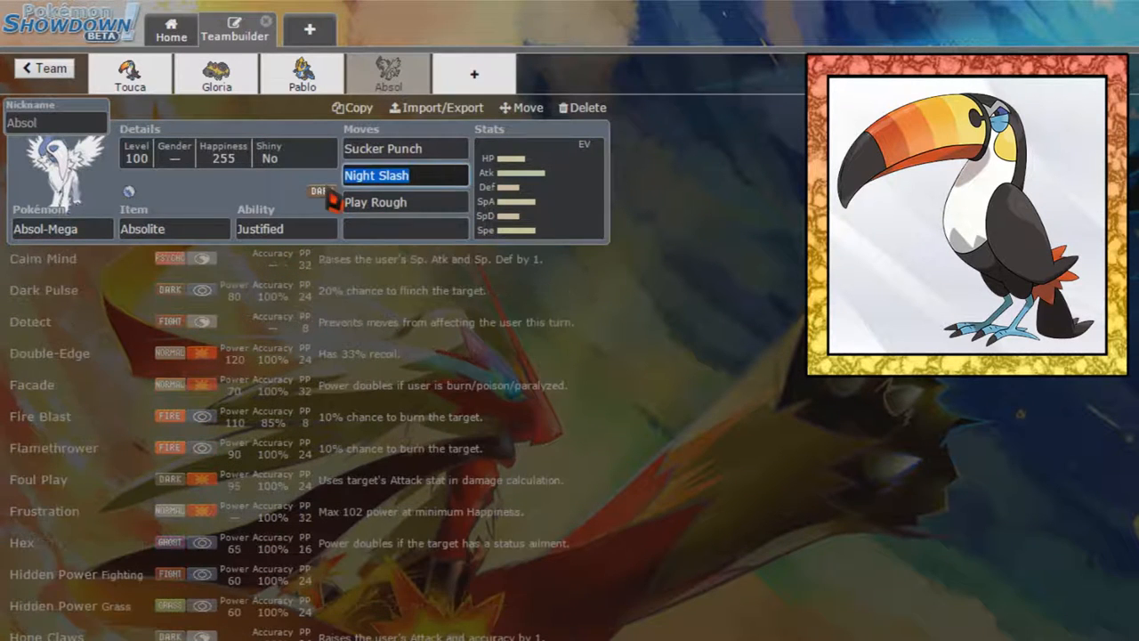
text(kno)
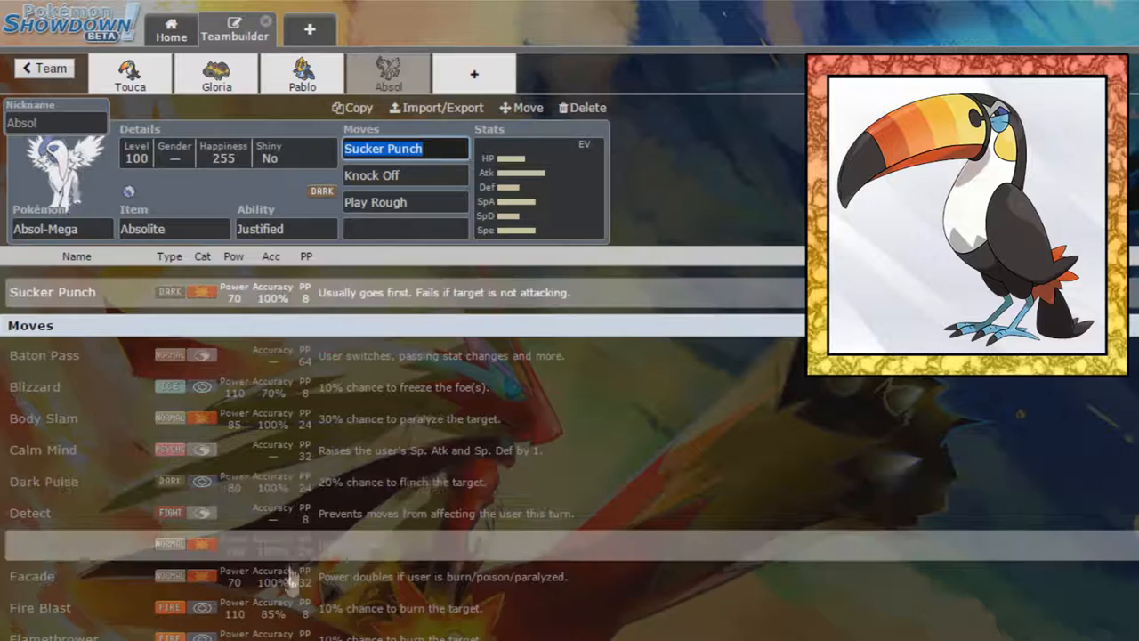
scroll(down, 3)
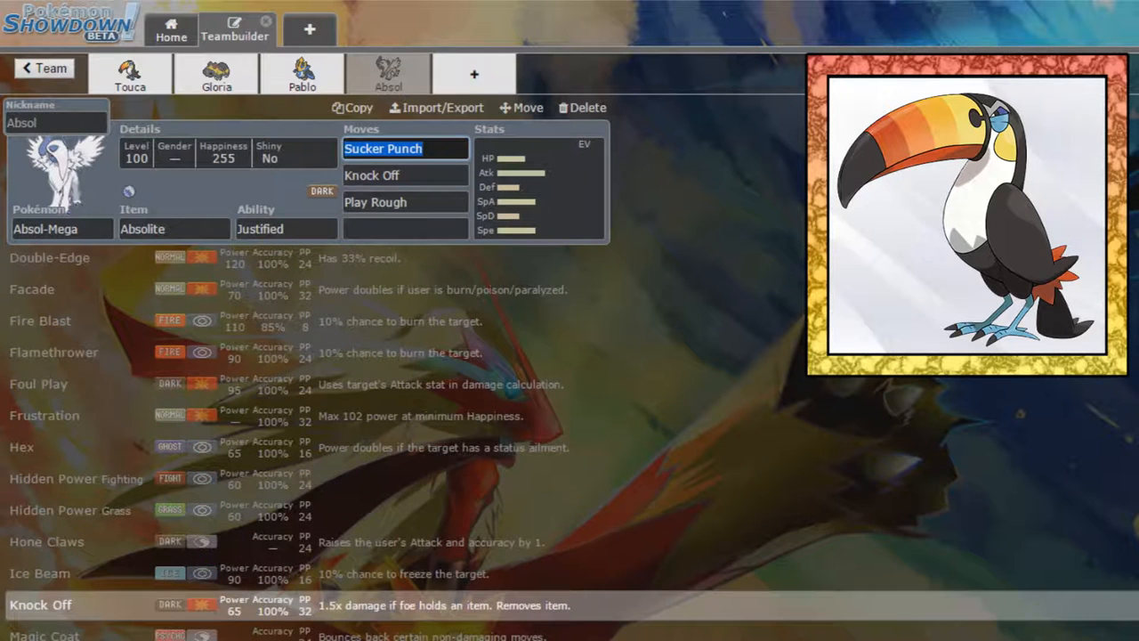
scroll(down, 3)
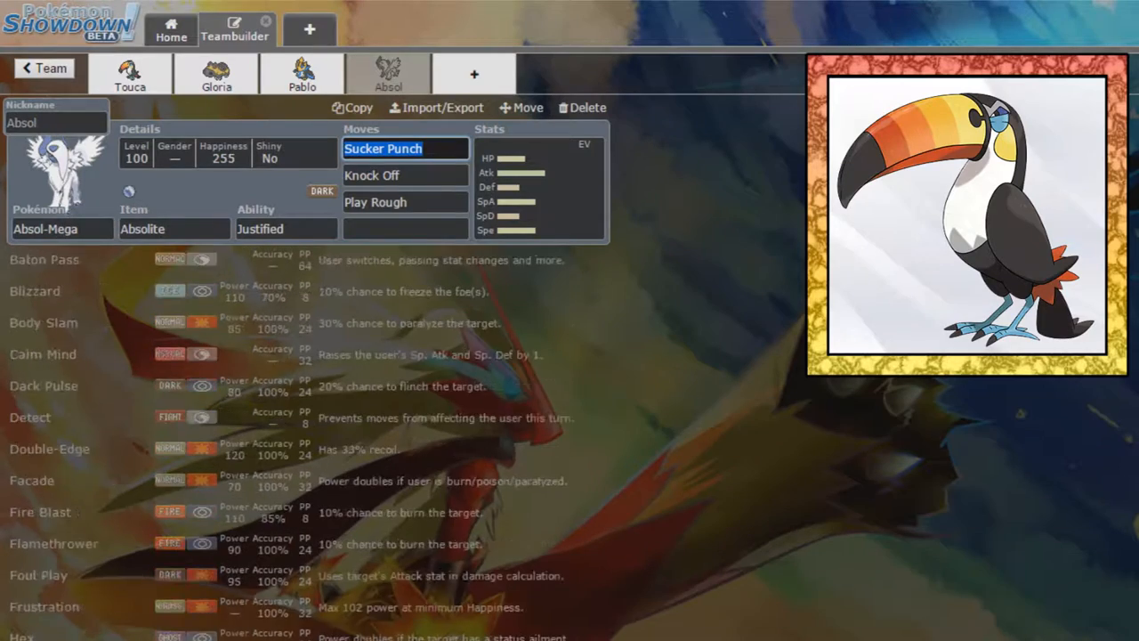
scroll(down, 3)
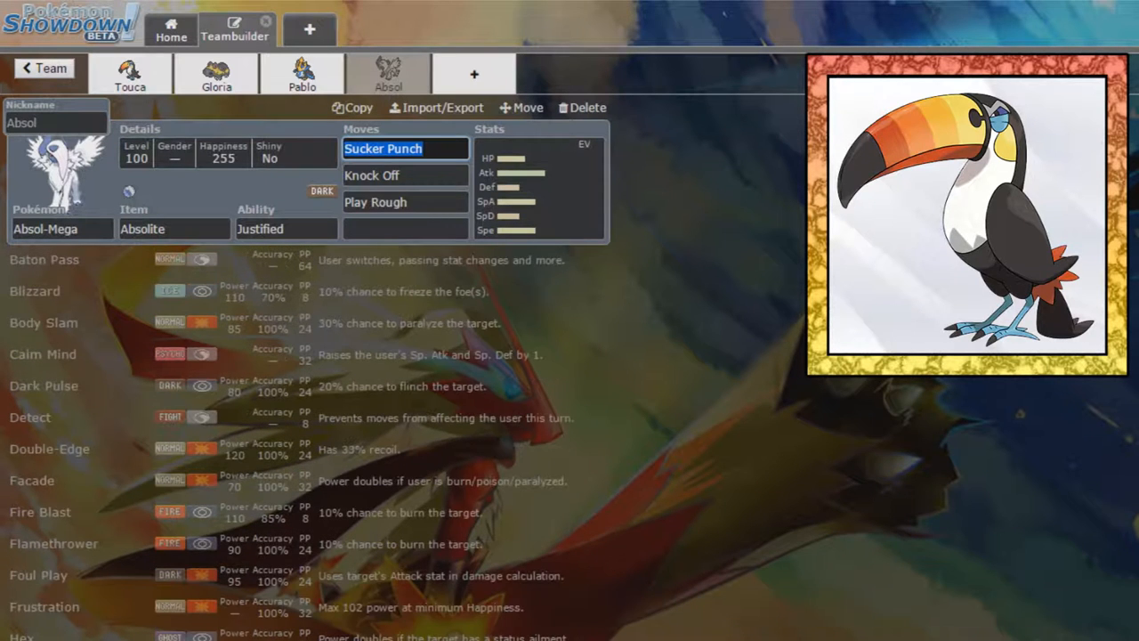
Fill Absol's remaining slots with Play Rough and Superpower as the fourth move.
click(404, 149)
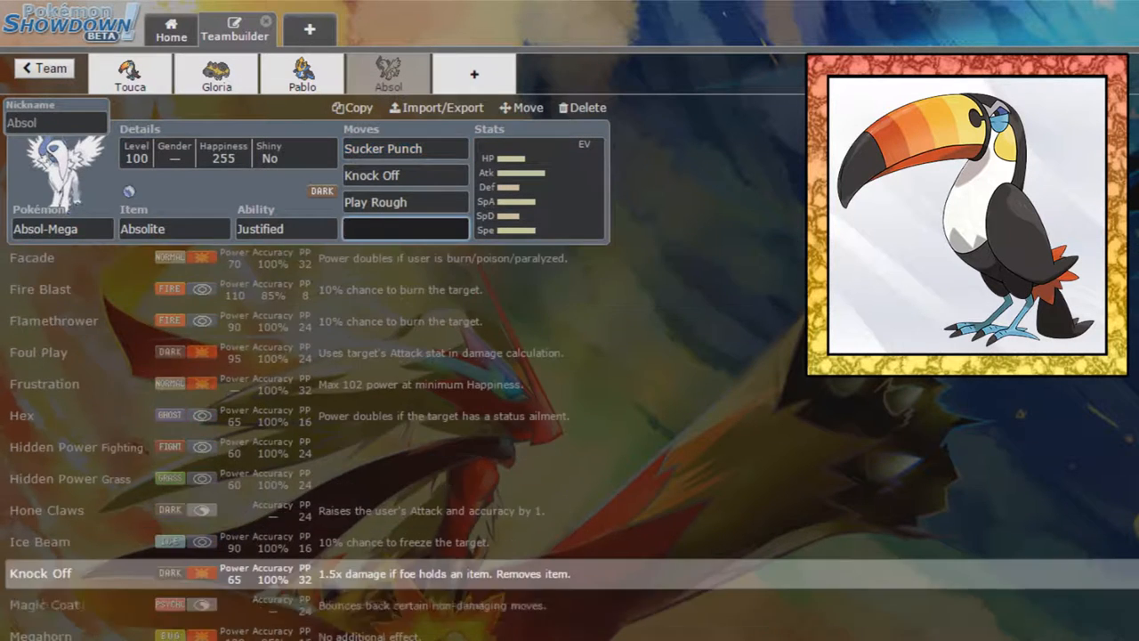
scroll(down, 3)
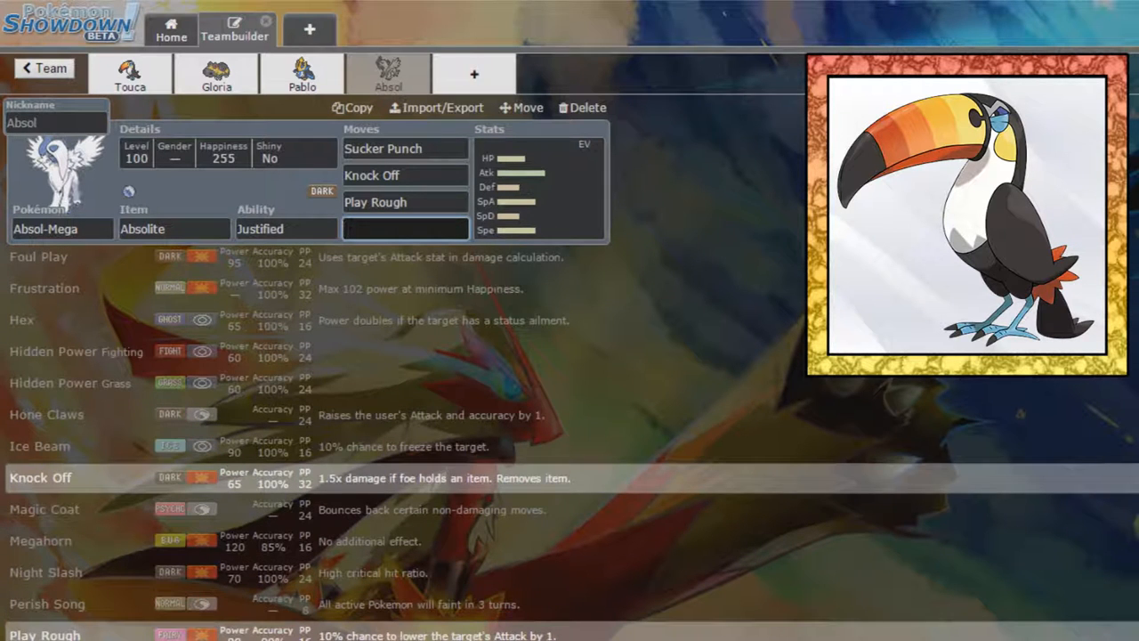
scroll(down, 3)
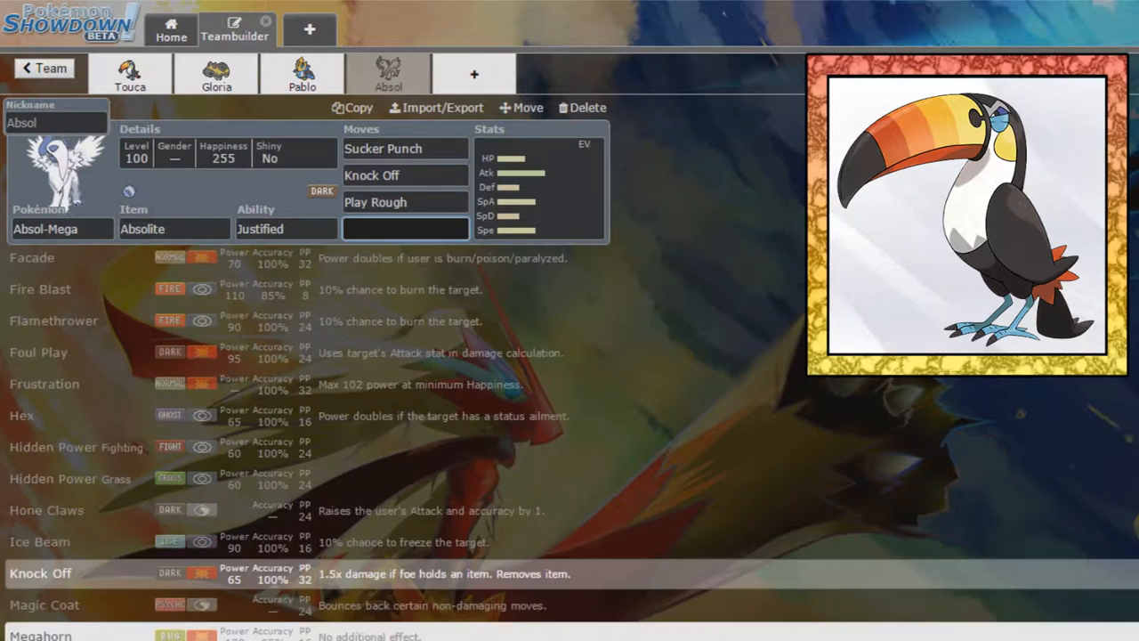
scroll(down, 3)
text(Superpower)
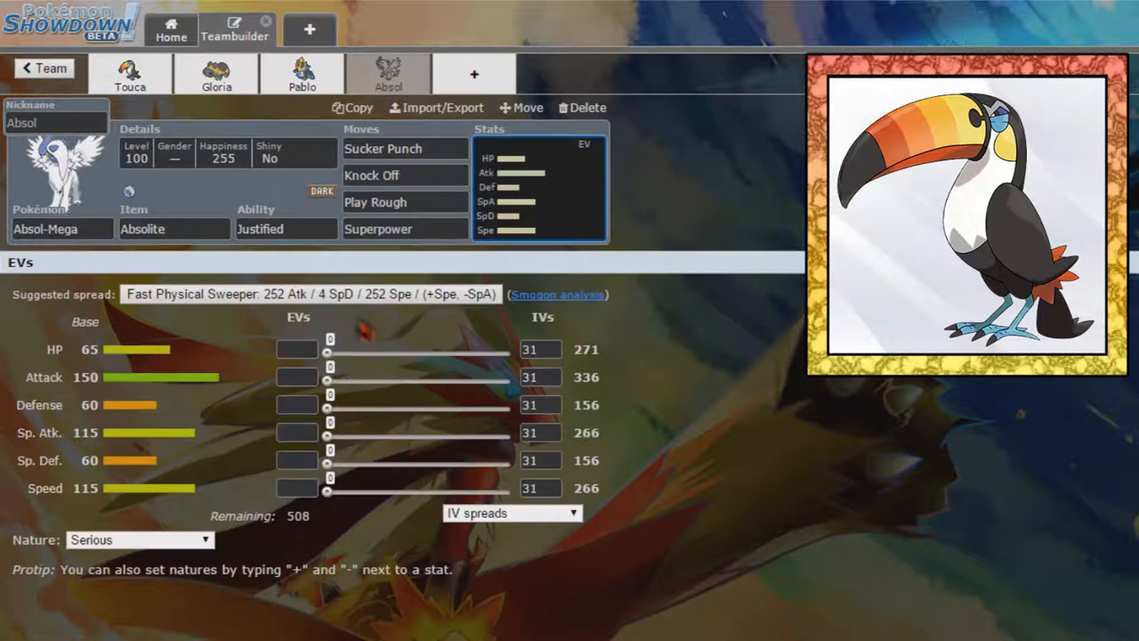
Apply Absol's 252 Atk/4 SpD/252 Spe sweeper spread and add an empty fifth slot.
click(338, 295)
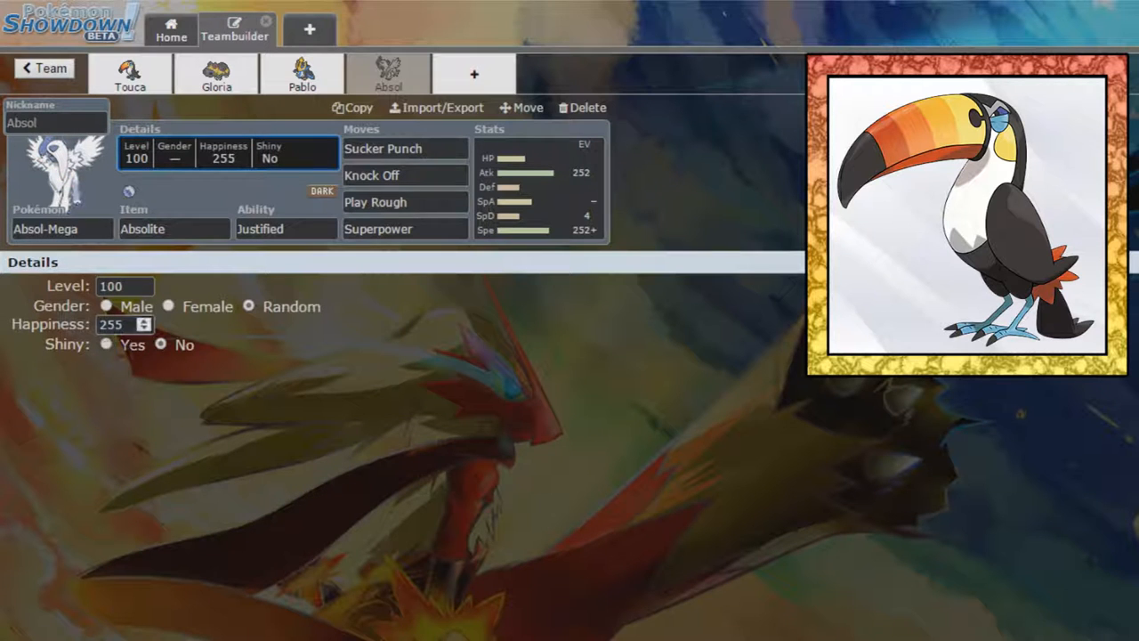
click(52, 228)
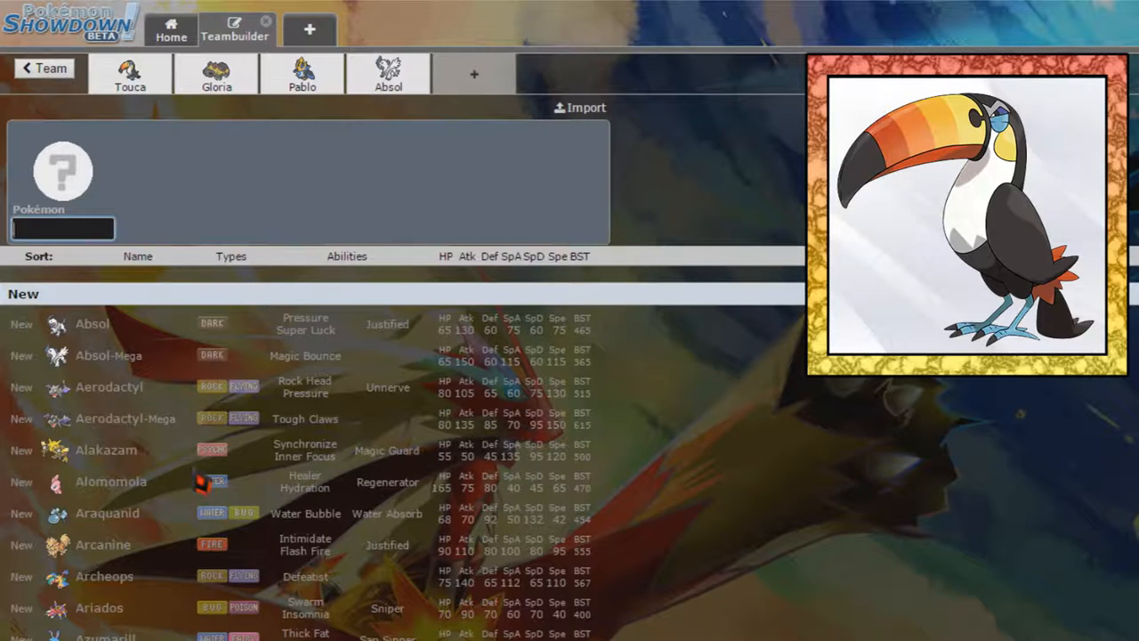
mouse_move(330, 587)
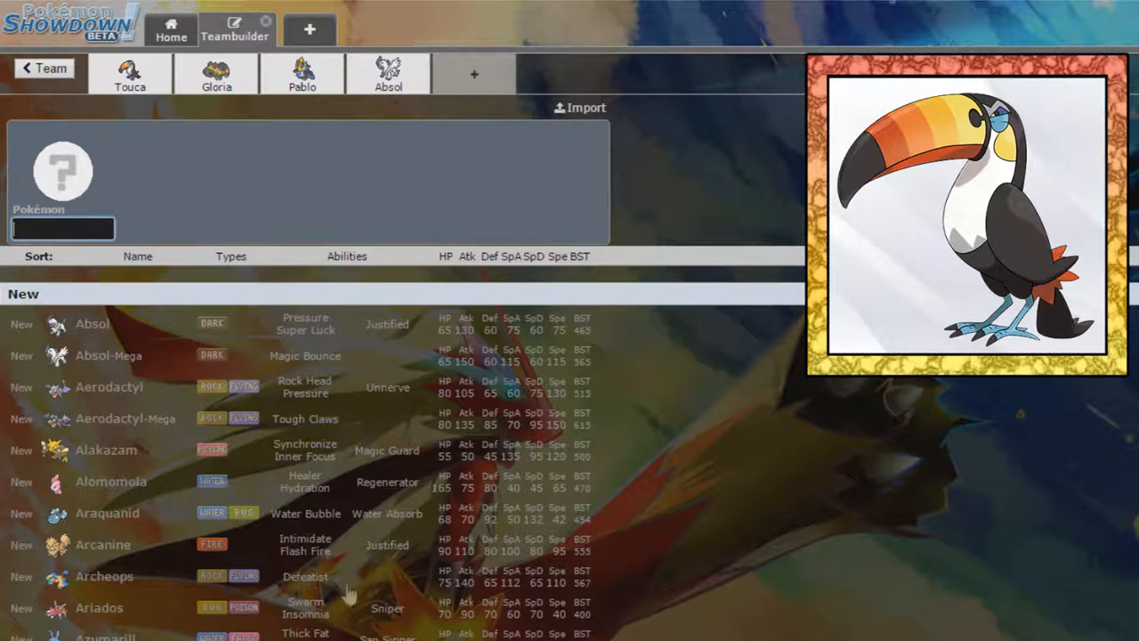
Sort the fifth slot's species list by Special Attack and browse toward Volcarona.
click(557, 257)
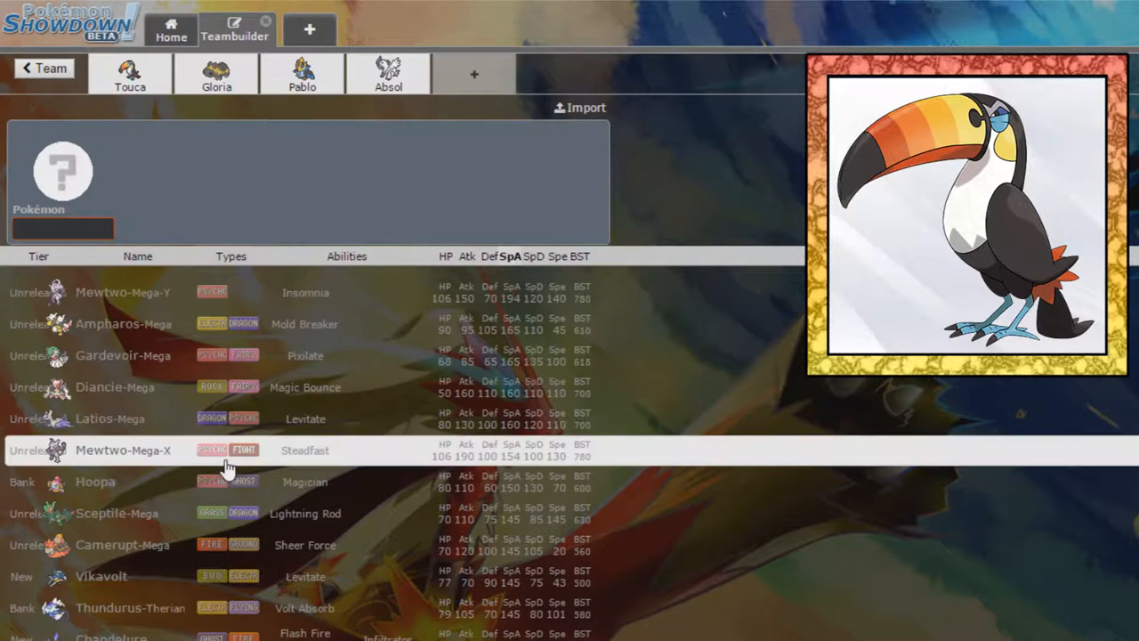
scroll(down, 3)
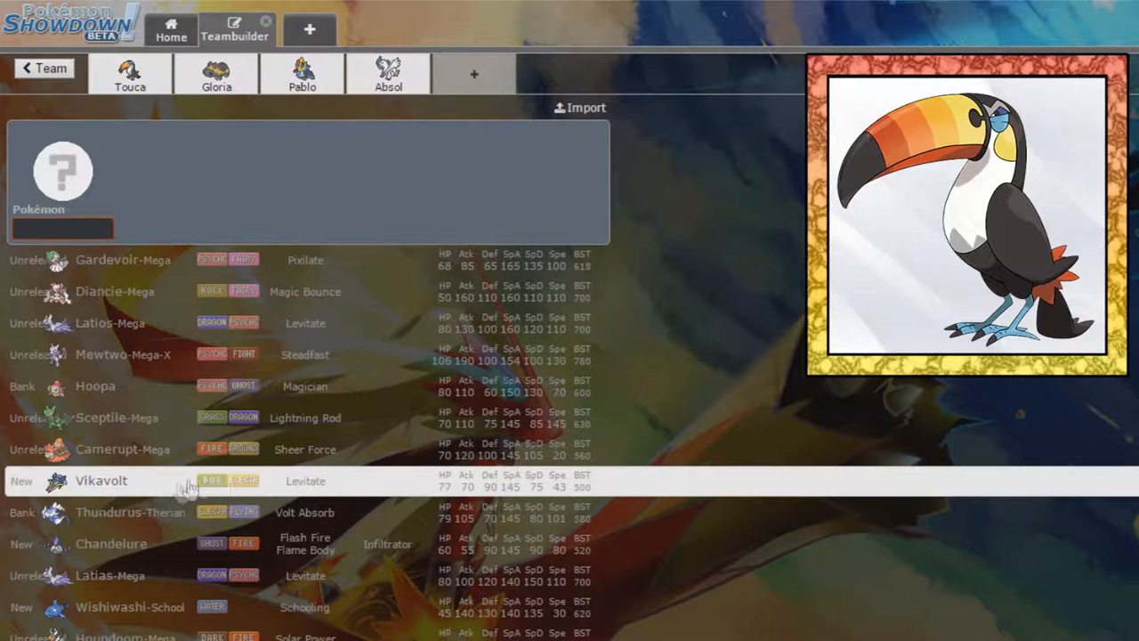
scroll(down, 3)
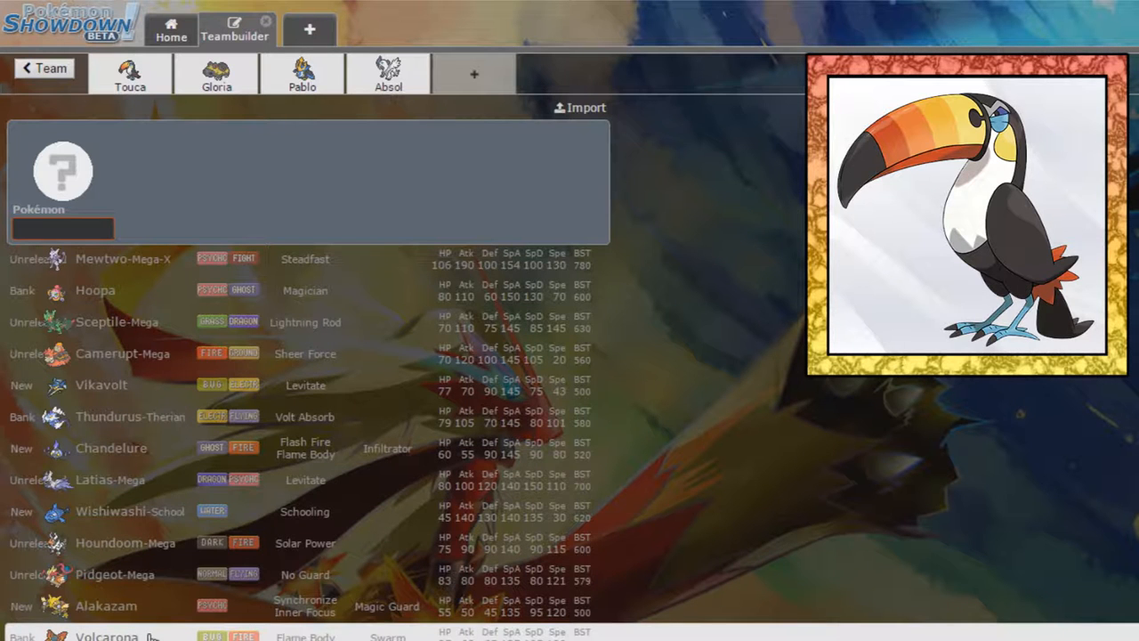
Put Volcarona in the fifth slot with Quiver Dance and Fiery Dance.
click(105, 635)
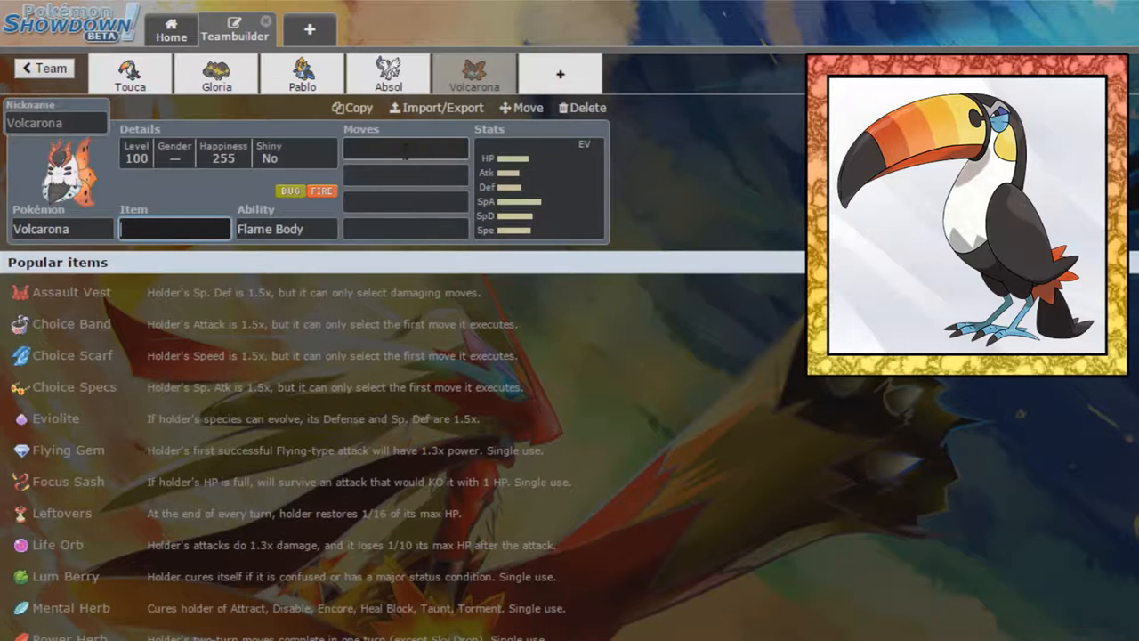
text(quiv)
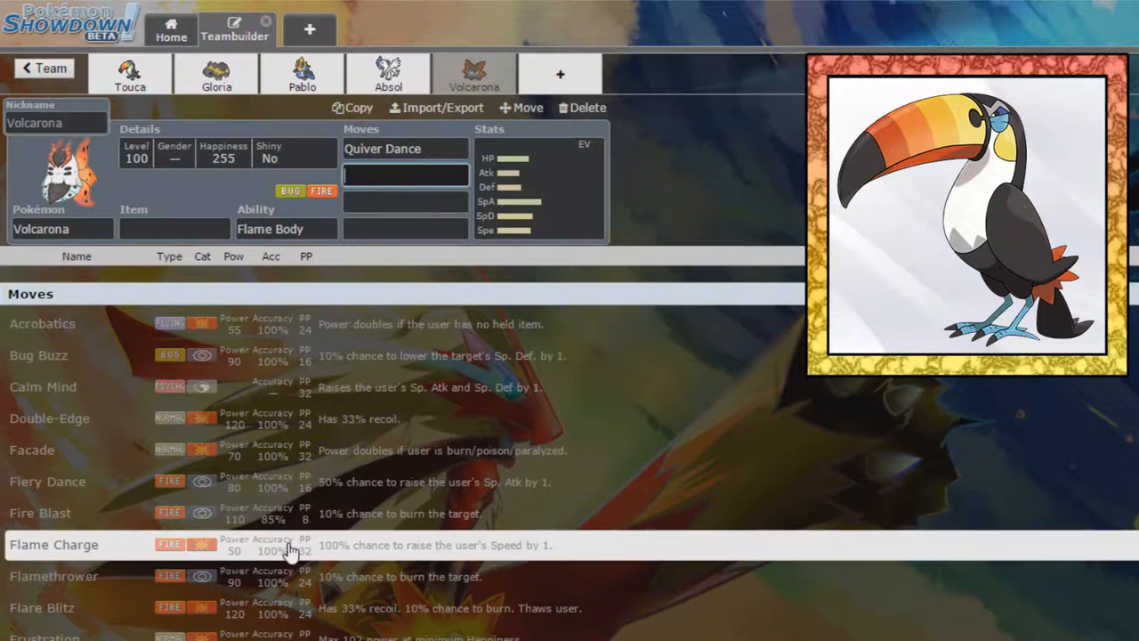
mouse_move(164, 451)
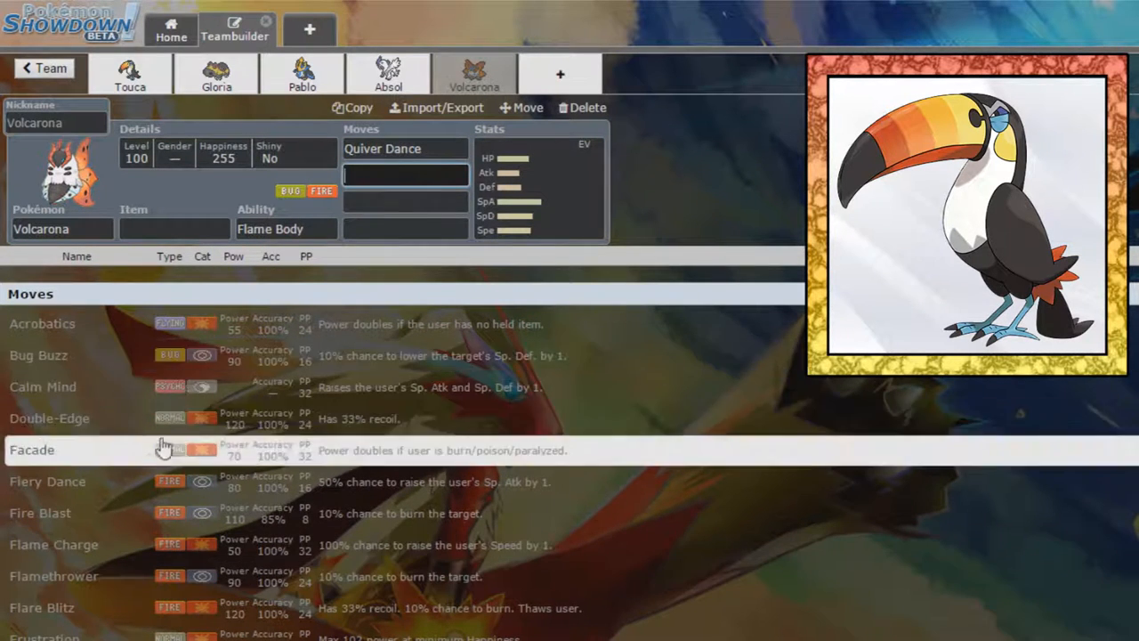
click(46, 480)
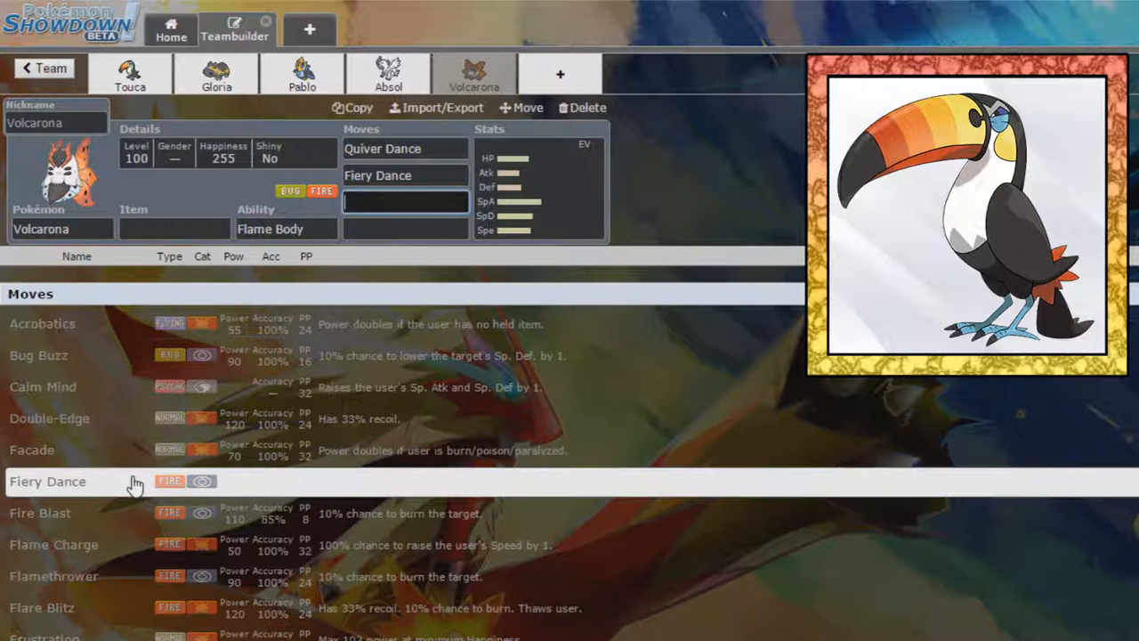
Add Bug Buzz and Giga Drain, apply the fast special sweeper spread and a Timid nature.
scroll(down, 3)
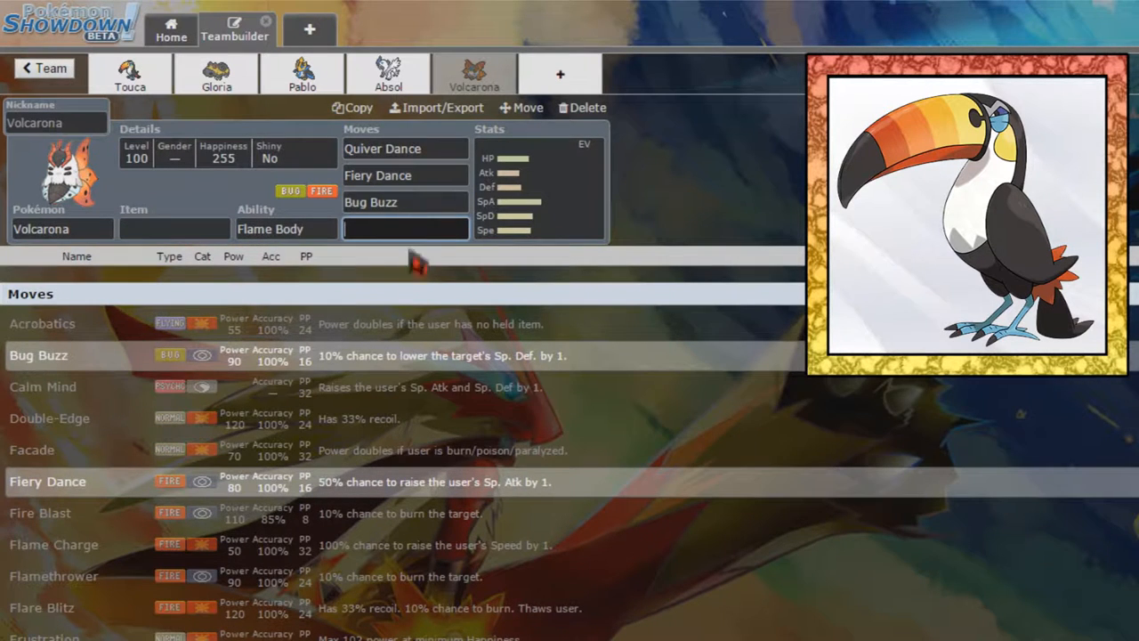
scroll(down, 3)
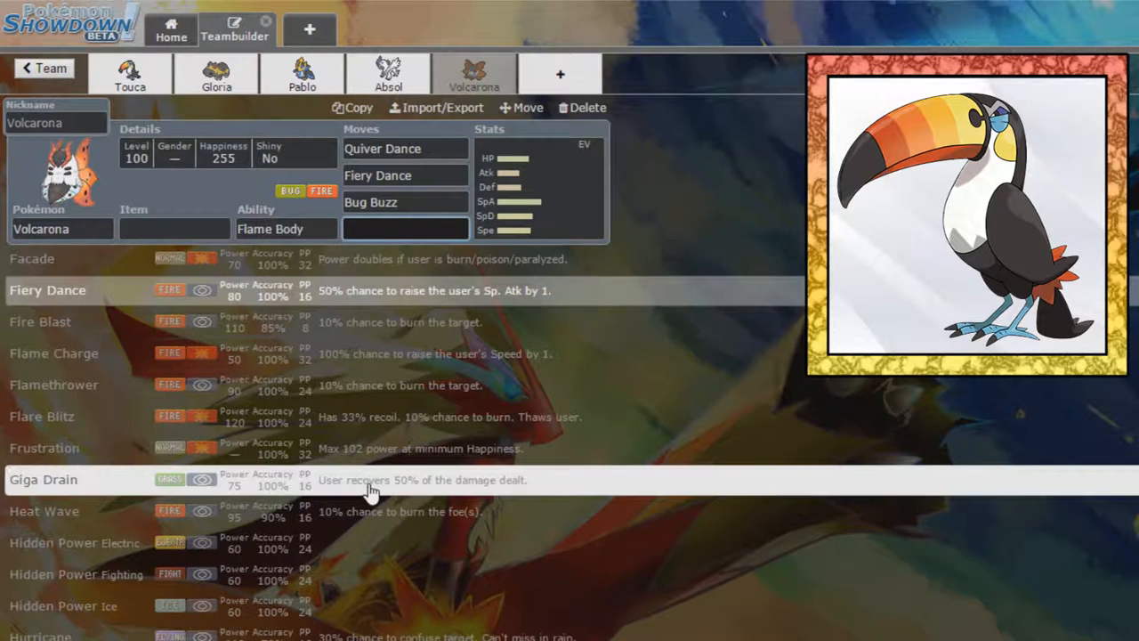
scroll(down, 3)
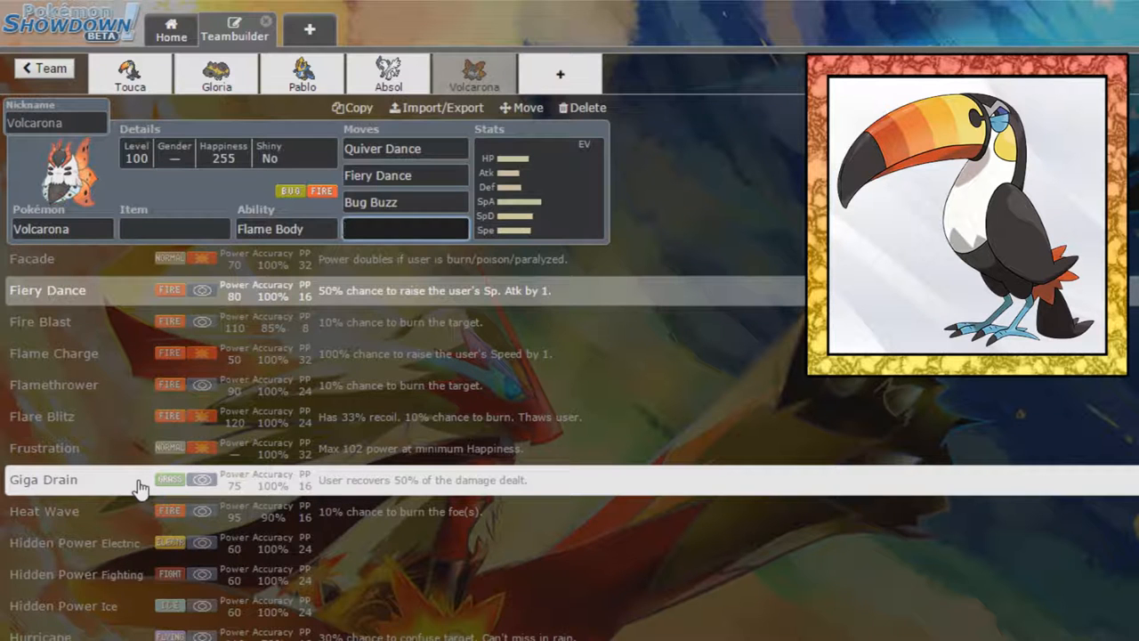
click(62, 480)
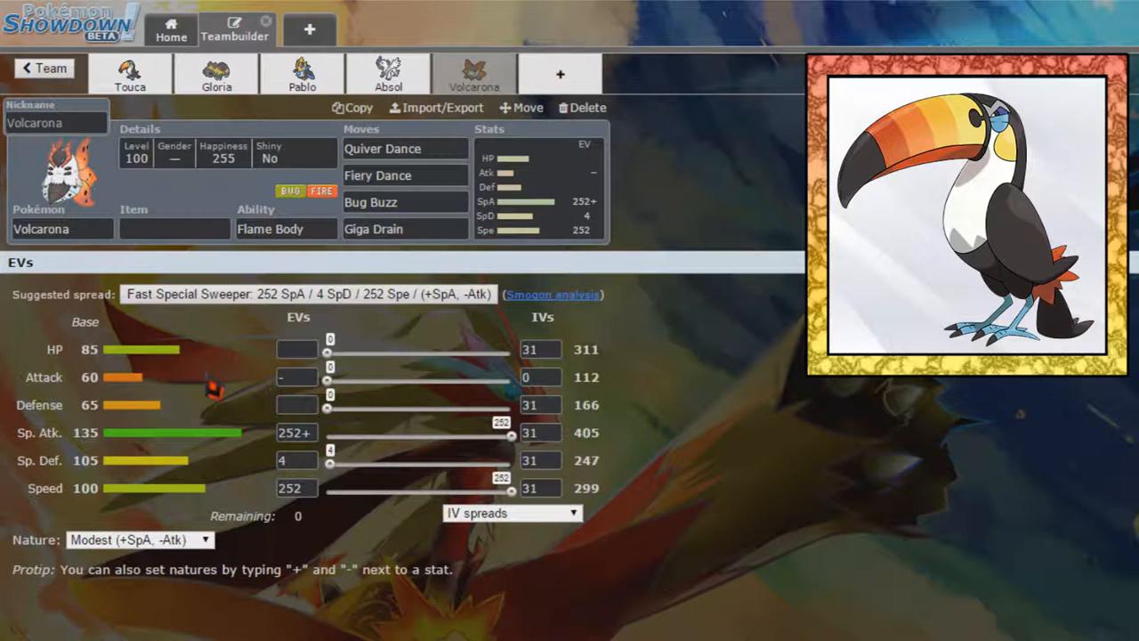
mouse_move(267, 429)
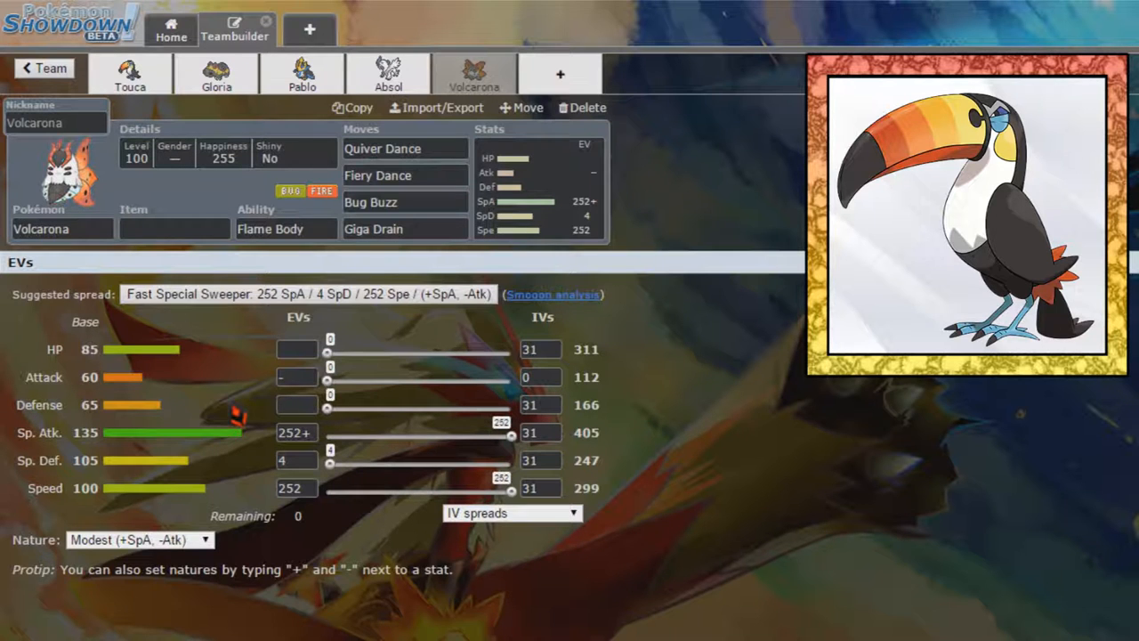
click(296, 433)
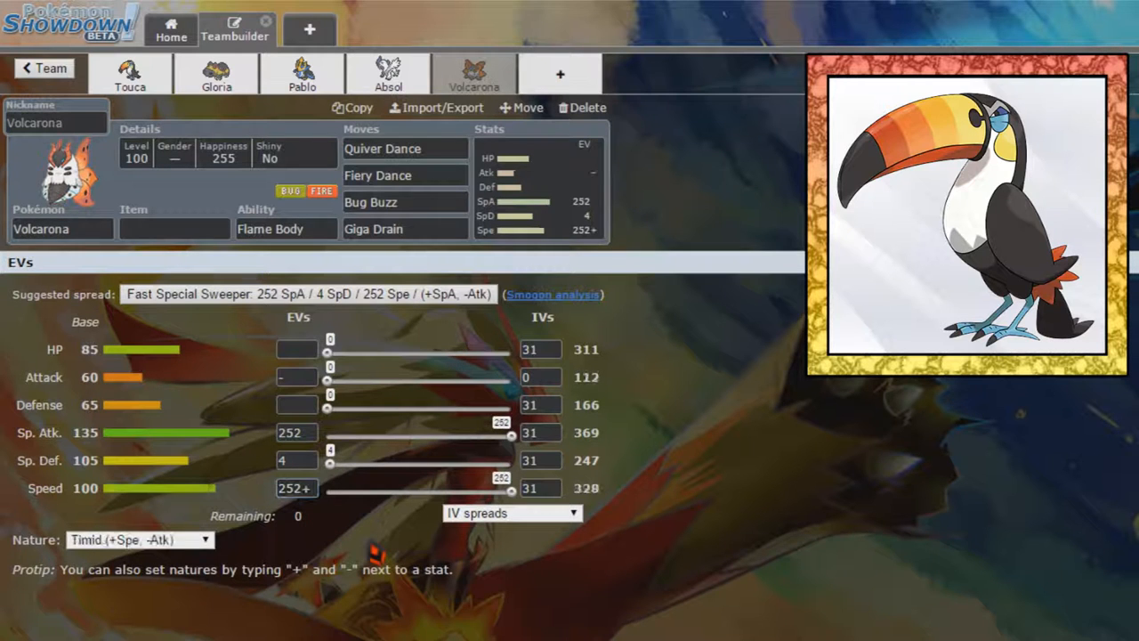
click(174, 228)
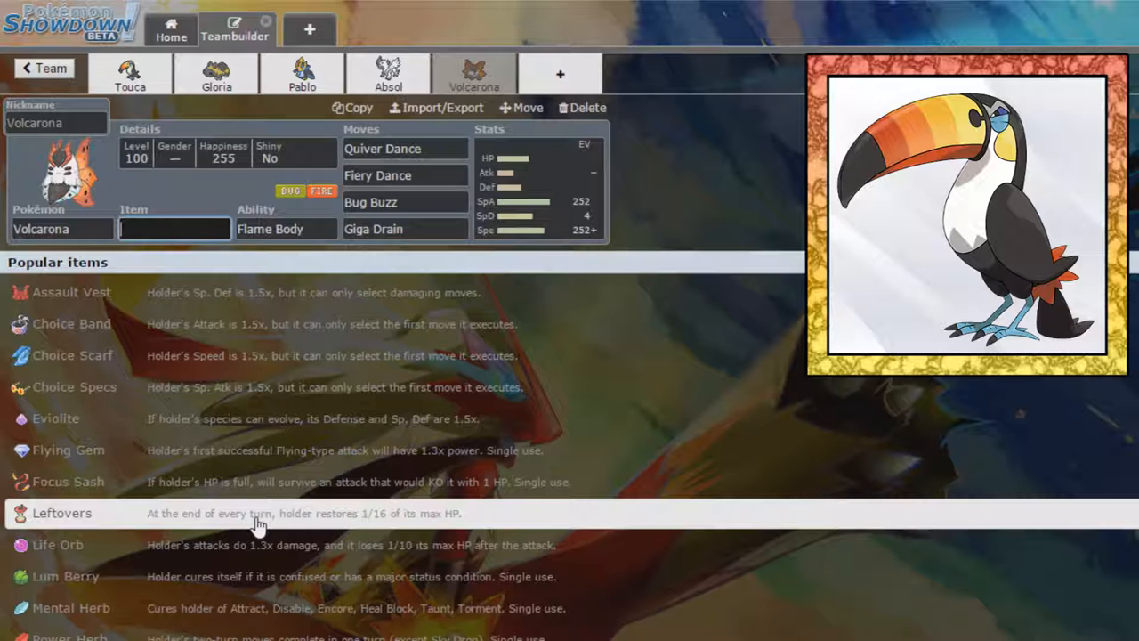
Search 'grass' in Volcarona's item choices and move on to an empty sixth slot.
text(grass)
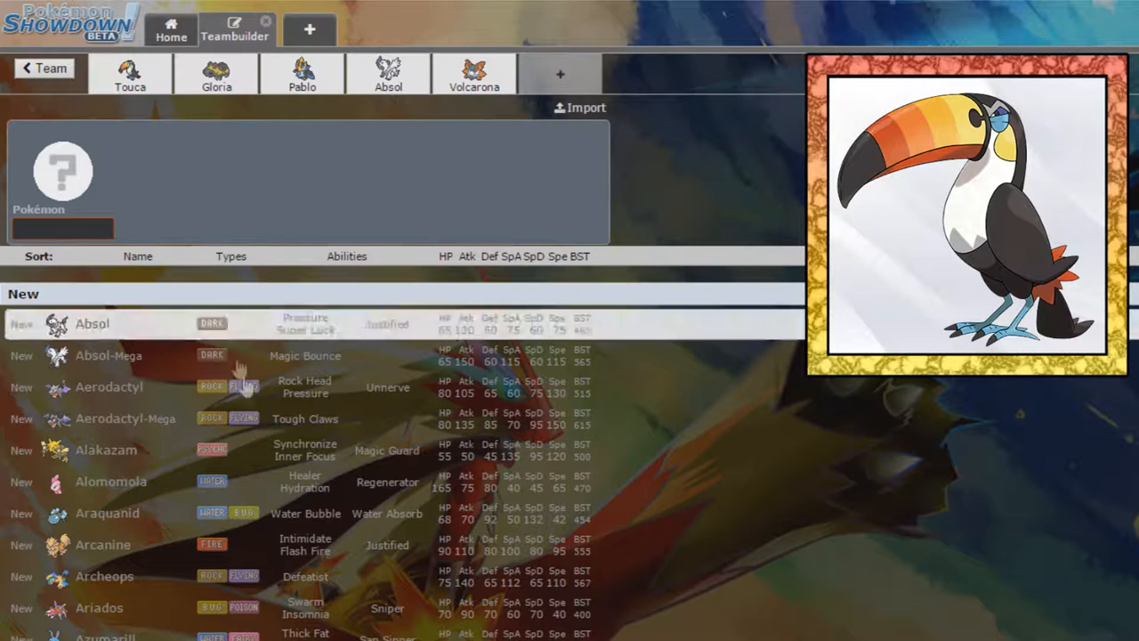
Browse down the sixth slot's species list looking for a candidate.
scroll(down, 3)
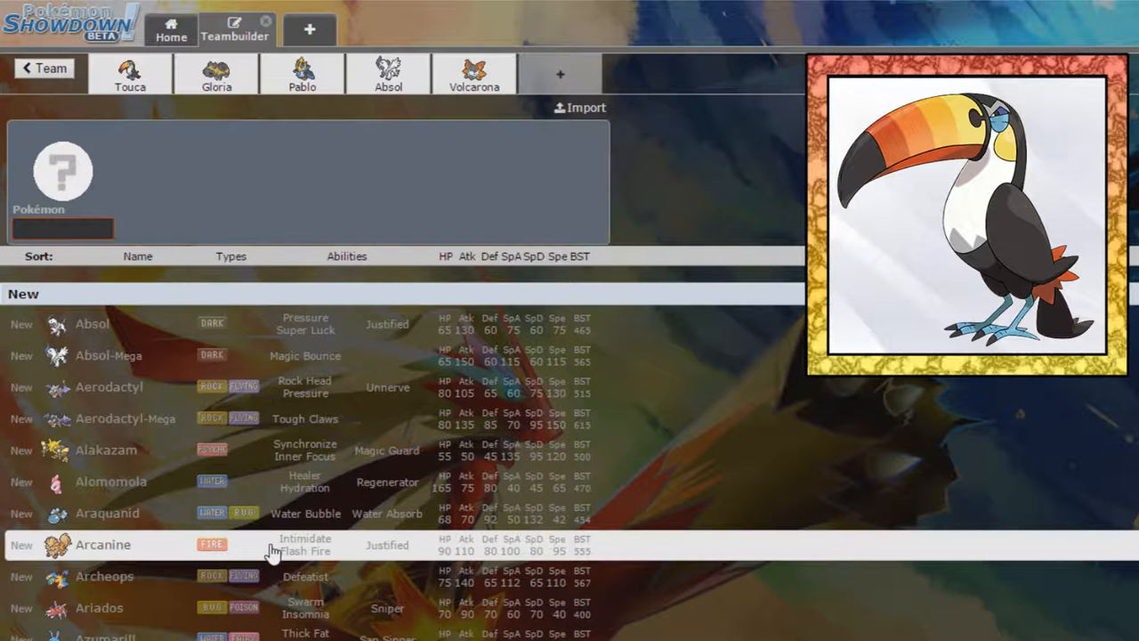
scroll(down, 3)
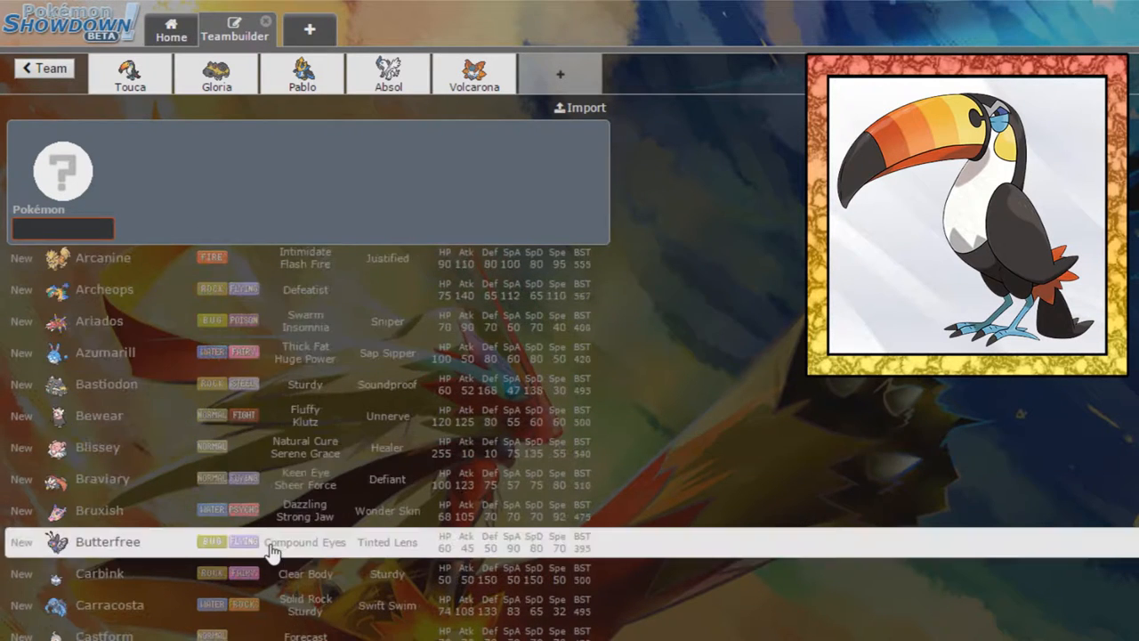
scroll(down, 3)
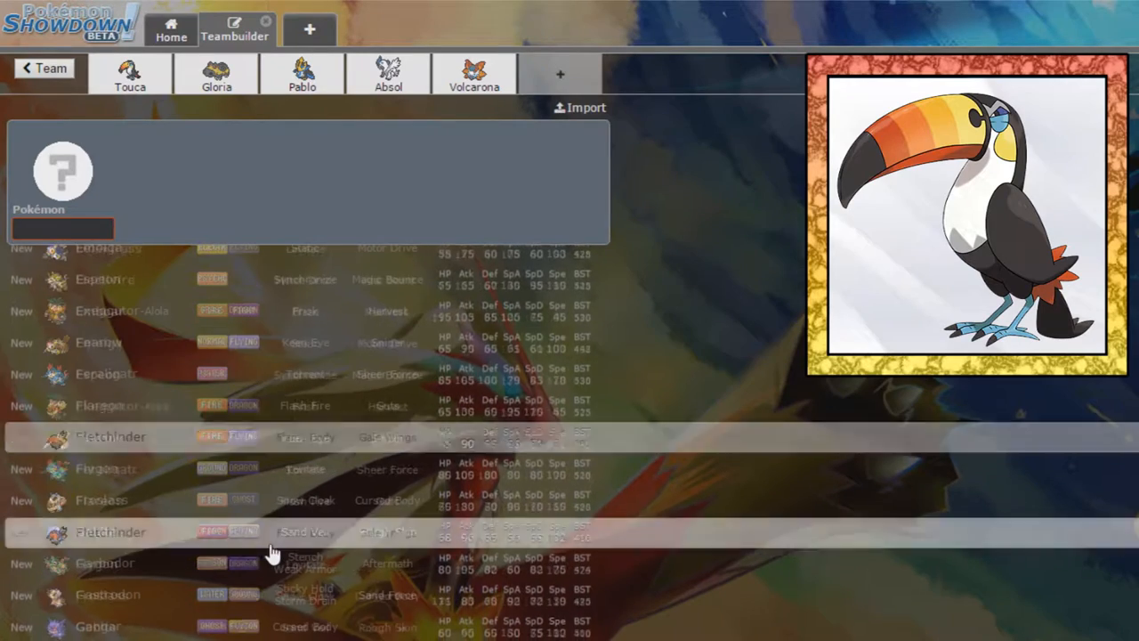
scroll(down, 3)
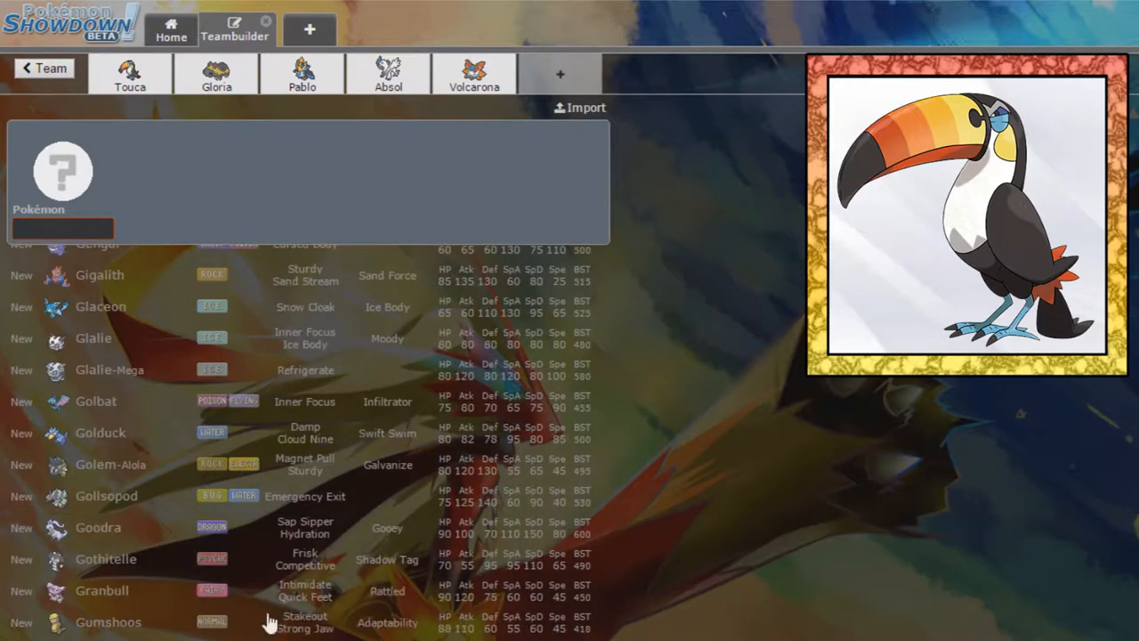
scroll(down, 3)
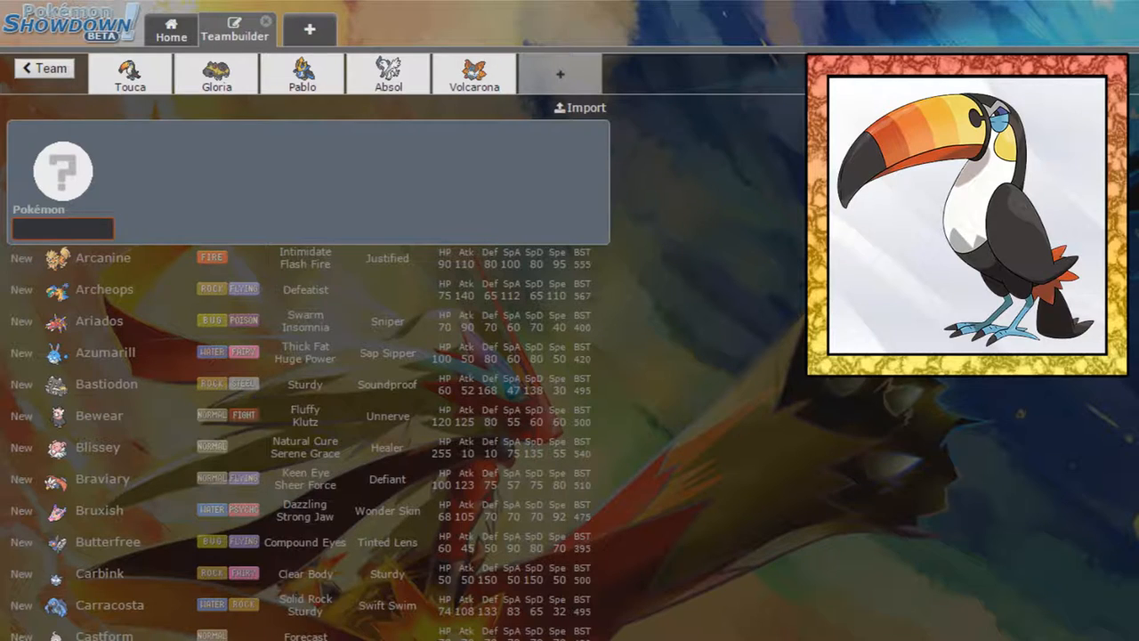
scroll(down, 3)
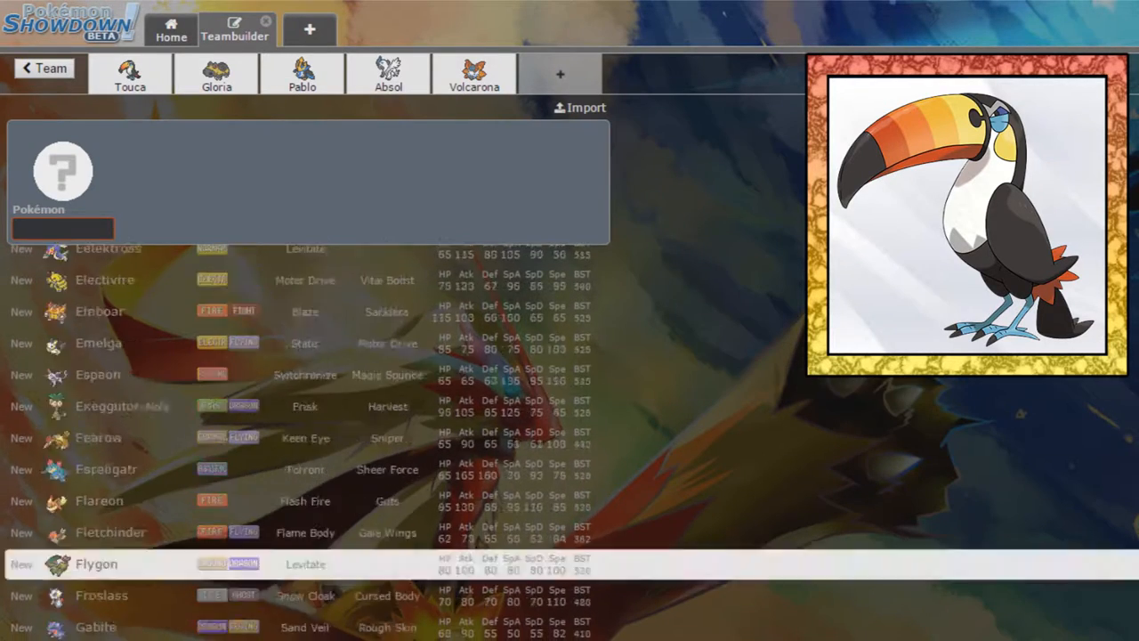
scroll(down, 3)
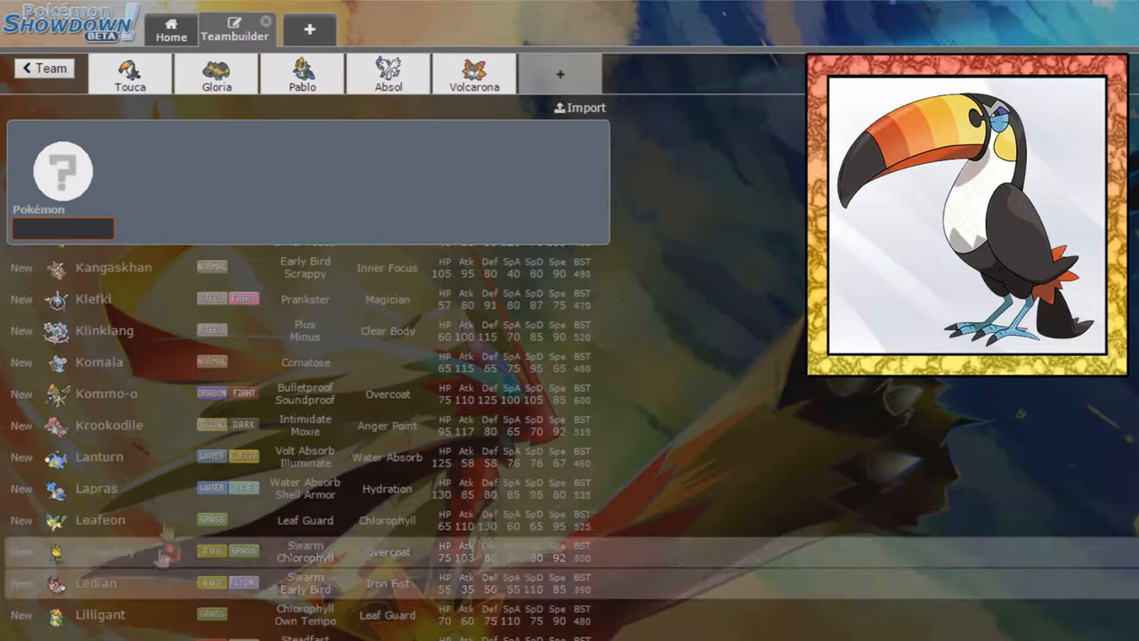
mouse_move(153, 408)
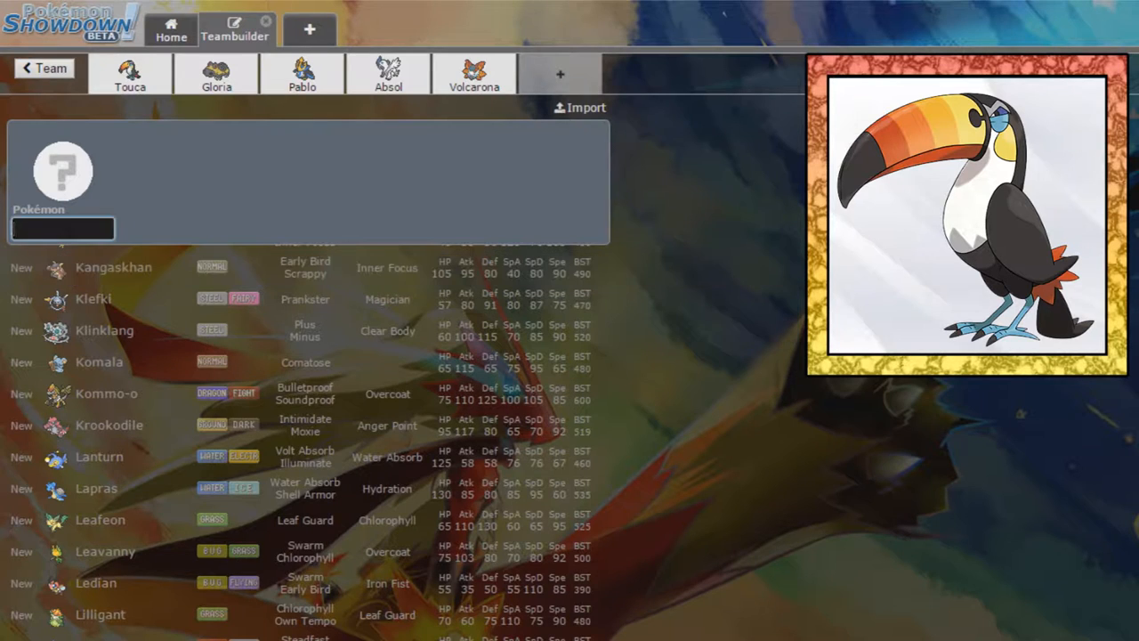
Search 'fighting' and choose Mienshao as the sixth team member.
text(fighting)
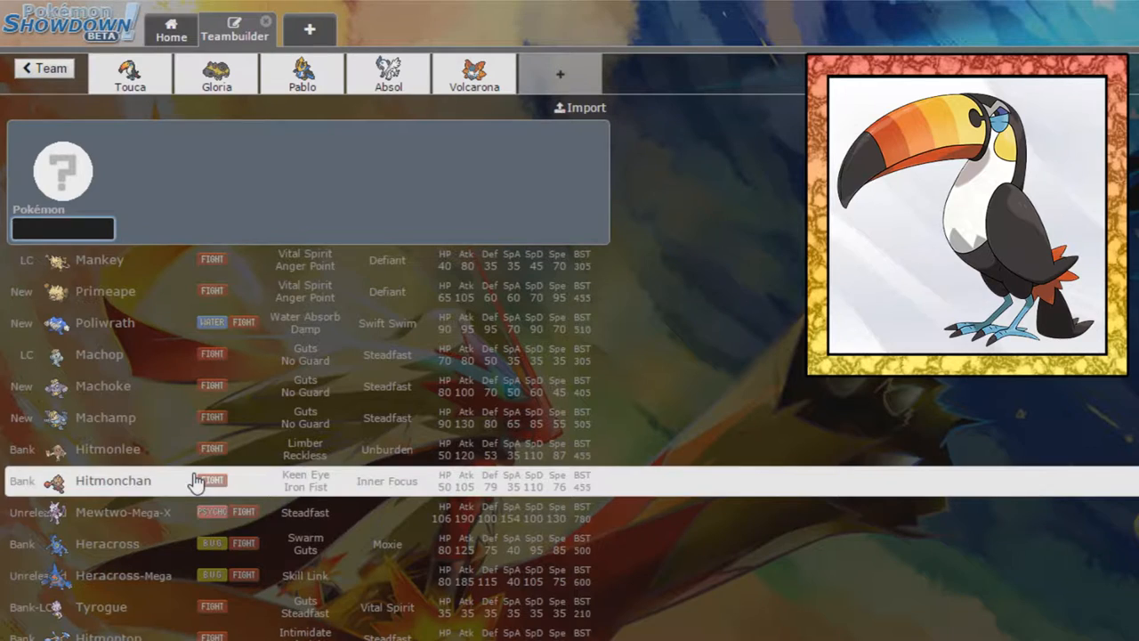
scroll(down, 3)
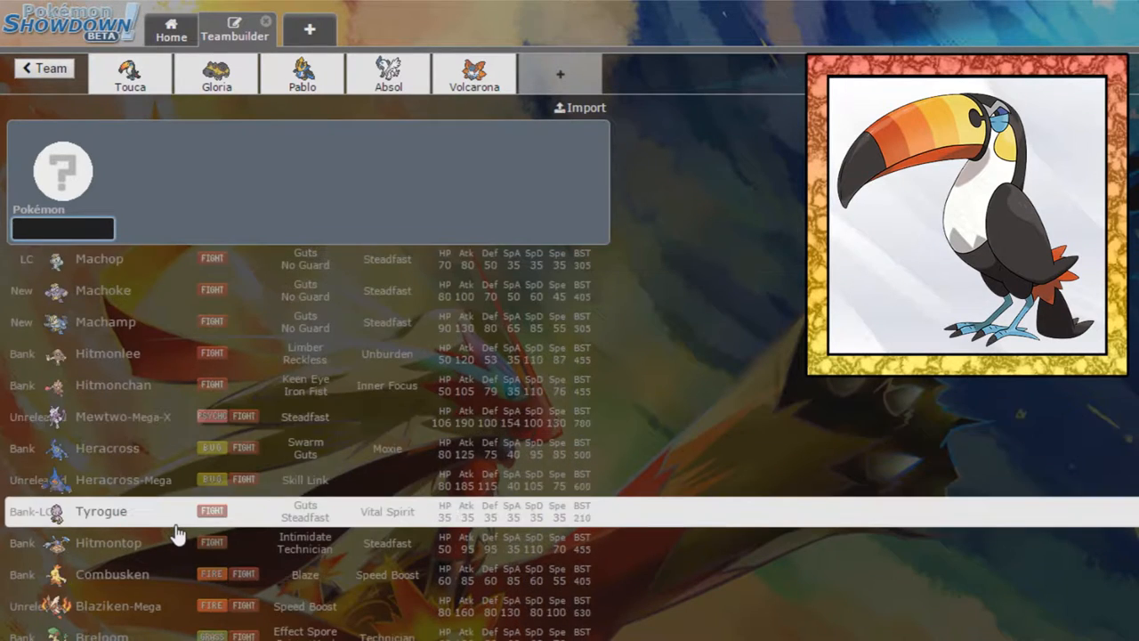
scroll(down, 3)
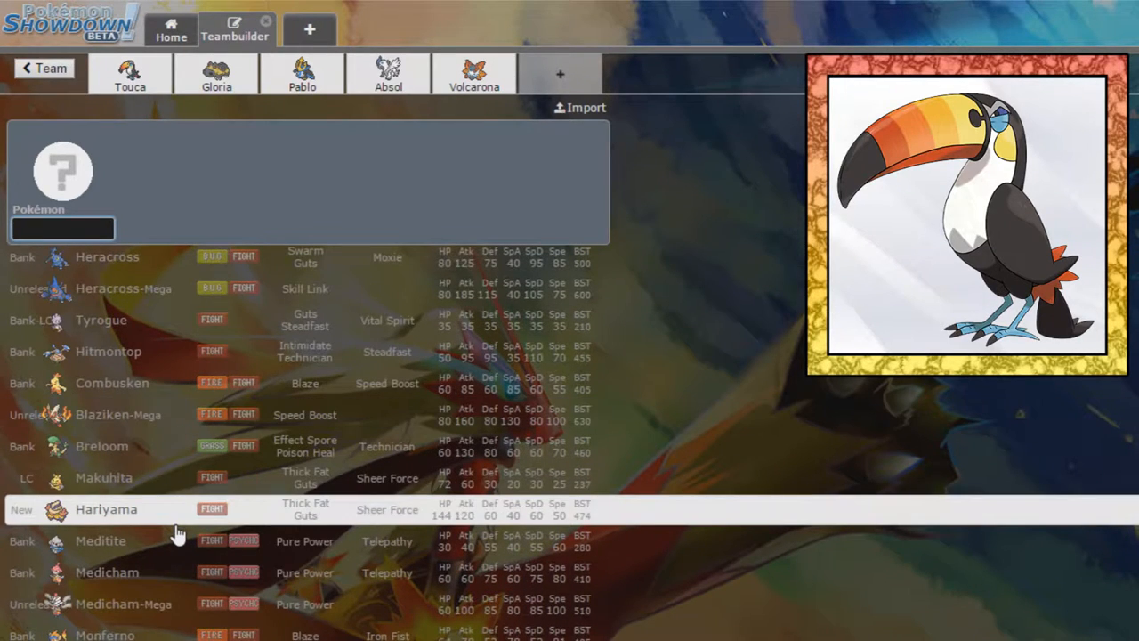
scroll(down, 3)
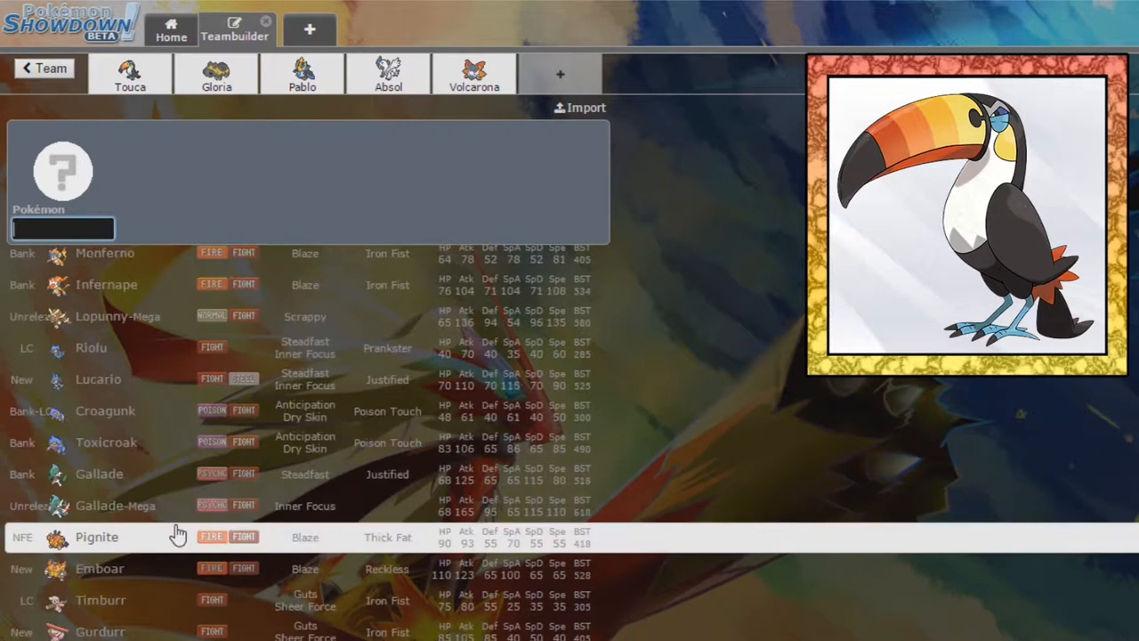
scroll(down, 3)
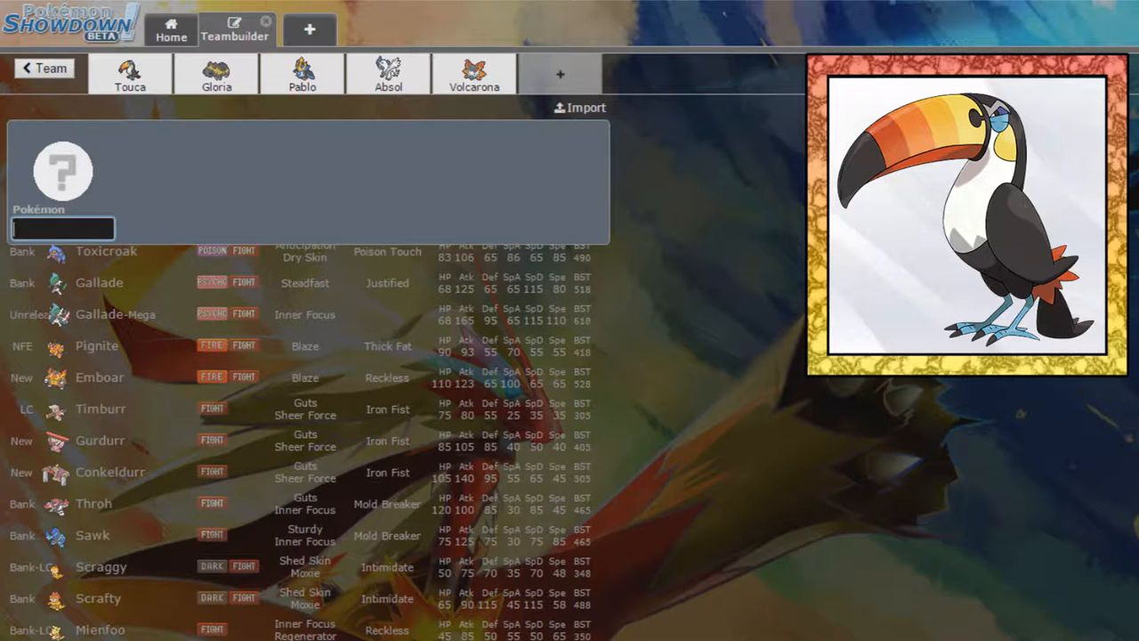
click(100, 630)
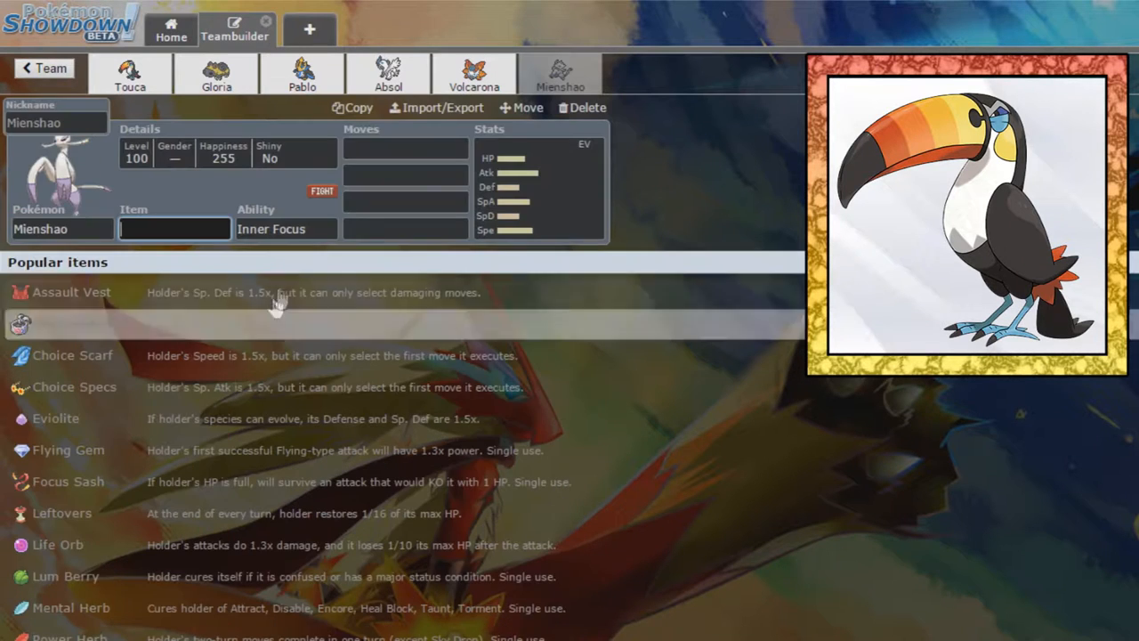
Give Mienshao a Choice Scarf, Regenerator, and U-turn, High Jump Kick, Knock Off, Poison Jab.
text(scarf)
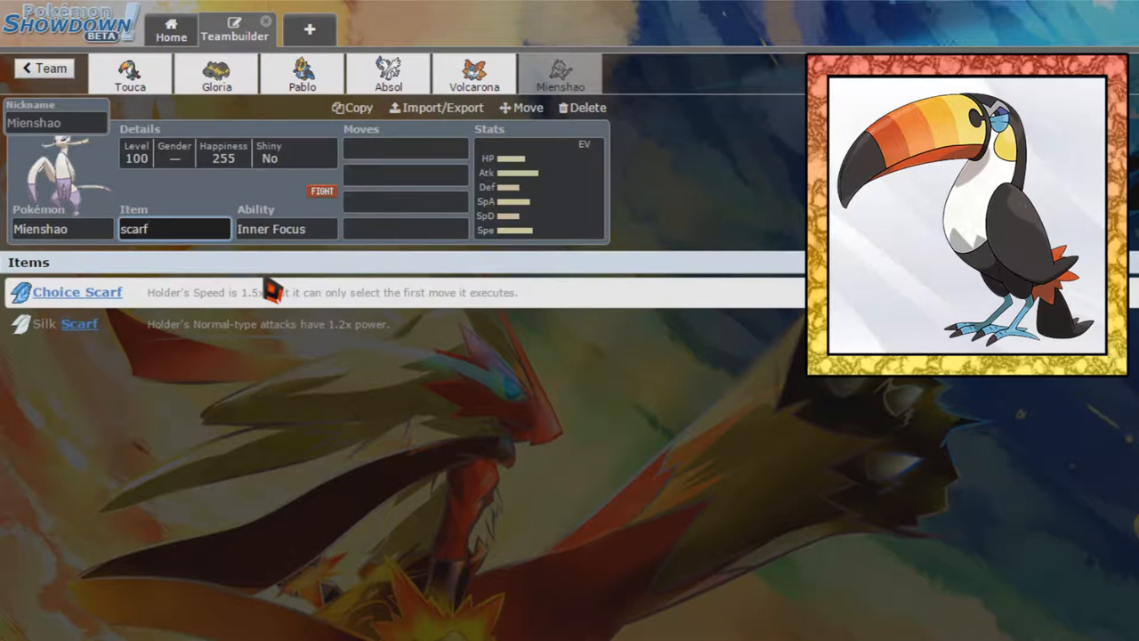
click(70, 292)
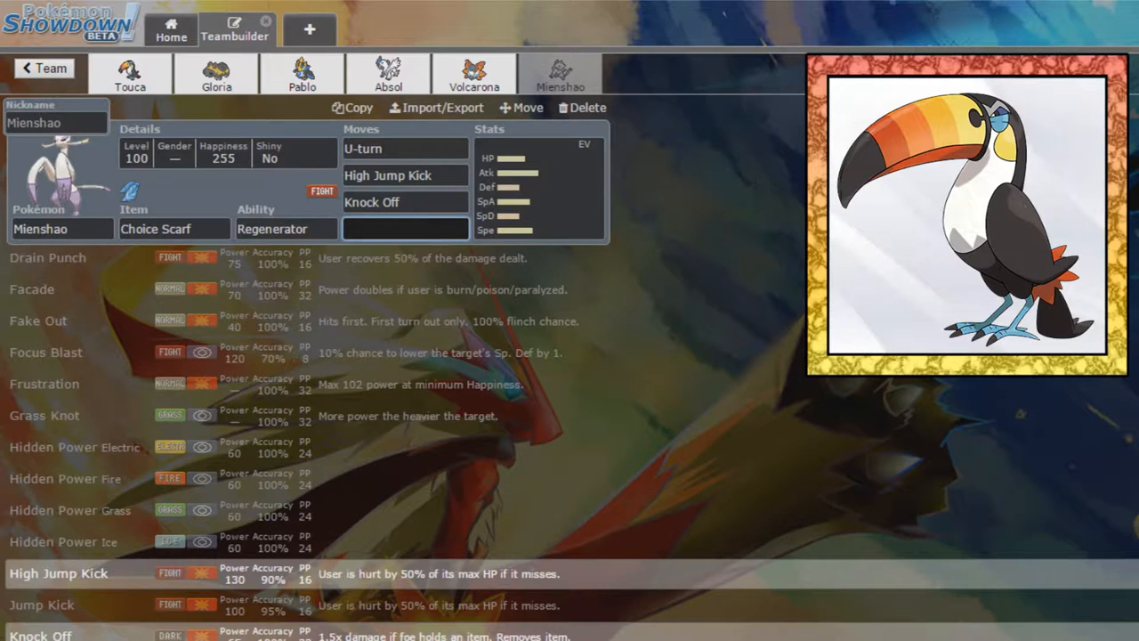
scroll(down, 3)
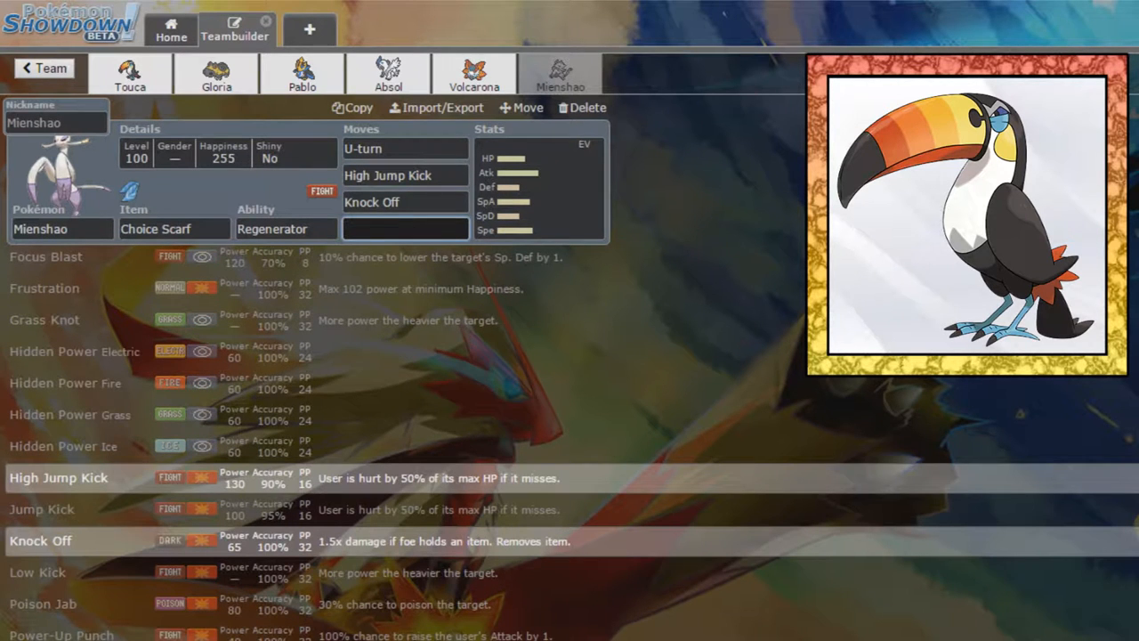
scroll(down, 3)
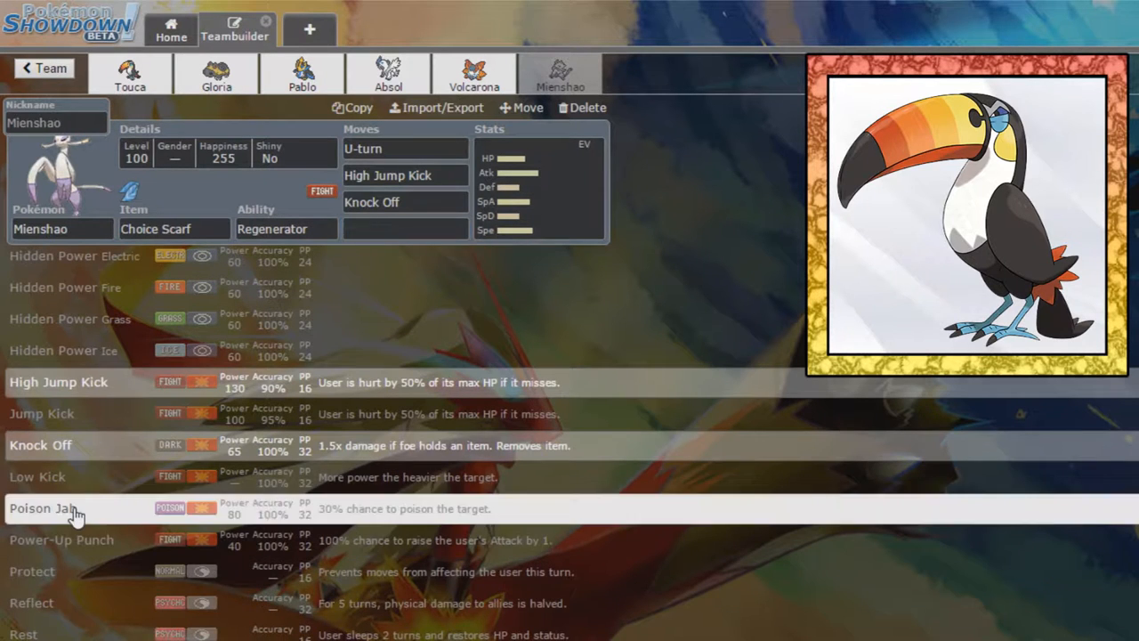
click(39, 506)
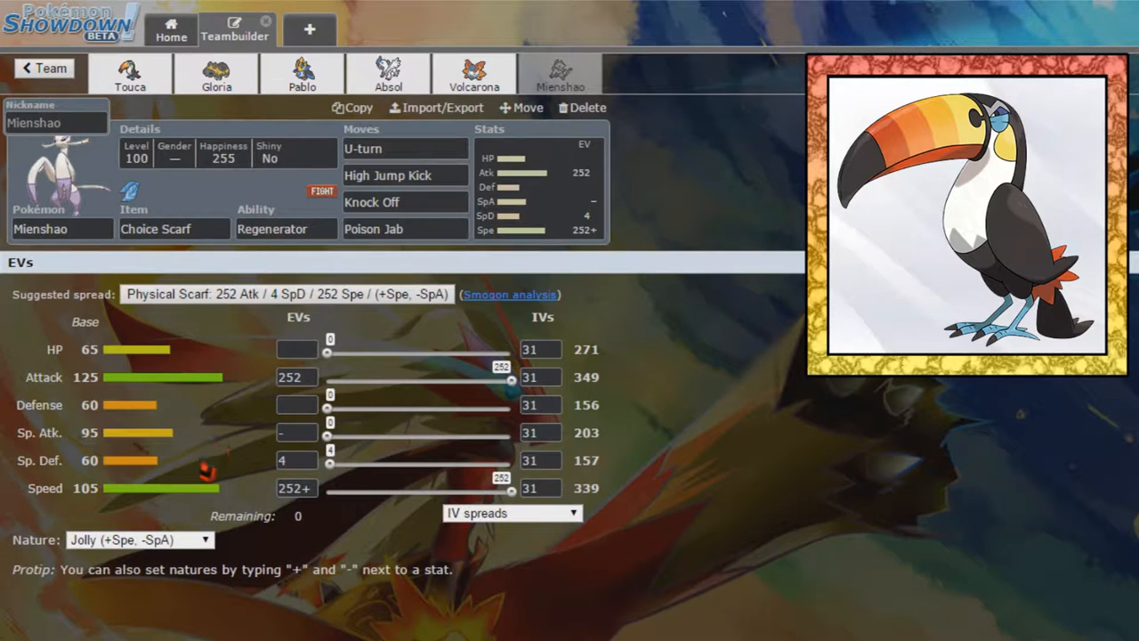
Change Mienshao's nature from Jolly to Adamant and start retyping its nickname 'M'.
click(296, 487)
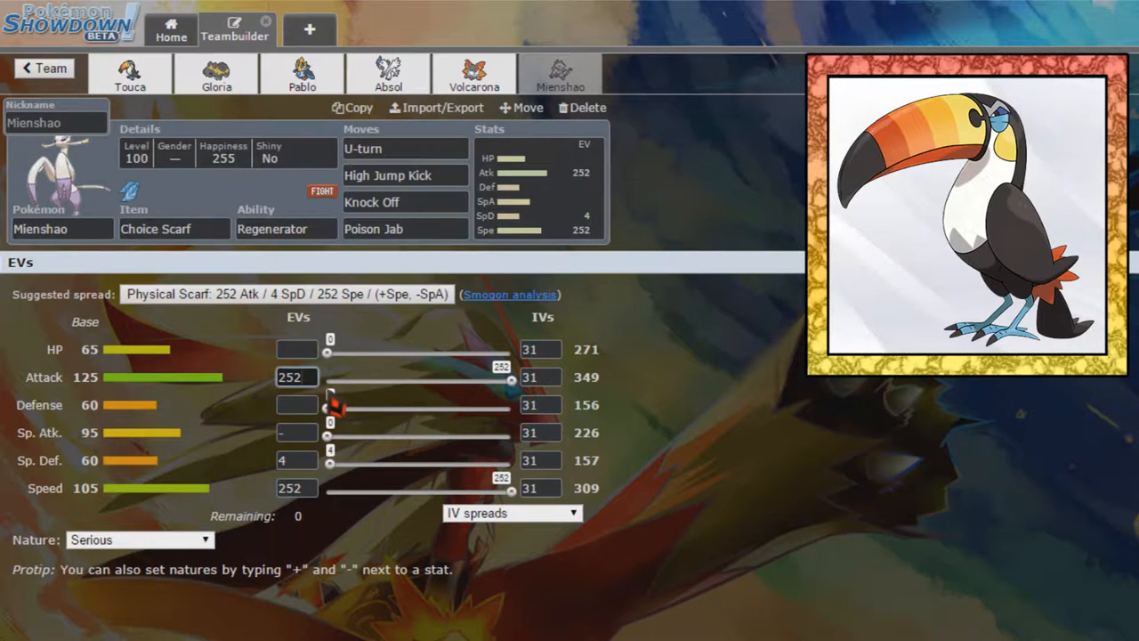
click(139, 539)
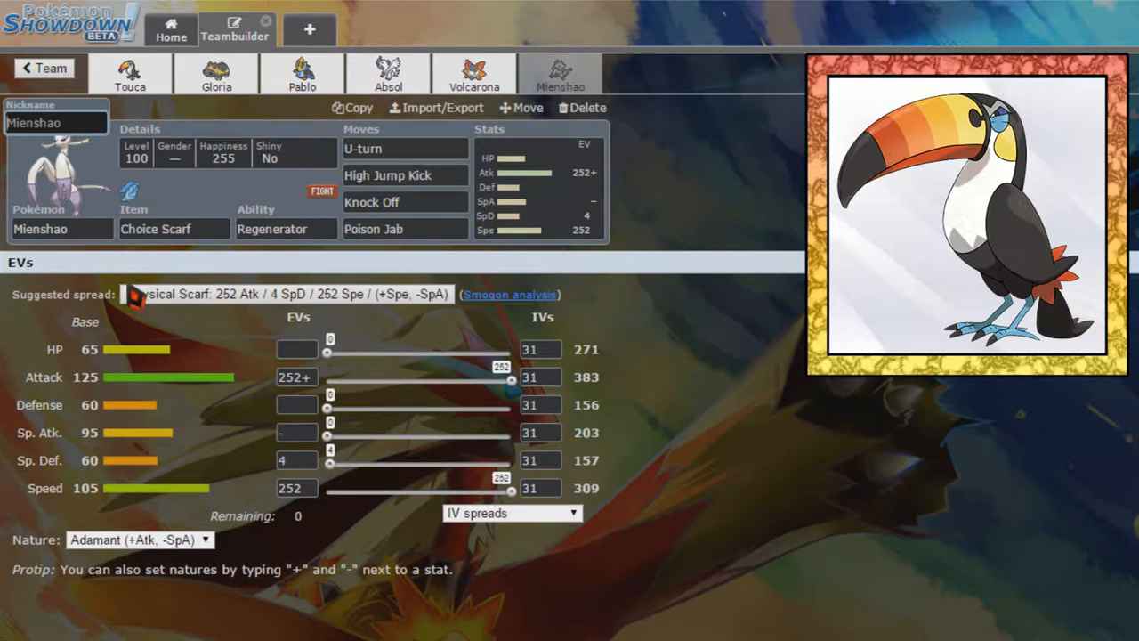
text(M)
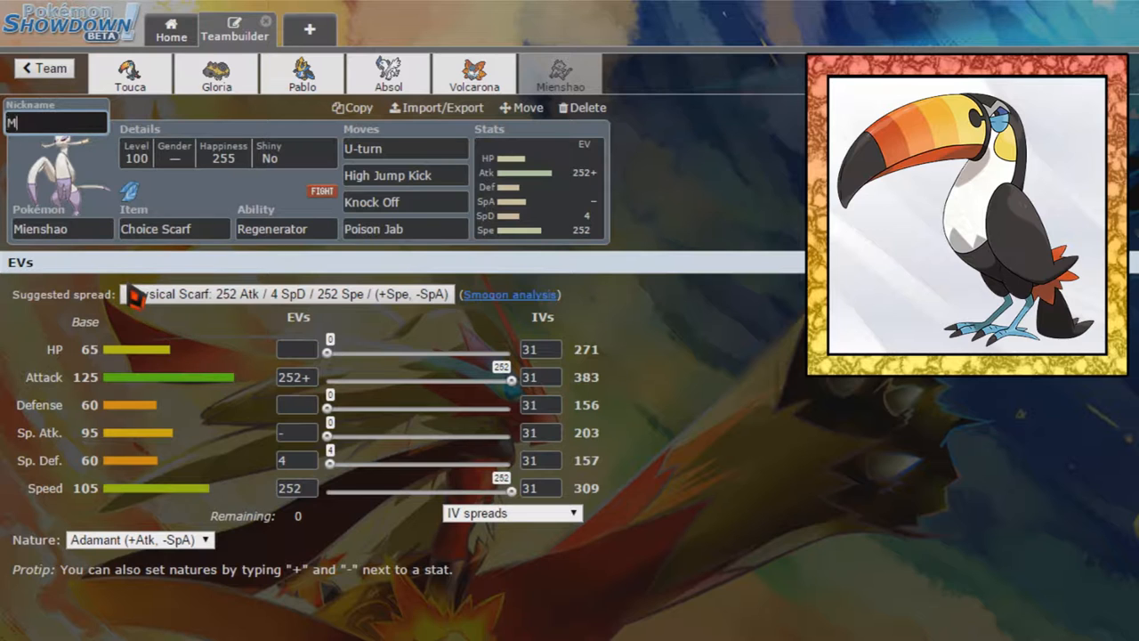
Nickname Volcarona 'Volara' and Mega Absol 'Absoul', then return to the team overview.
click(474, 73)
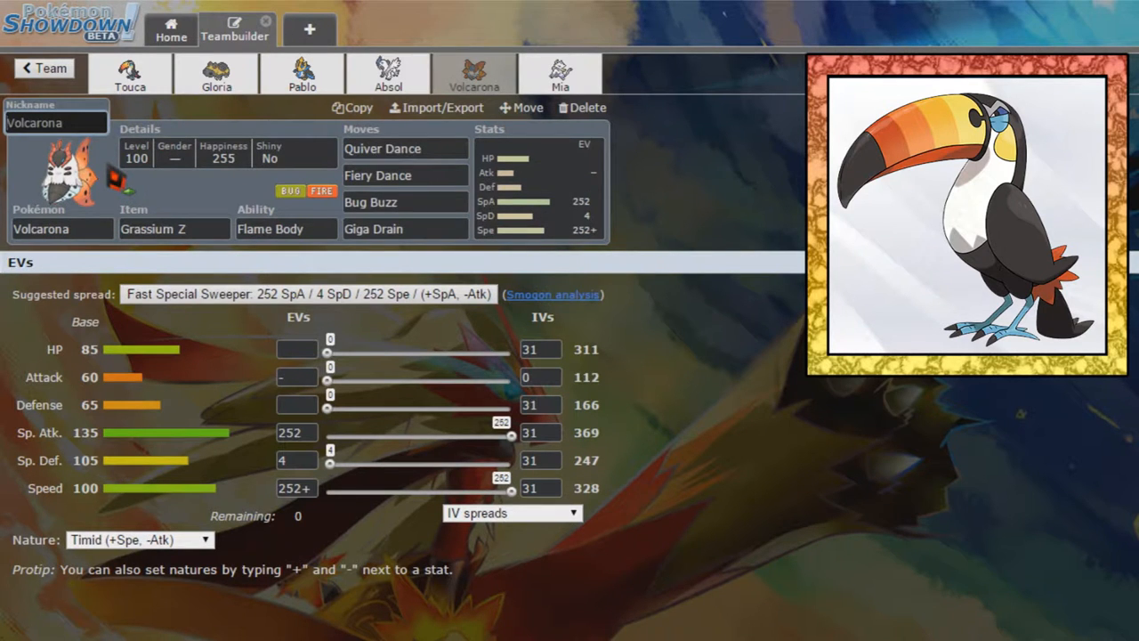
text(Voara)
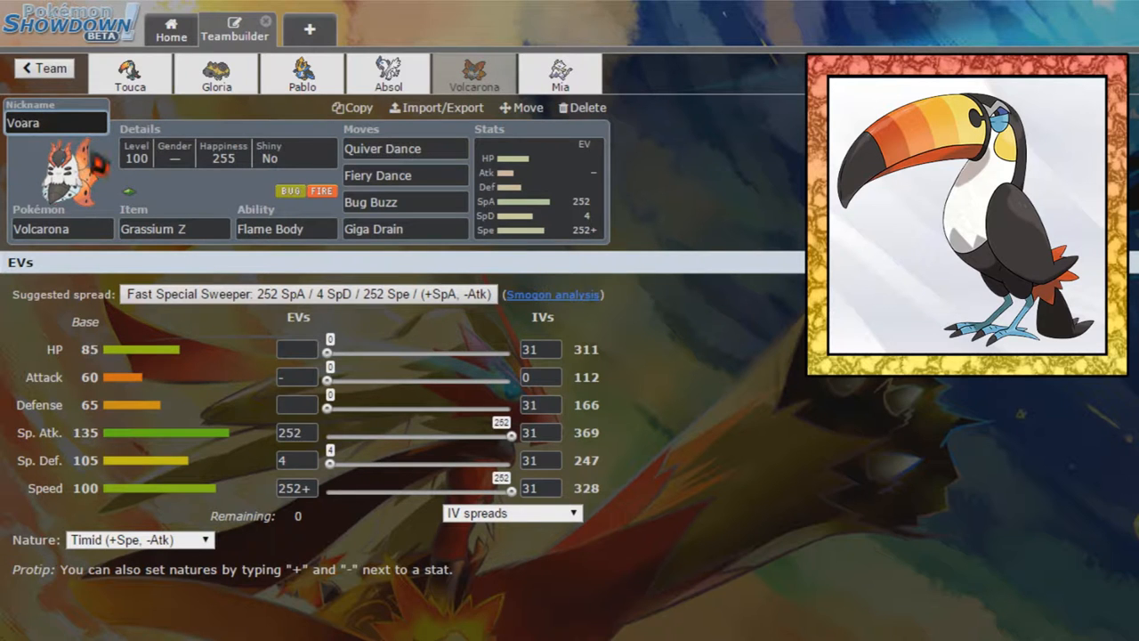
click(395, 74)
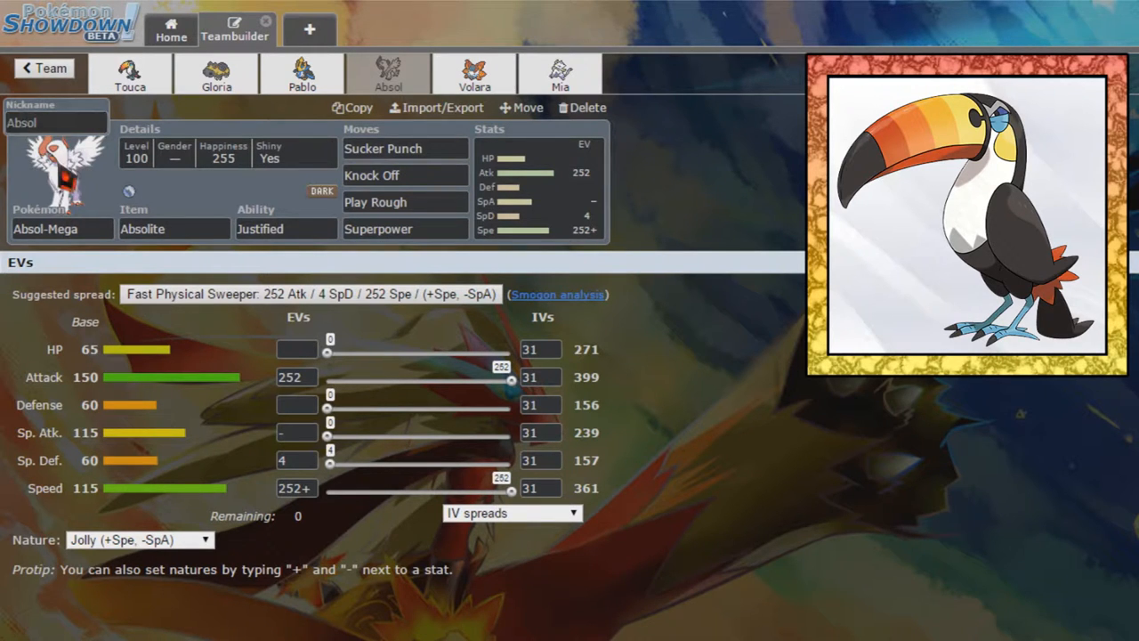
text(Absoul)
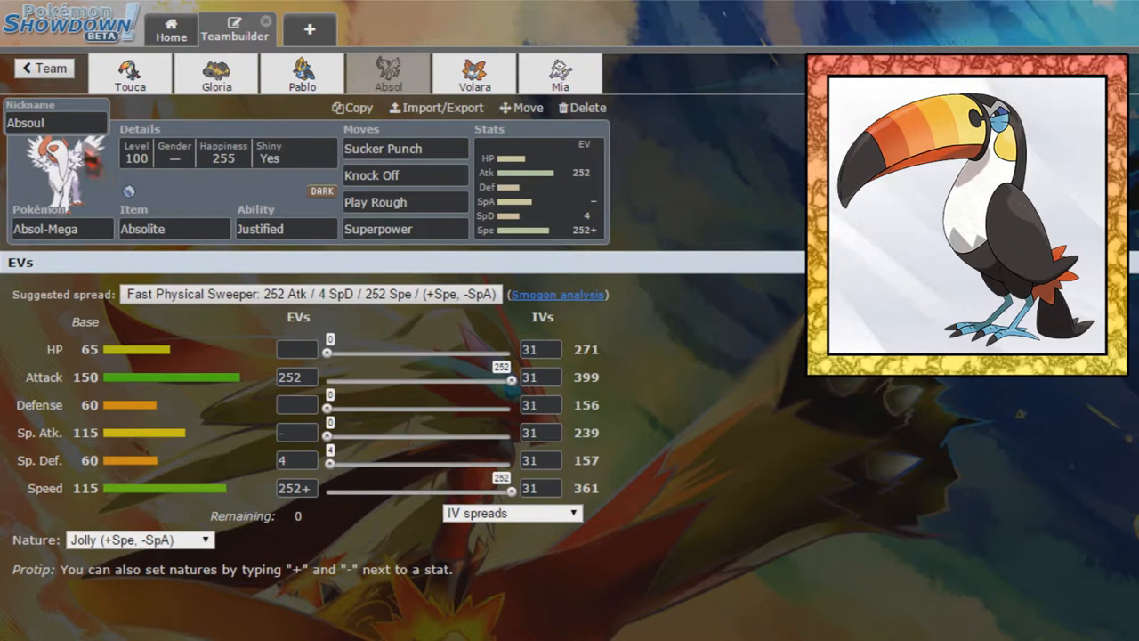
click(43, 67)
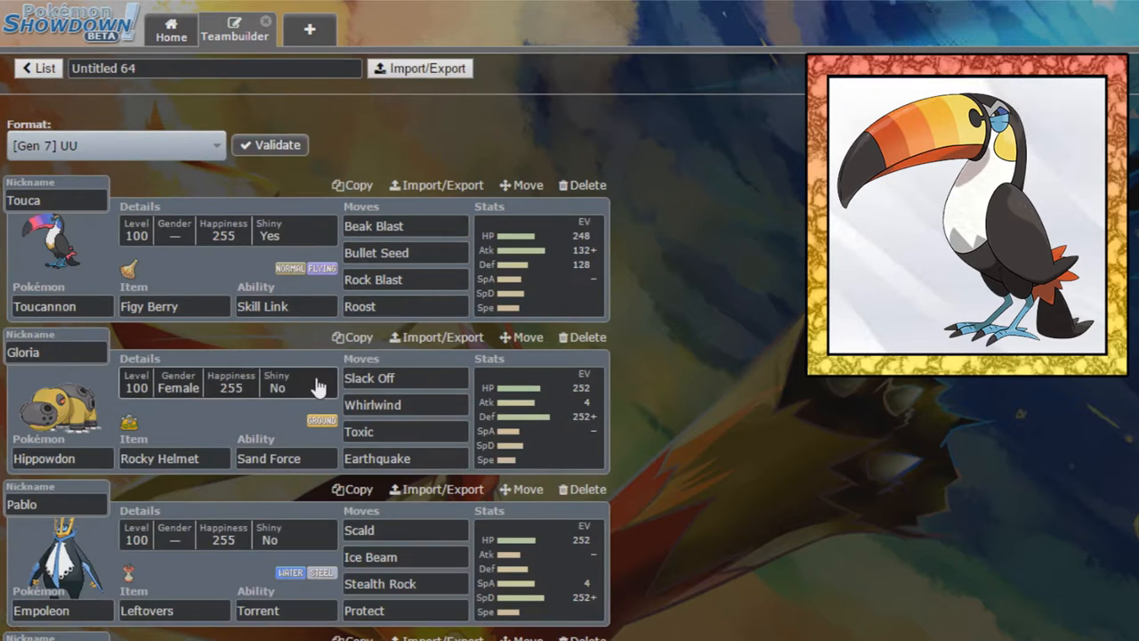
scroll(down, 3)
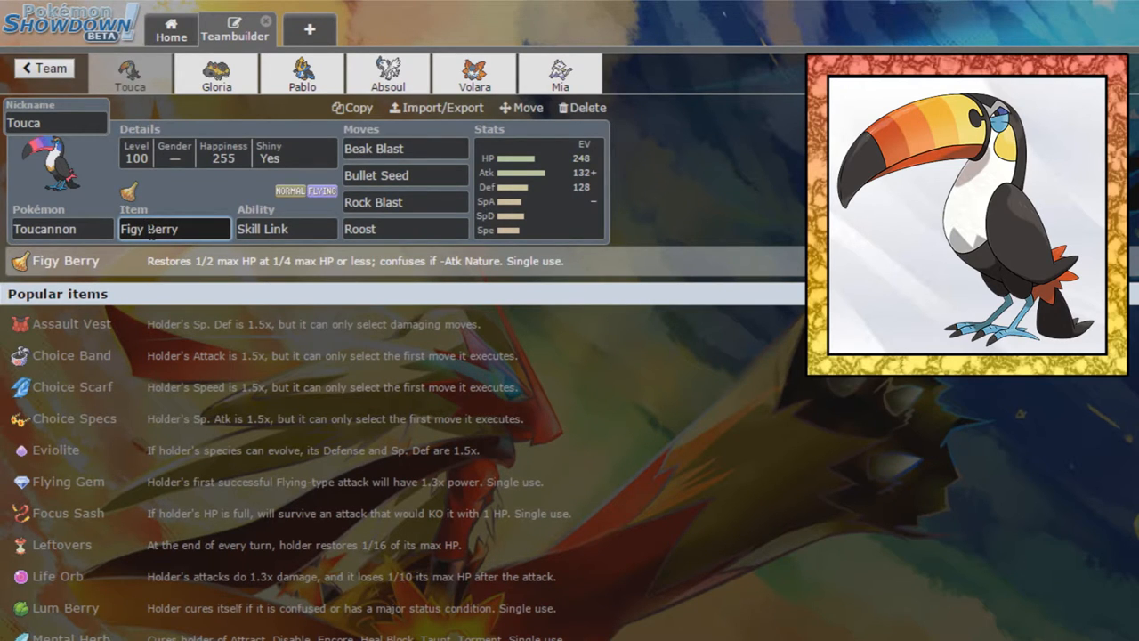
click(41, 68)
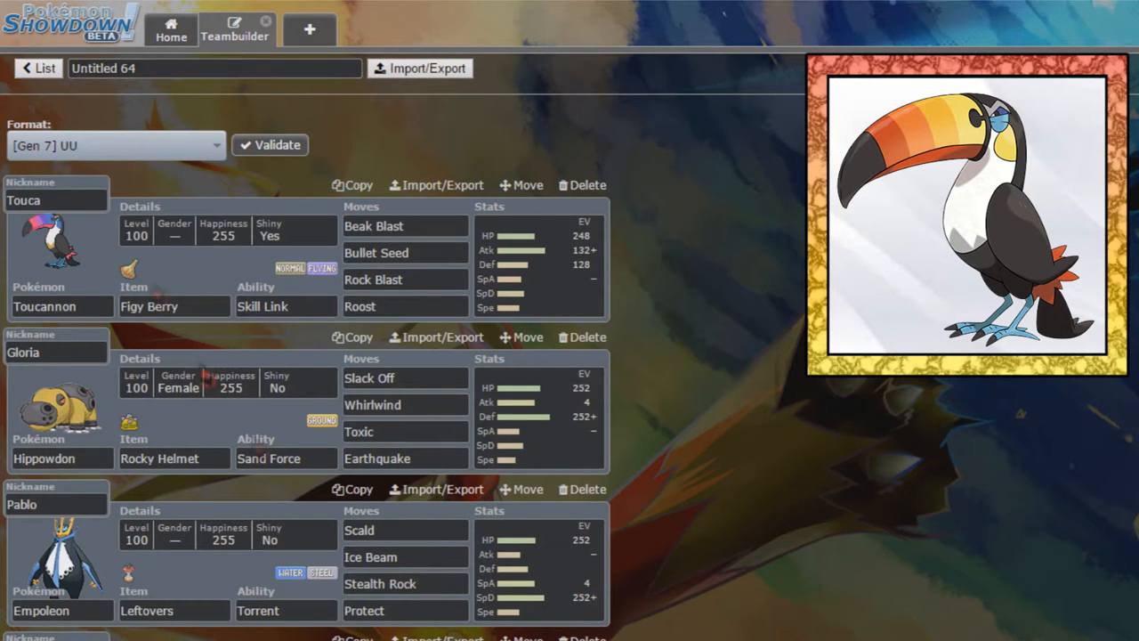
scroll(down, 3)
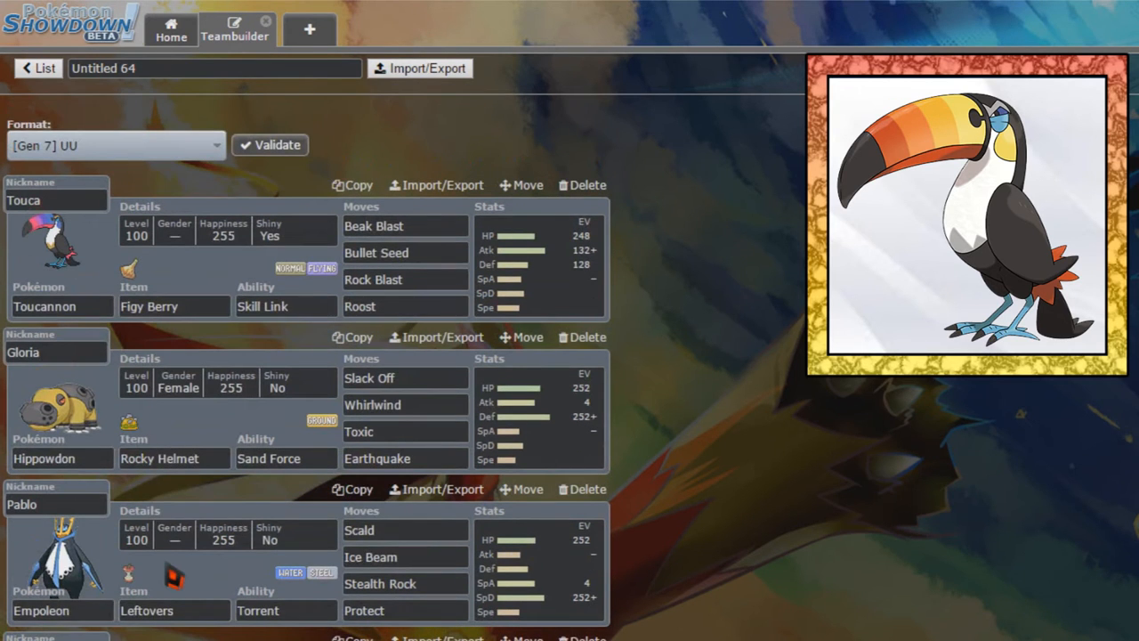
mouse_move(738, 578)
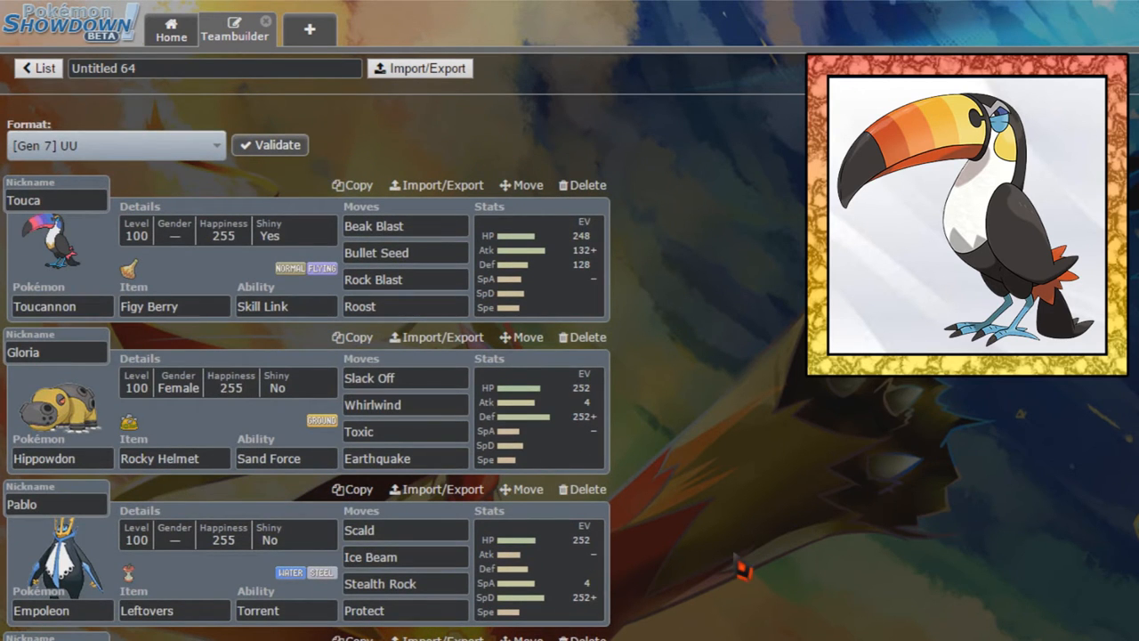